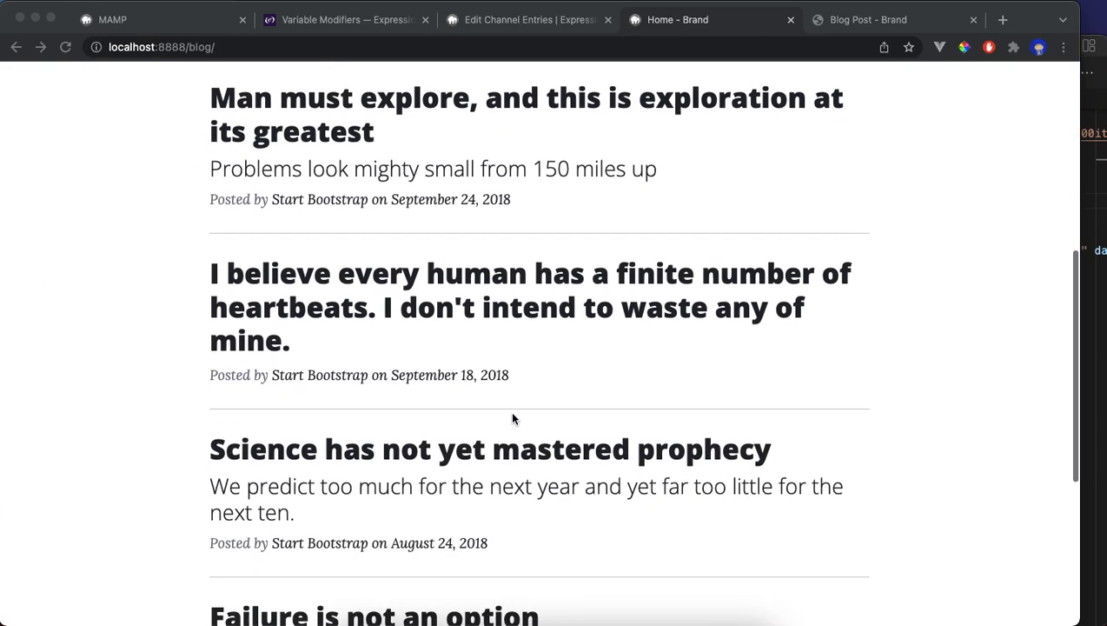
Scroll through index.html in the Home.group template to locate the main heading.
scroll(up, 3)
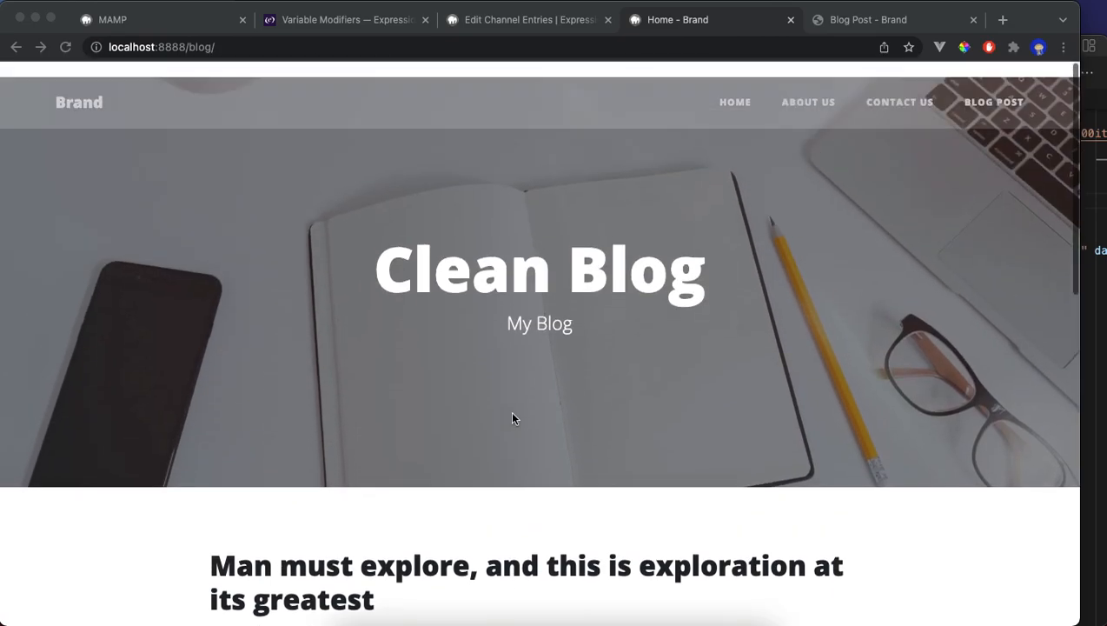
scroll(up, 3)
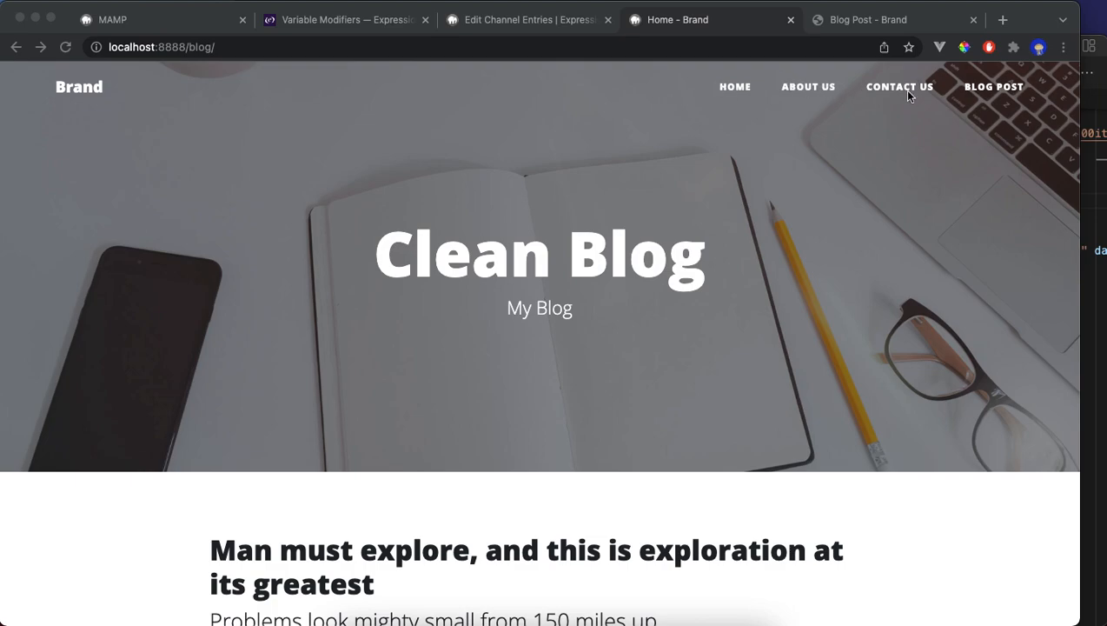
mouse_move(473, 320)
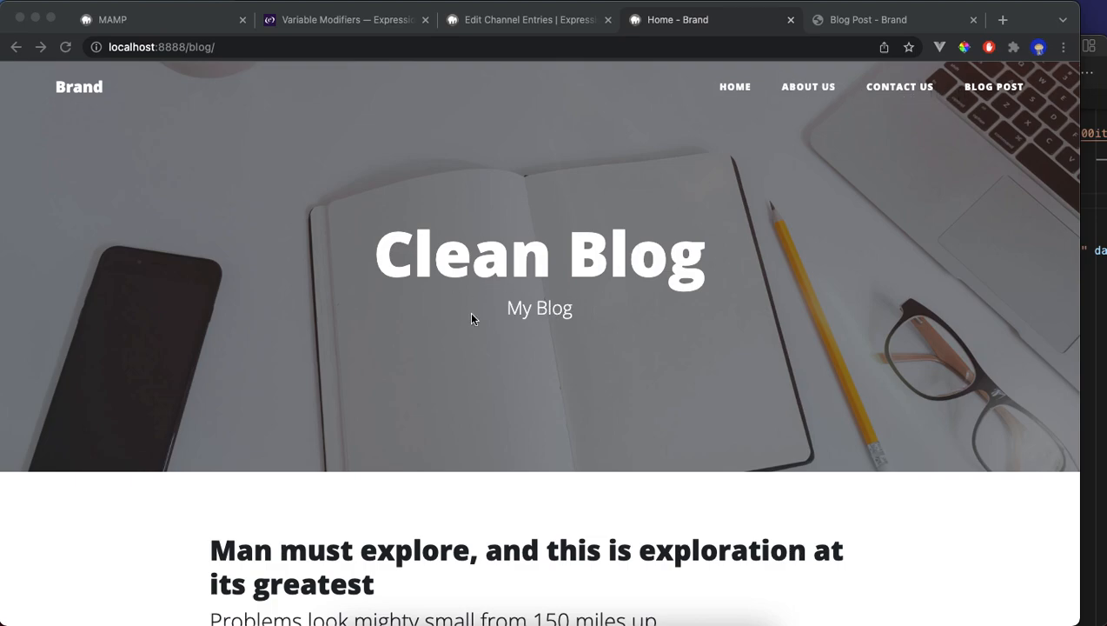
scroll(down, 3)
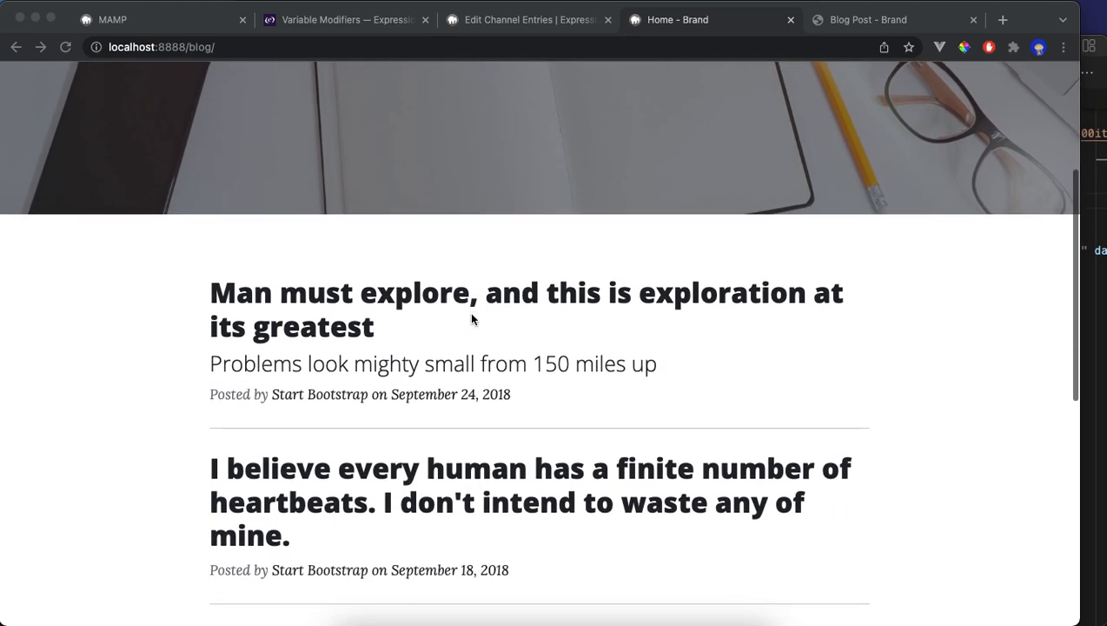
scroll(down, 3)
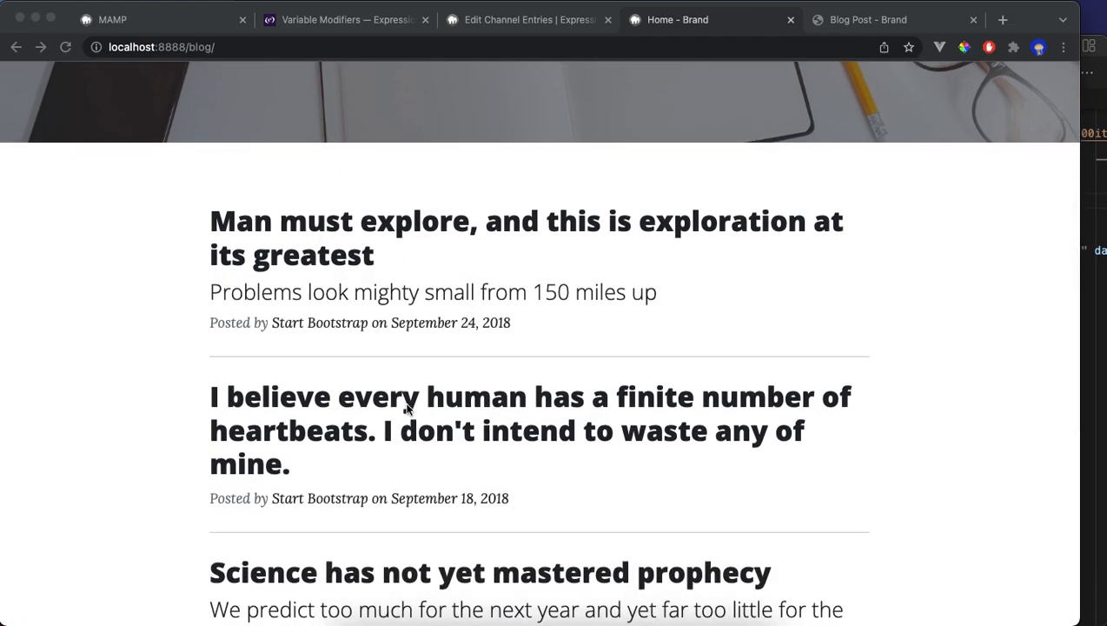
scroll(down, 3)
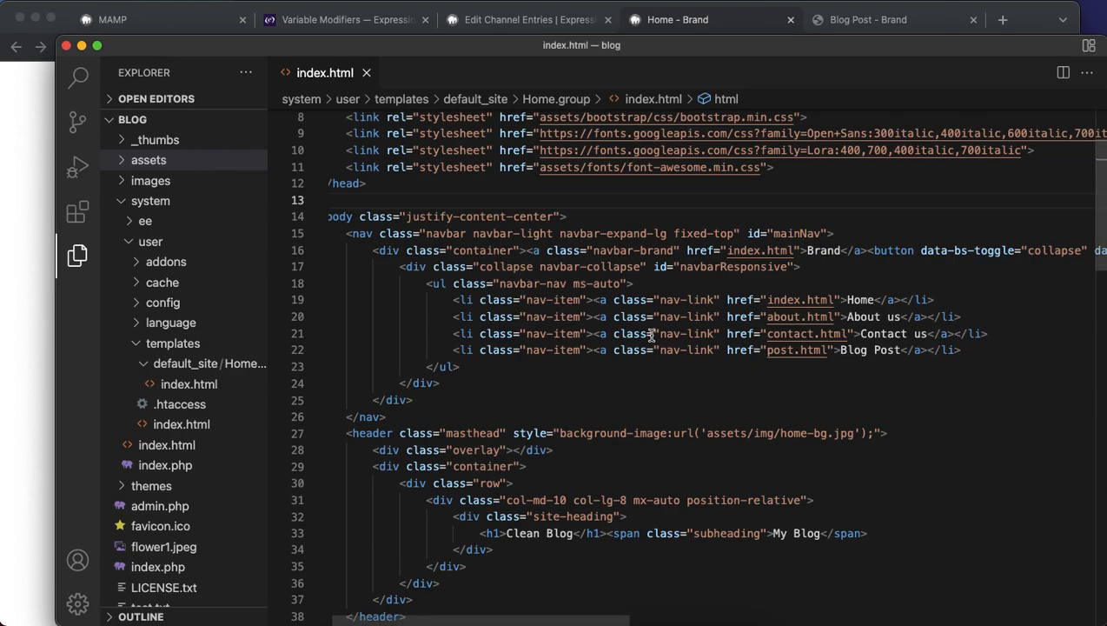
scroll(down, 3)
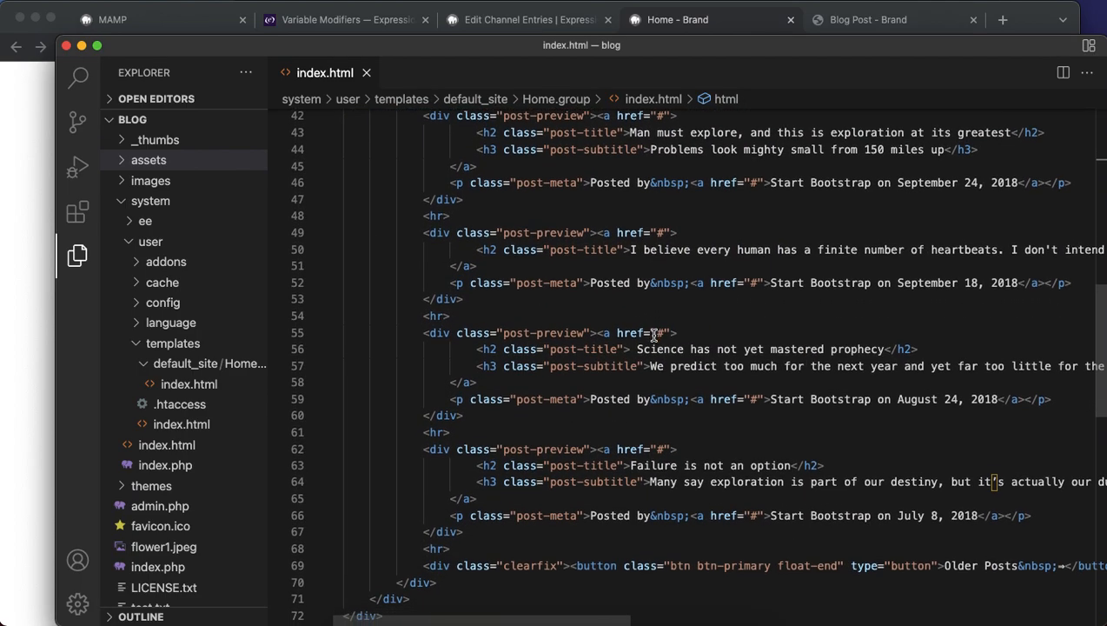
scroll(down, 3)
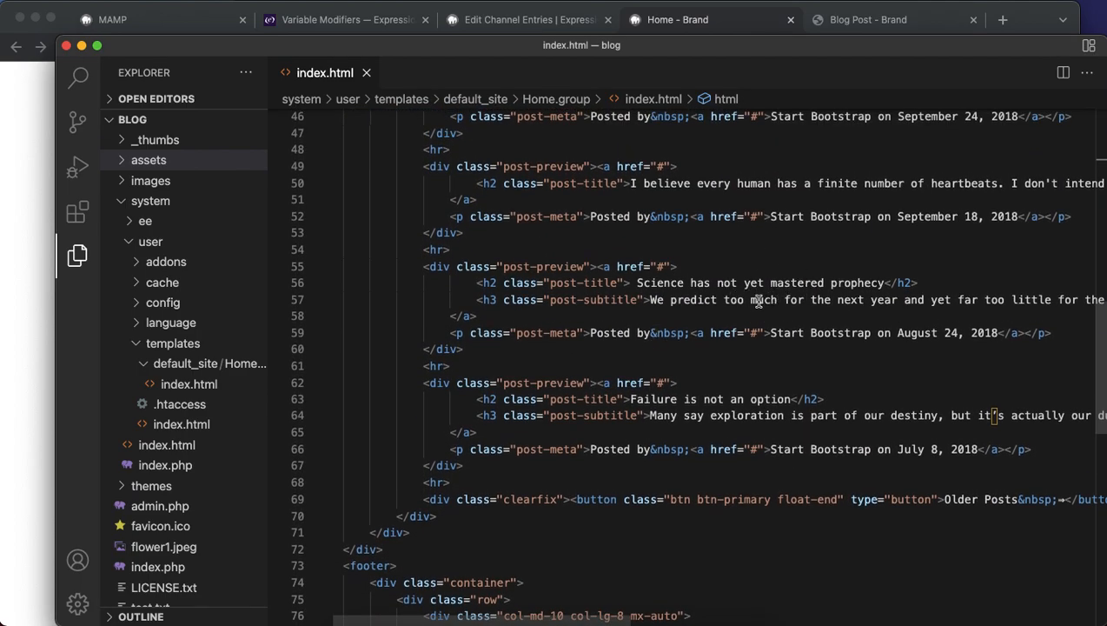
scroll(down, 3)
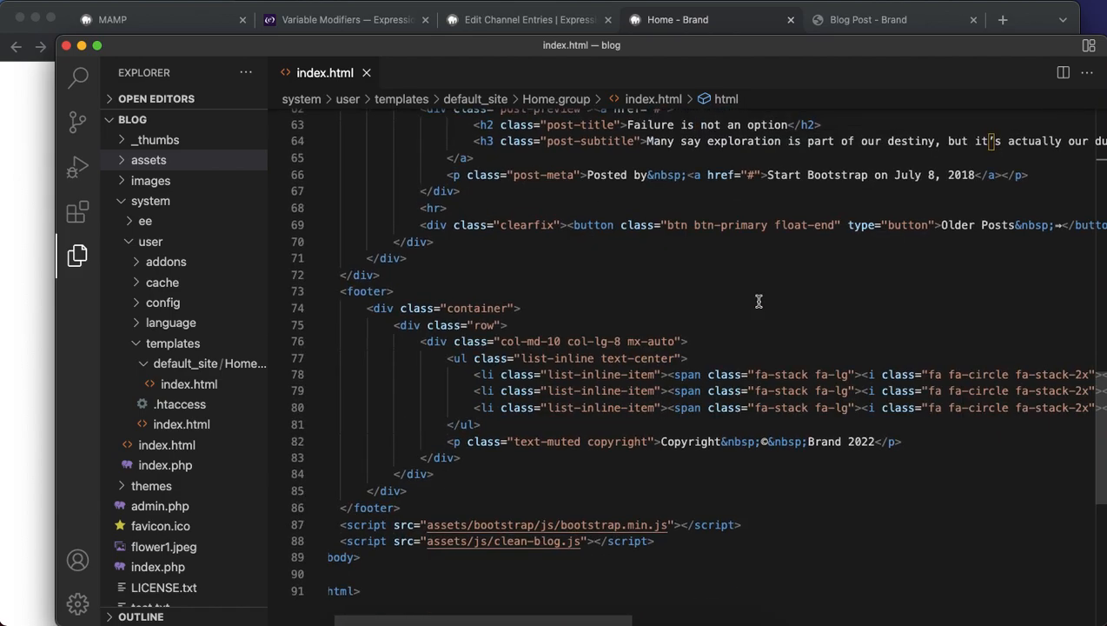
scroll(up, 3)
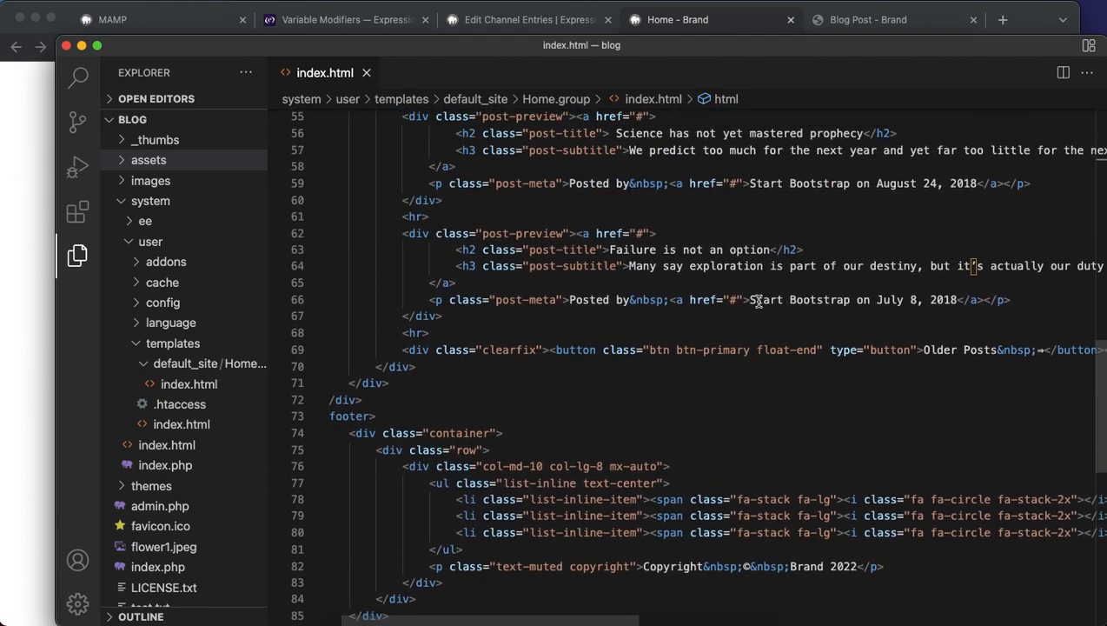
scroll(up, 3)
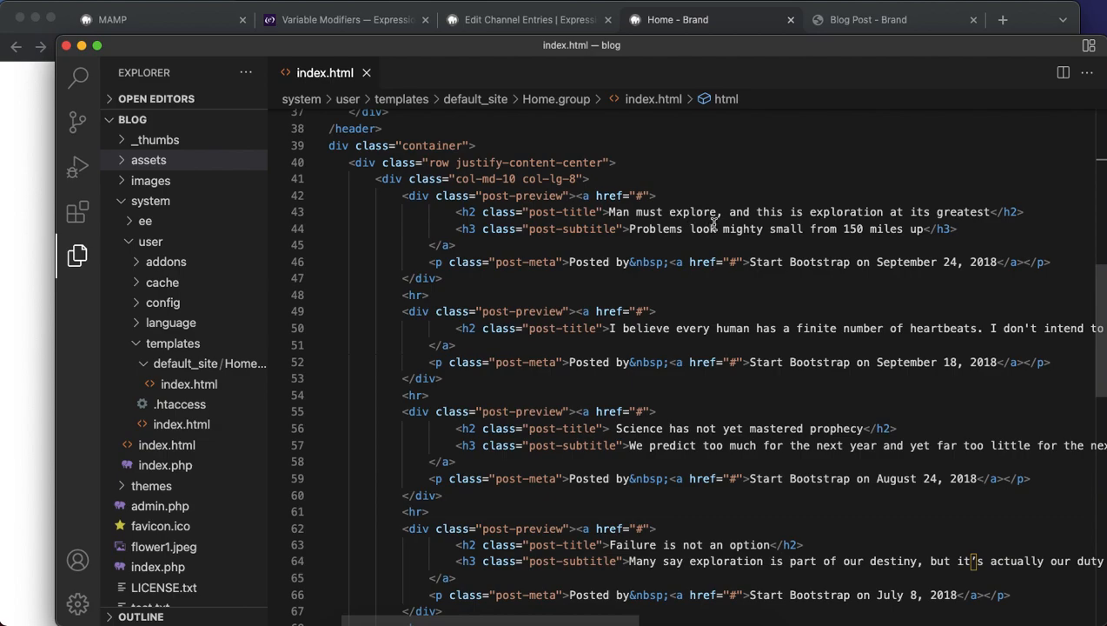
mouse_move(36, 312)
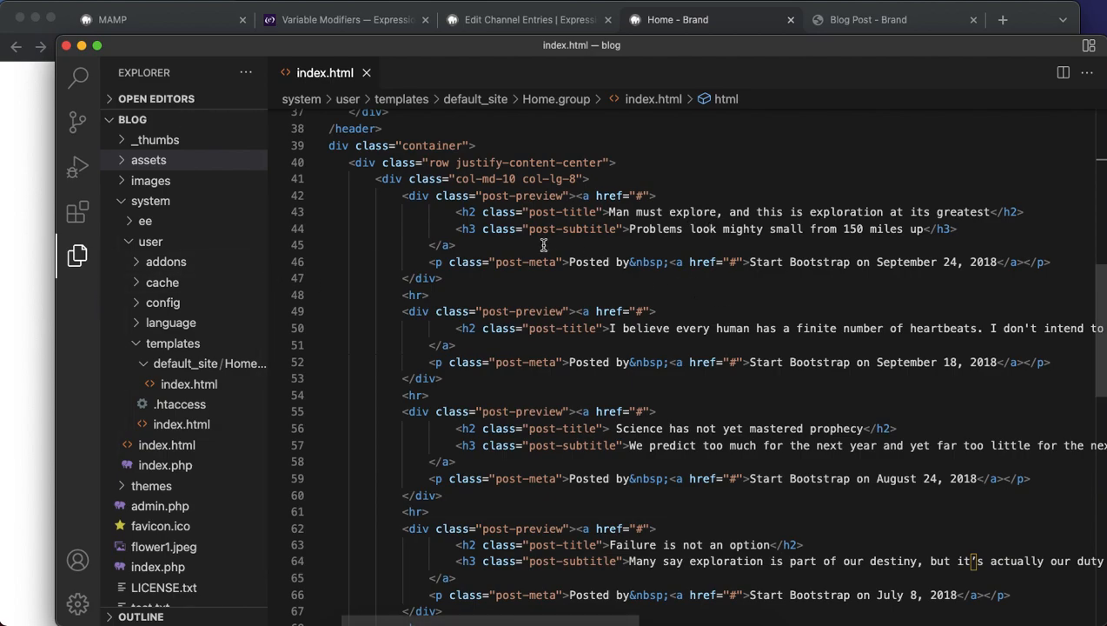
scroll(up, 3)
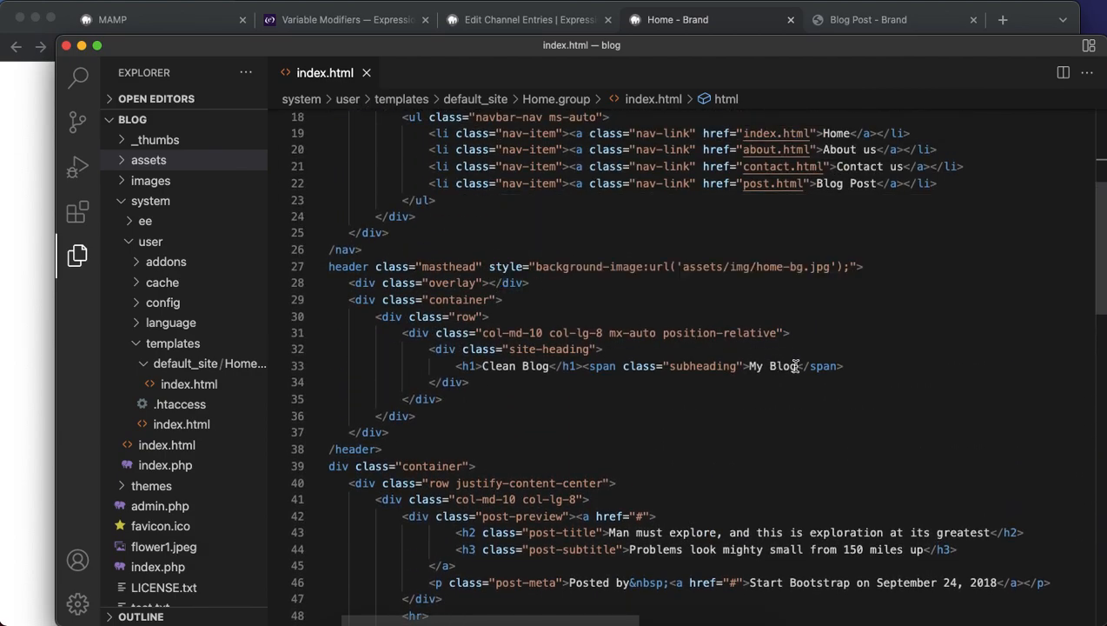
Replace the h1 text 'Clean Blog' with 'My Blog' in the home template.
click(676, 19)
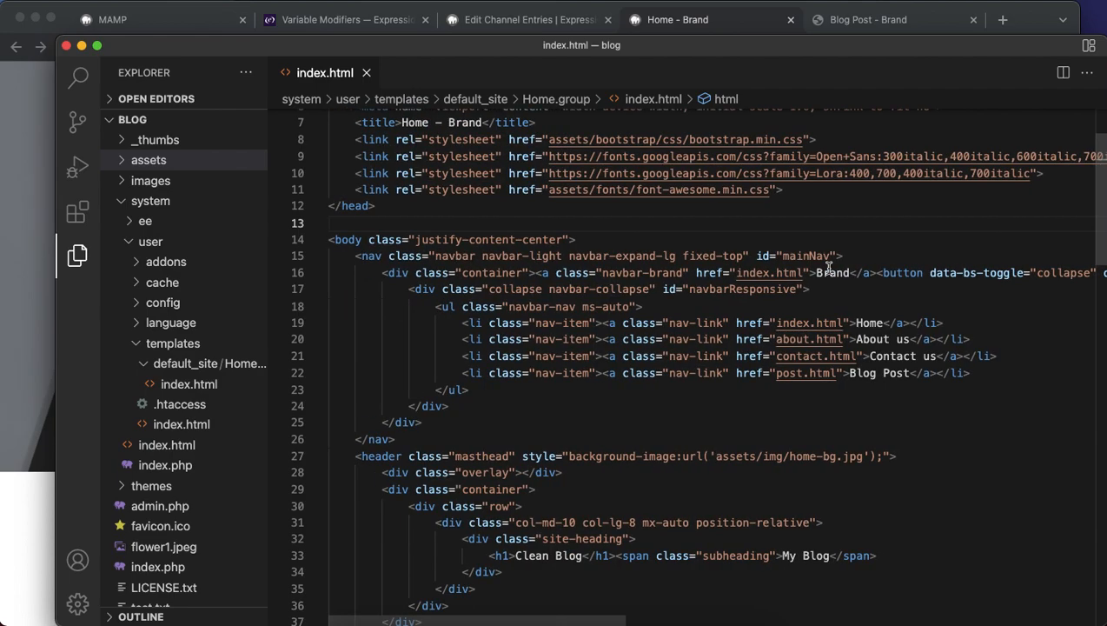
scroll(down, 3)
text(My)
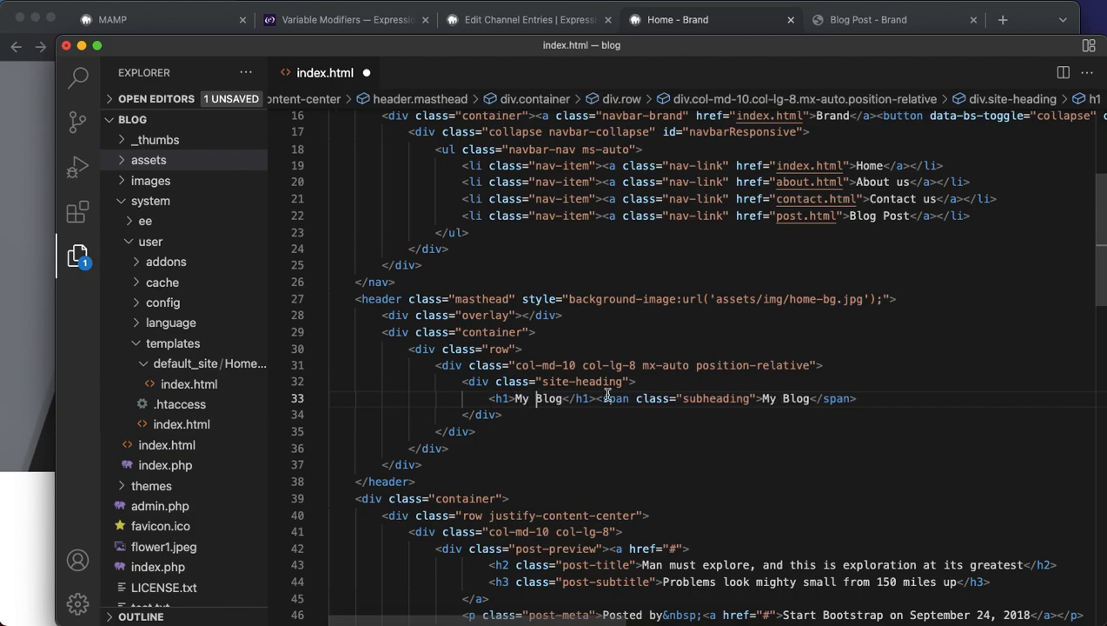
click(678, 19)
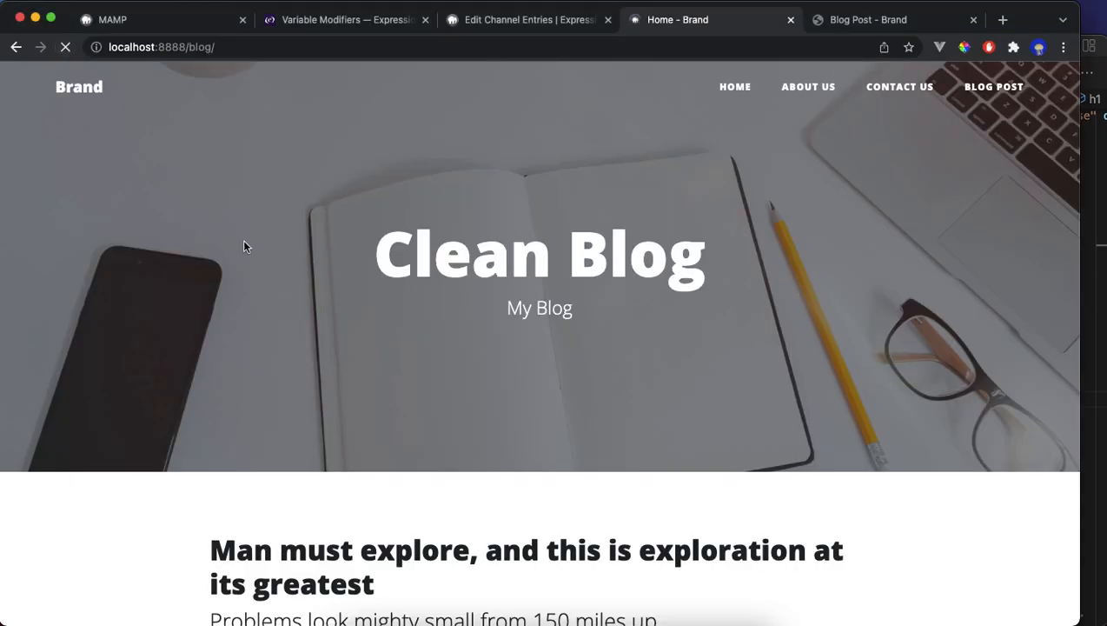
Reload the localhost blog to show the My Blog heading and glance at the channel entries list.
click(66, 47)
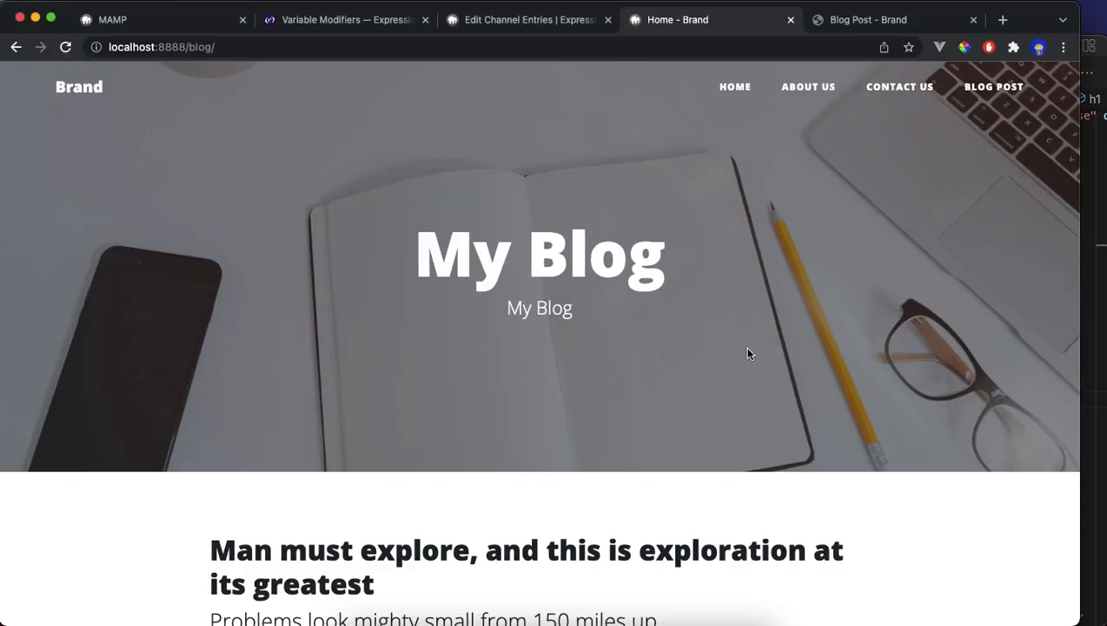
scroll(down, 3)
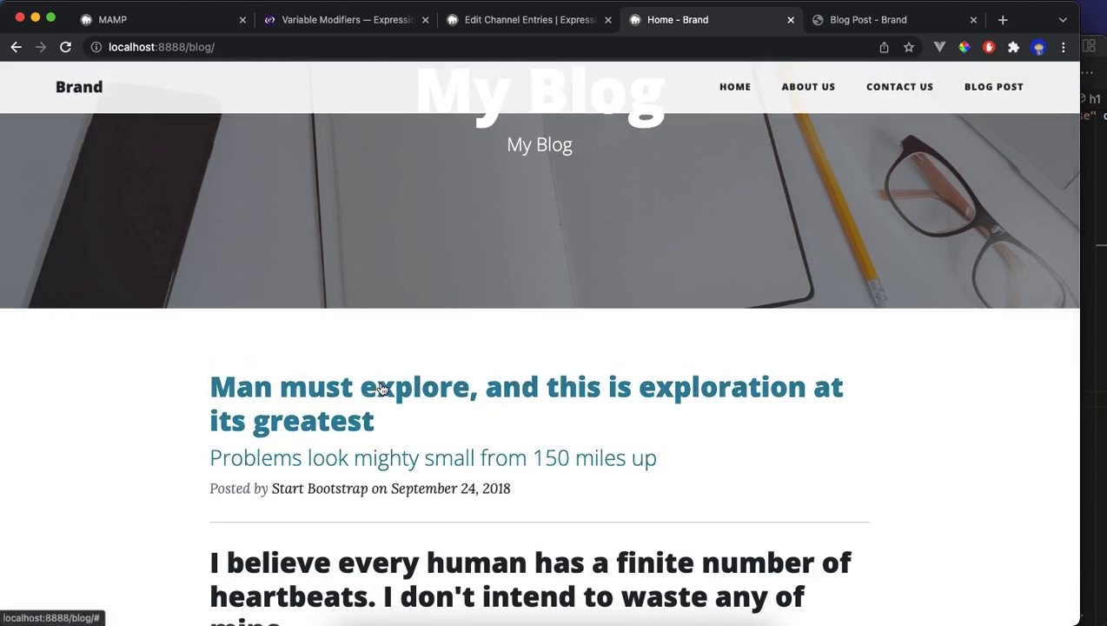
click(529, 19)
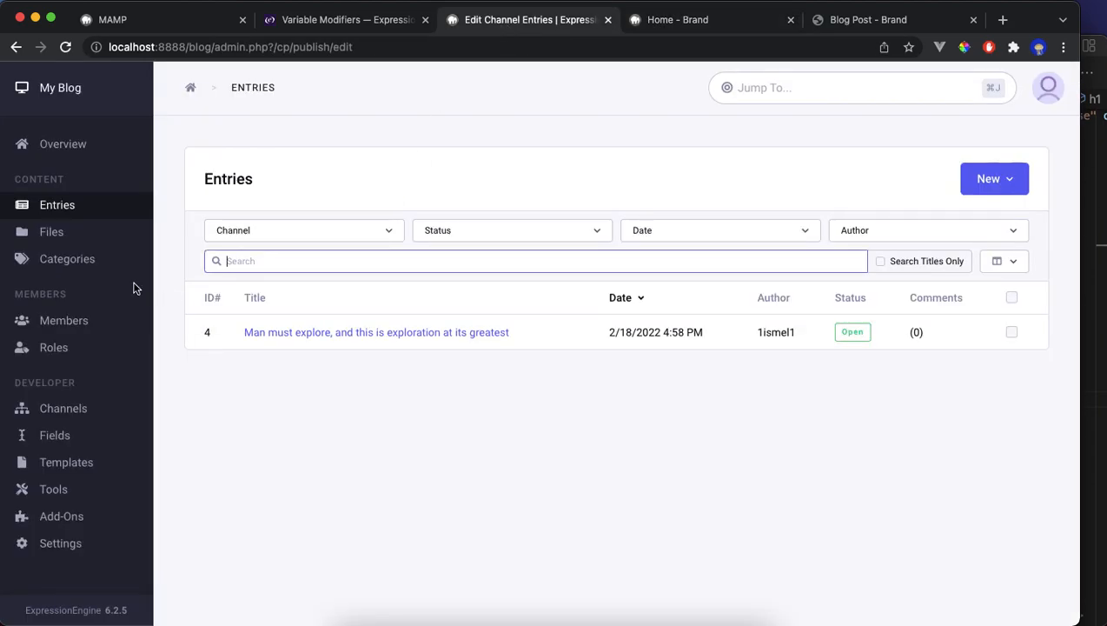
mouse_move(310, 349)
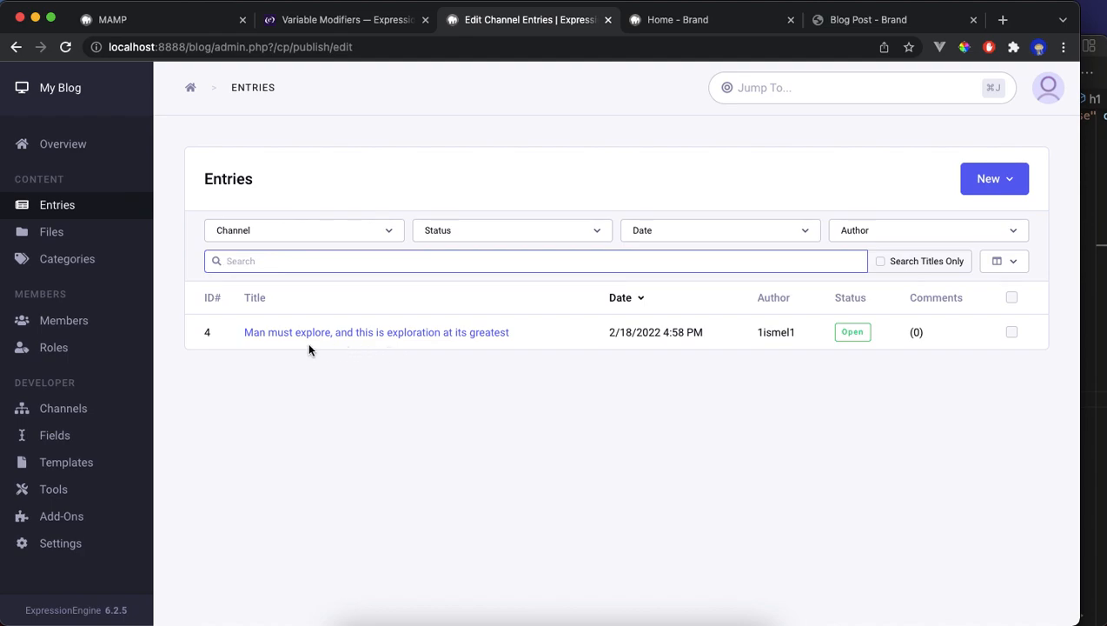
click(676, 19)
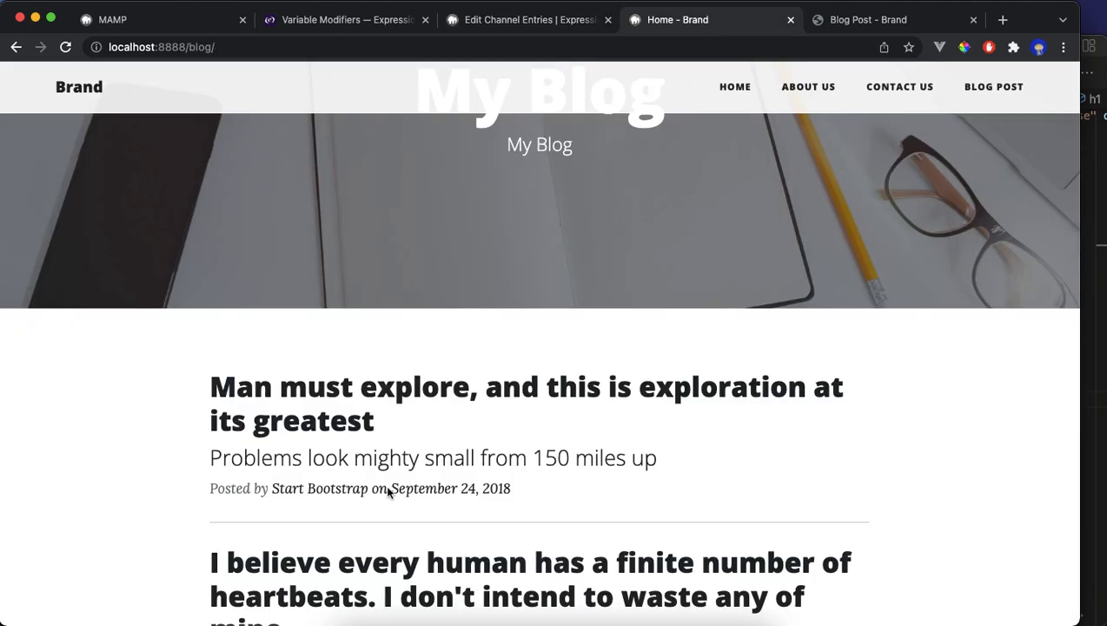
mouse_move(1095, 297)
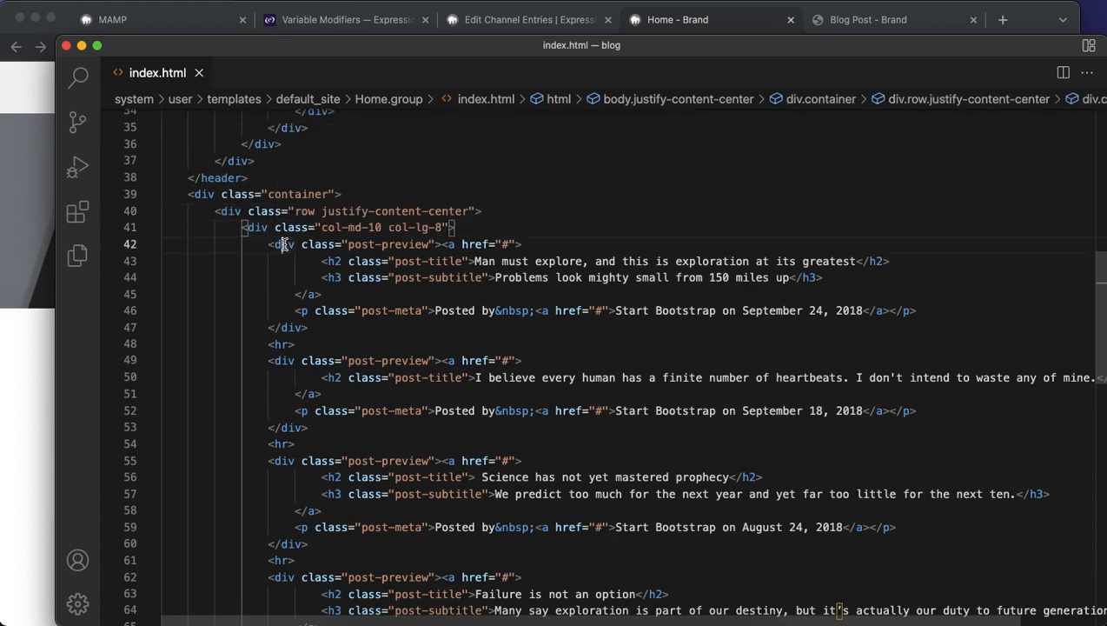
Select the static post preview markup in the main content column.
click(254, 226)
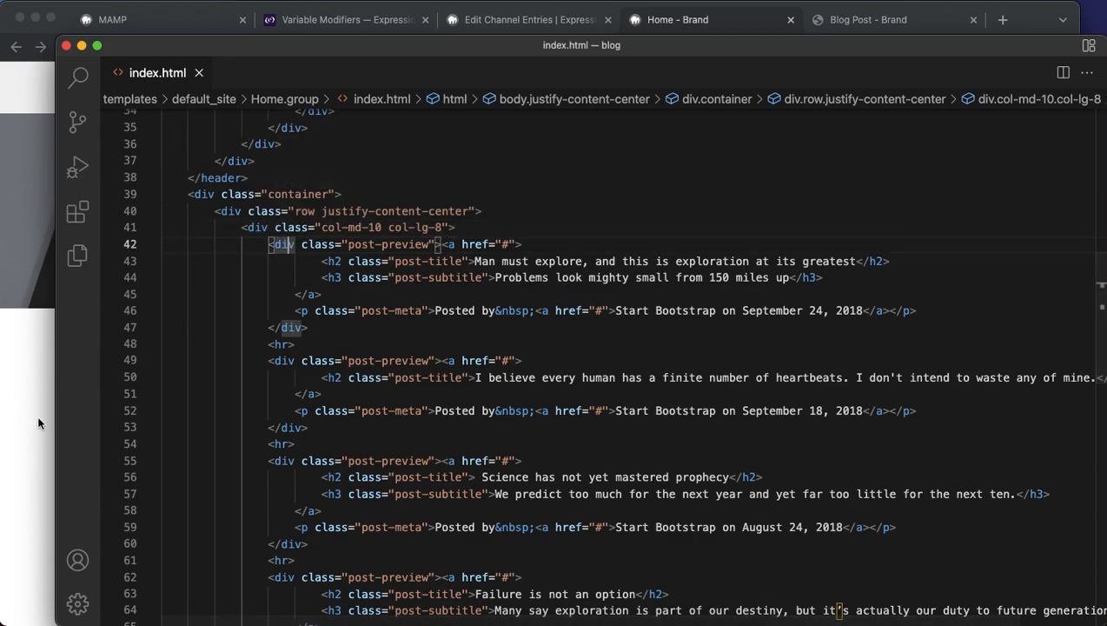
click(676, 19)
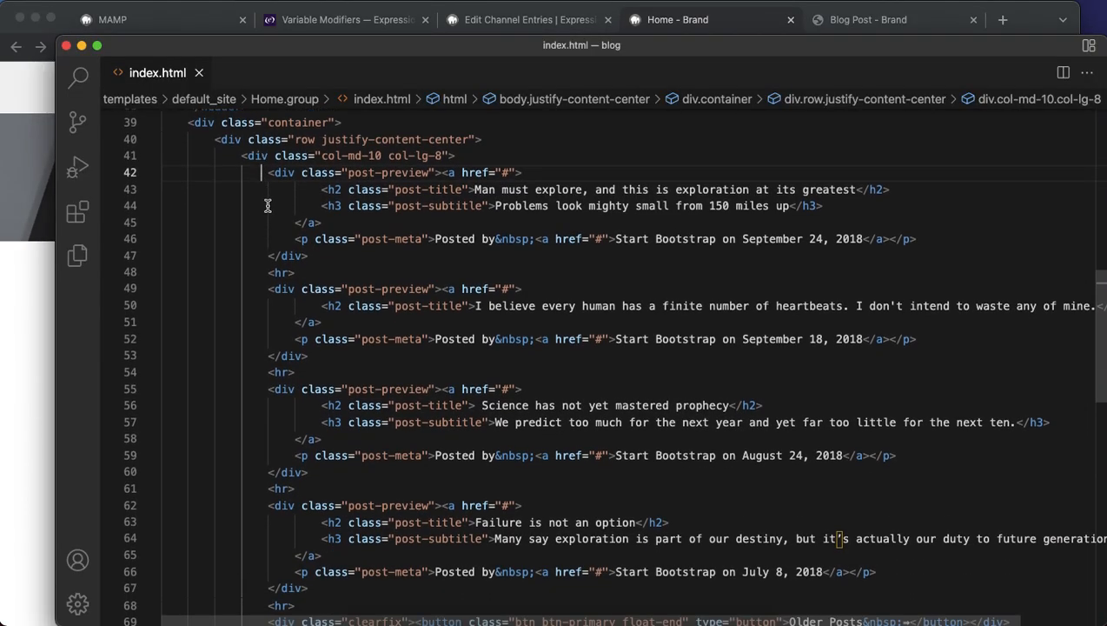
scroll(down, 3)
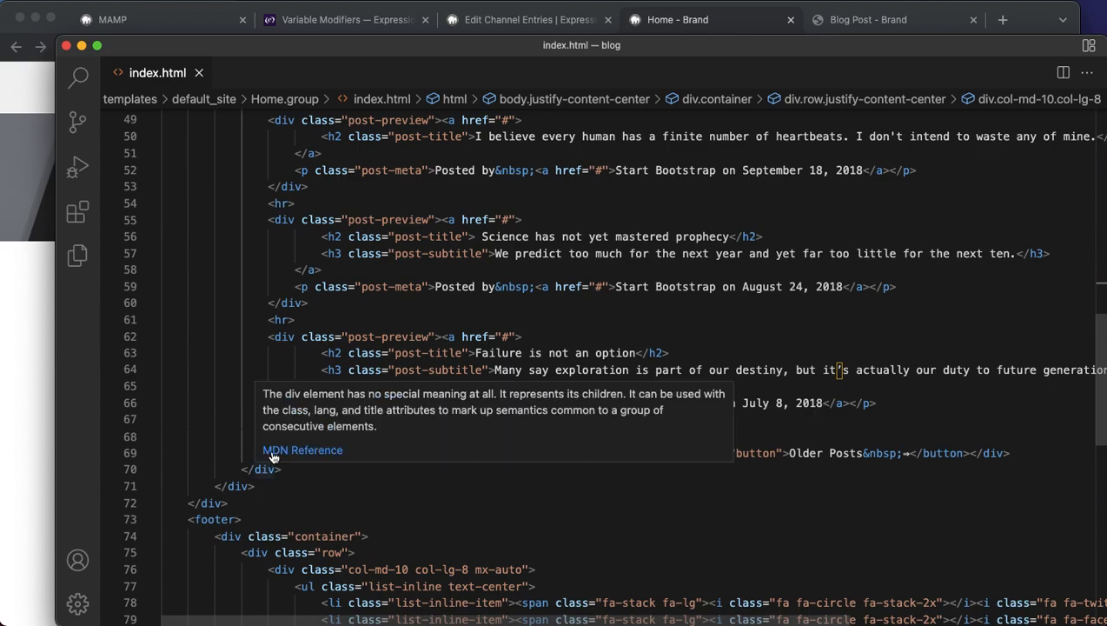
mouse_move(1025, 452)
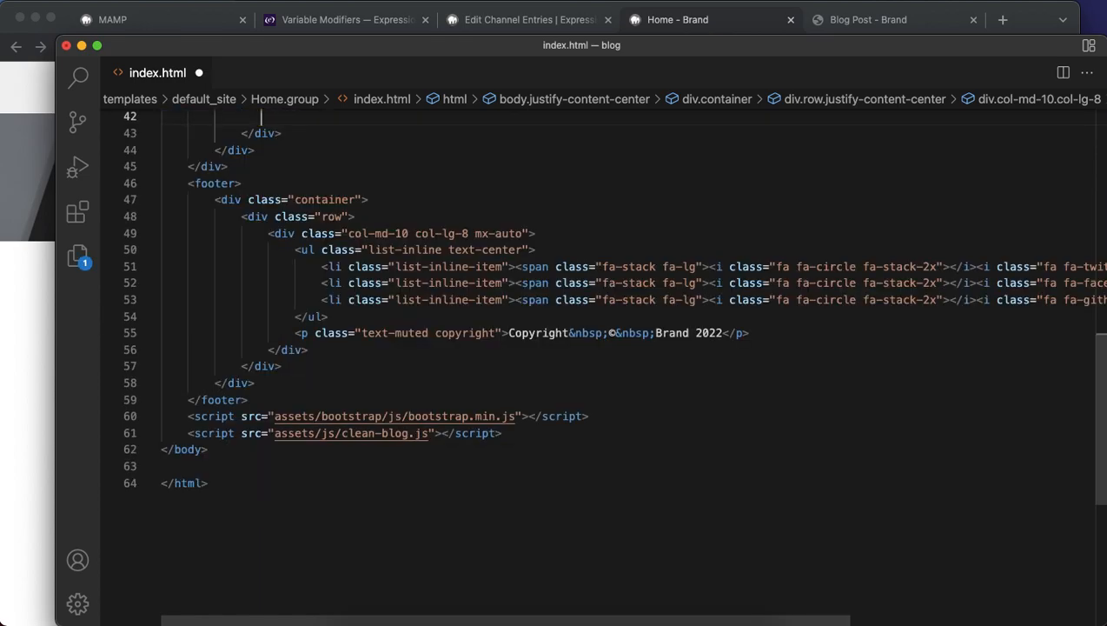
scroll(up, 3)
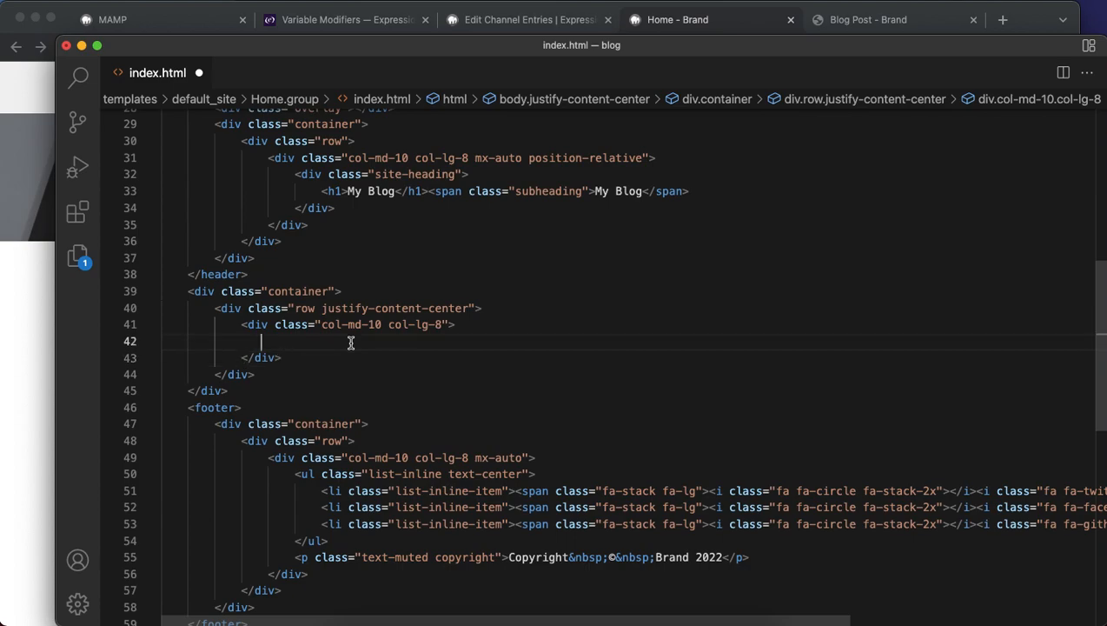
Enter placeholder 'new content' text, delete it again, and view the blog home page.
text(new co)
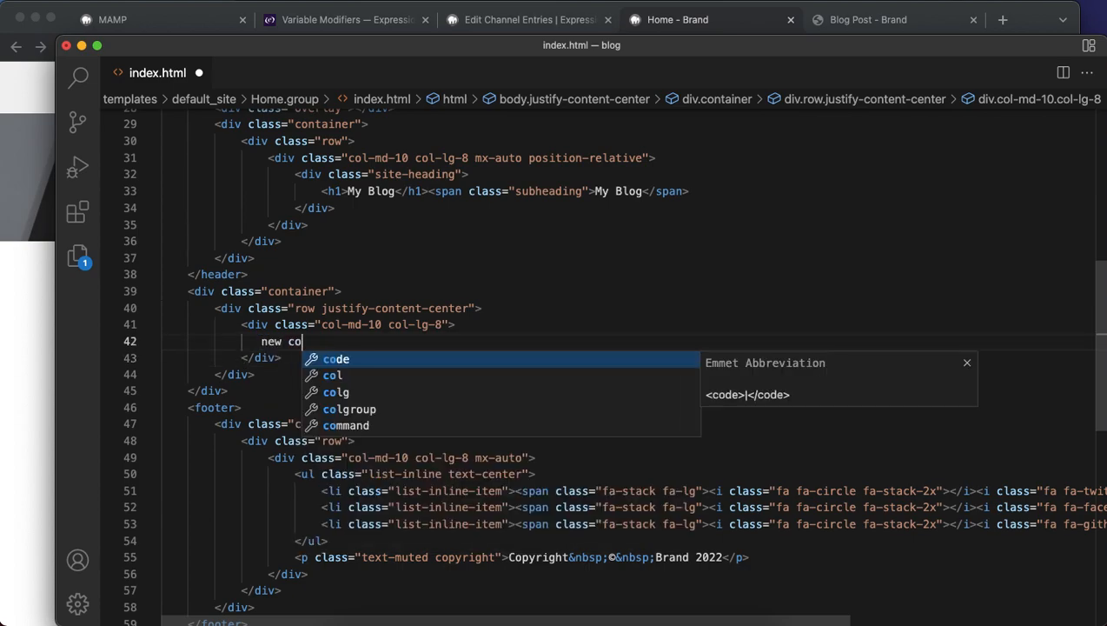
text(nte)
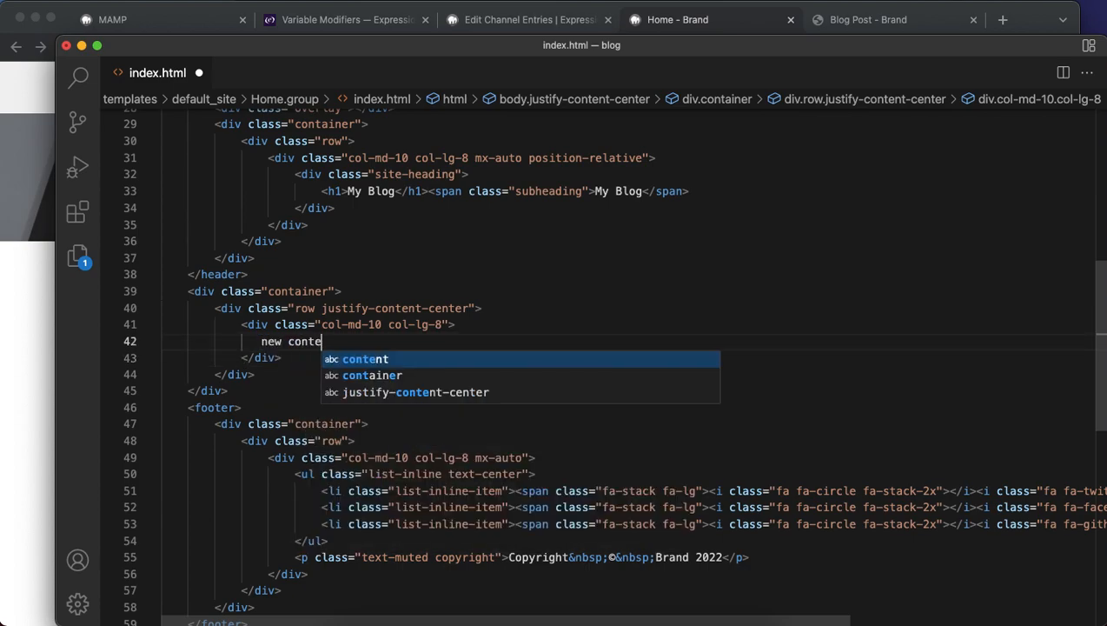
click(676, 19)
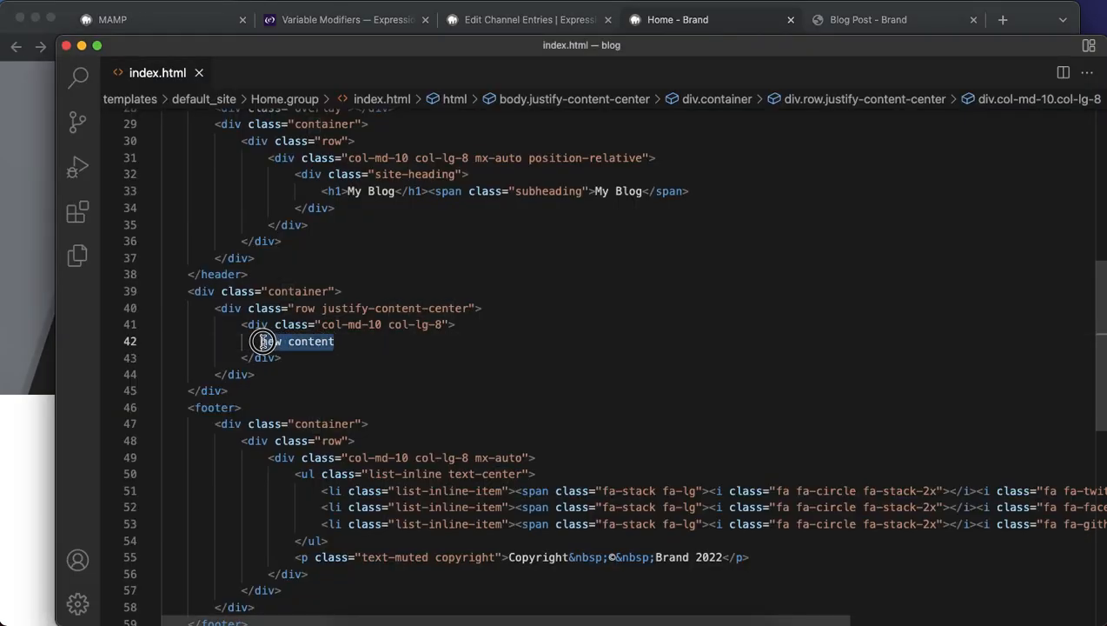
key(Backspace)
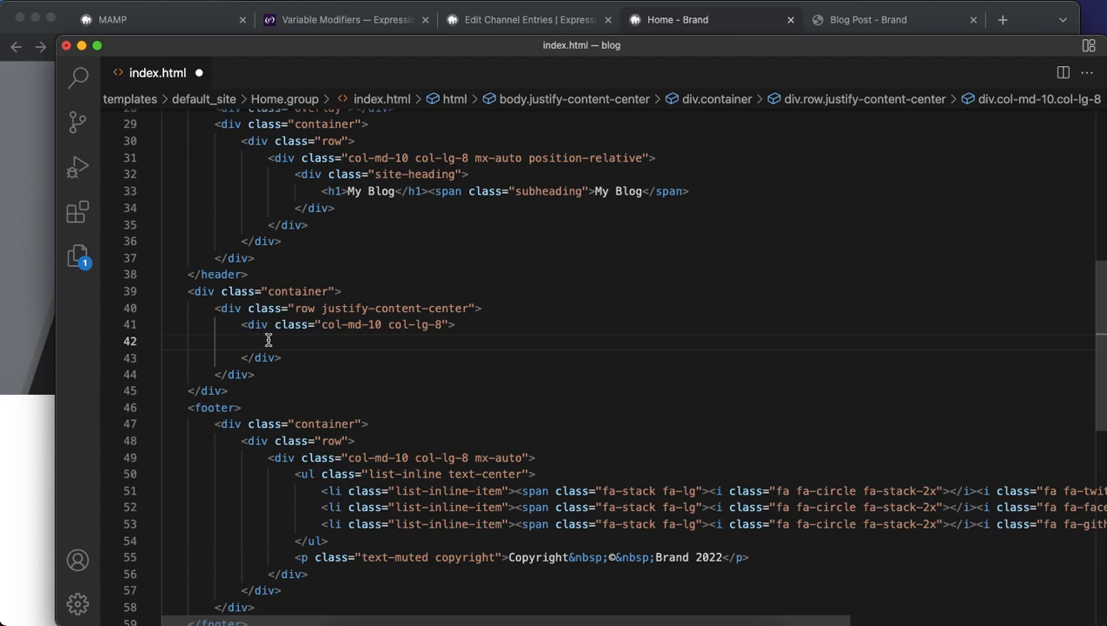
click(528, 19)
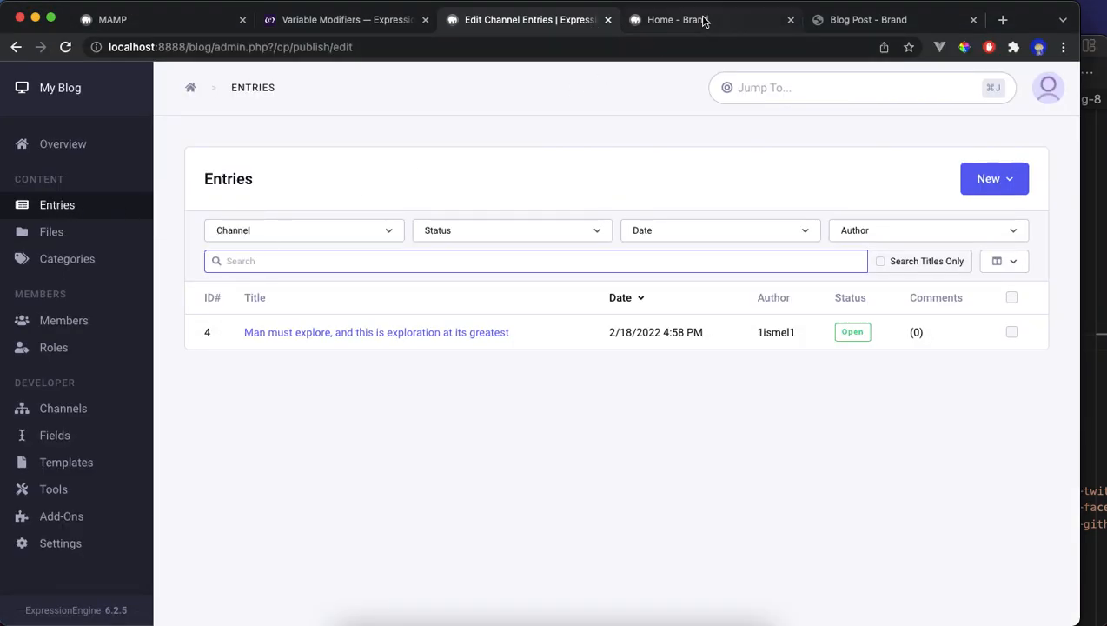
click(678, 19)
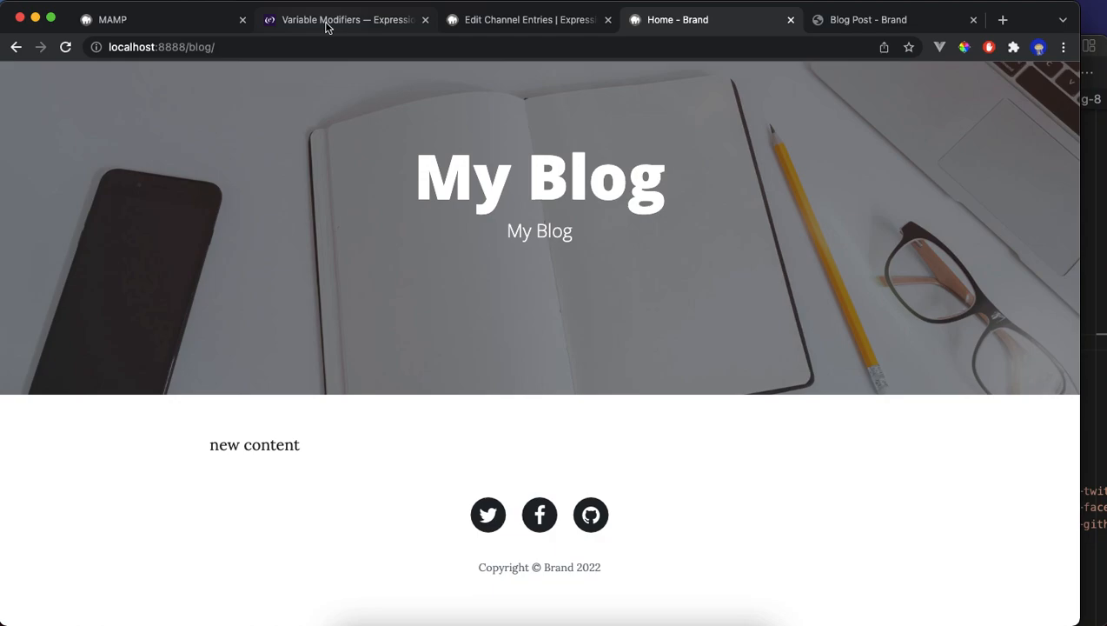
Navigate the docs to Channels > Entries Tag and reach the basic channel entries example.
click(343, 19)
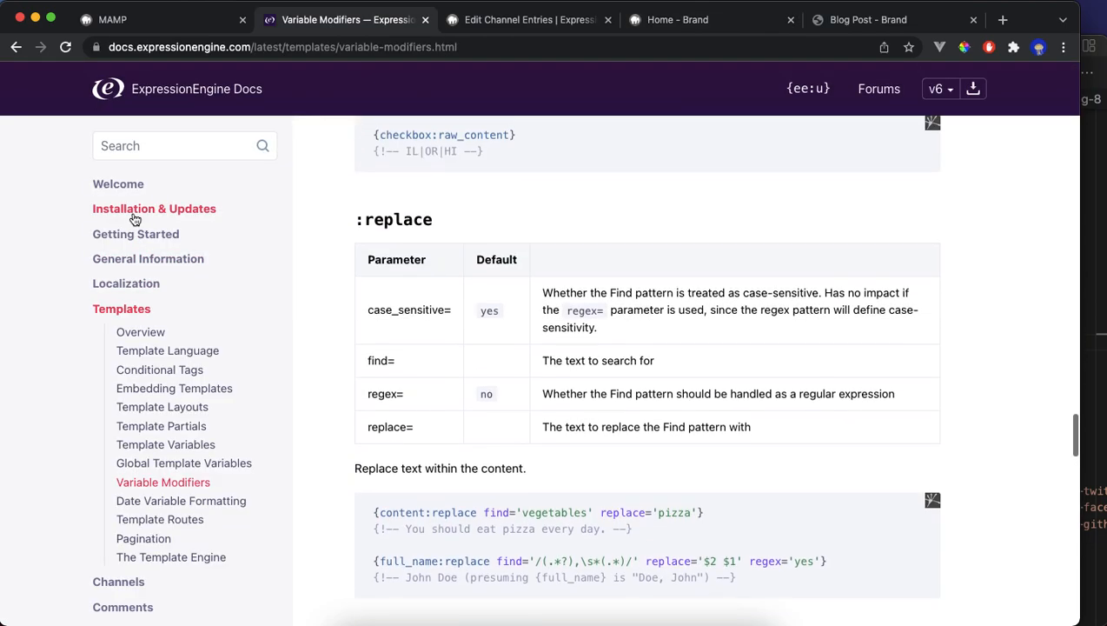
scroll(down, 3)
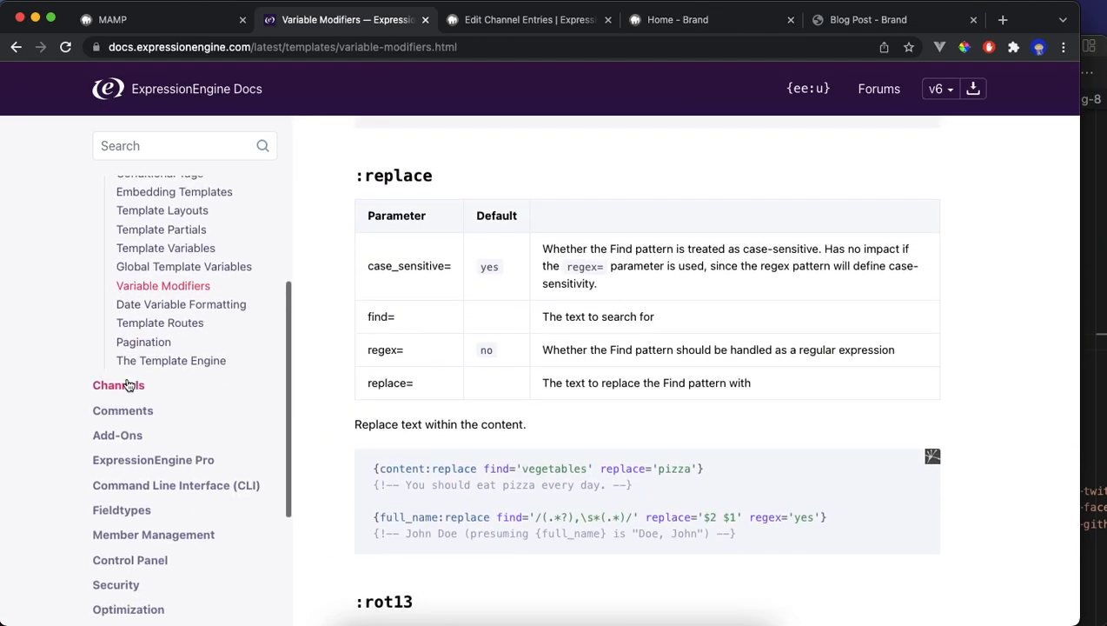
click(119, 385)
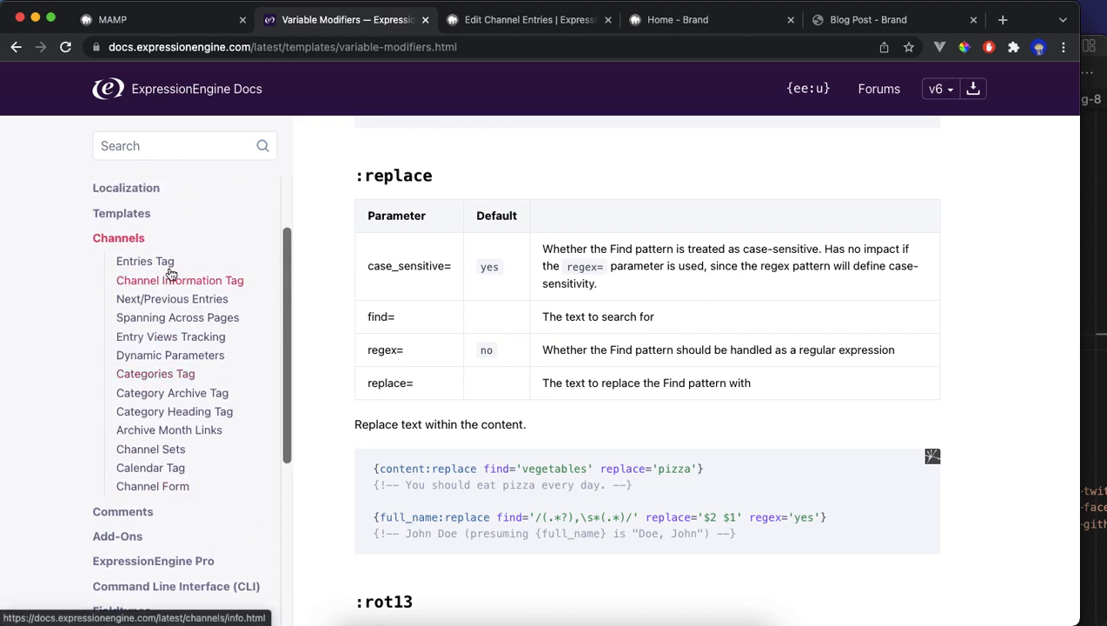
click(146, 261)
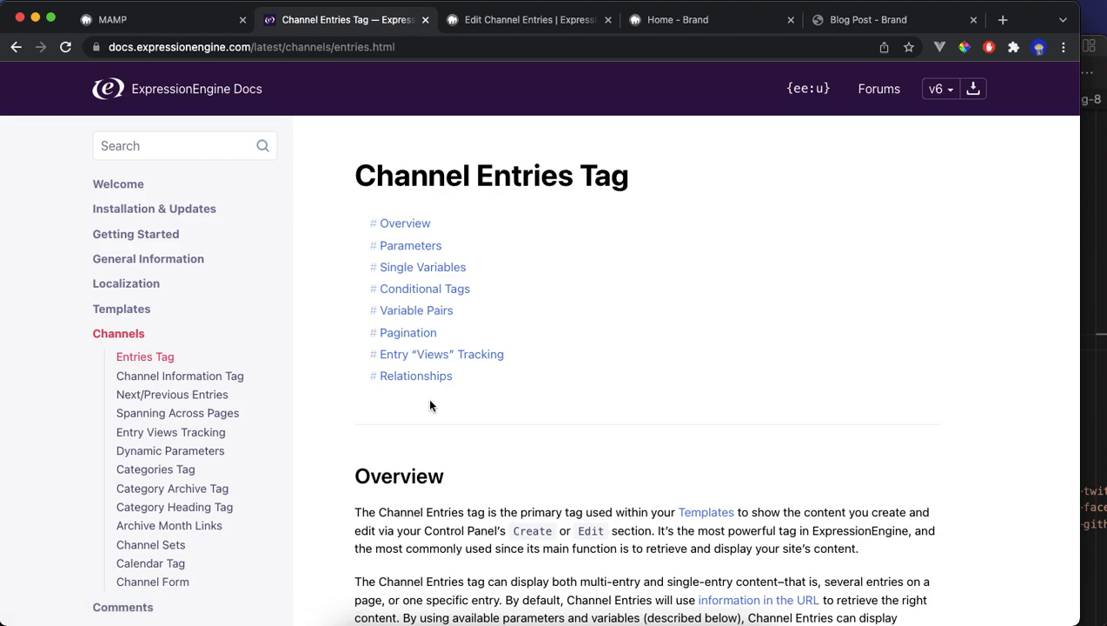
scroll(down, 3)
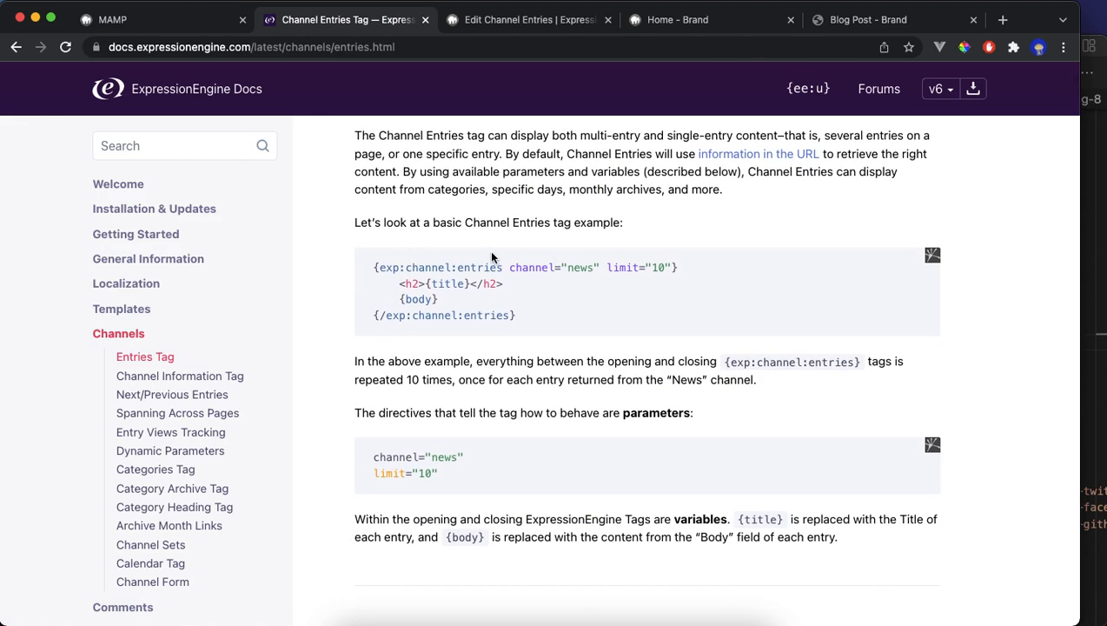
mouse_move(549, 271)
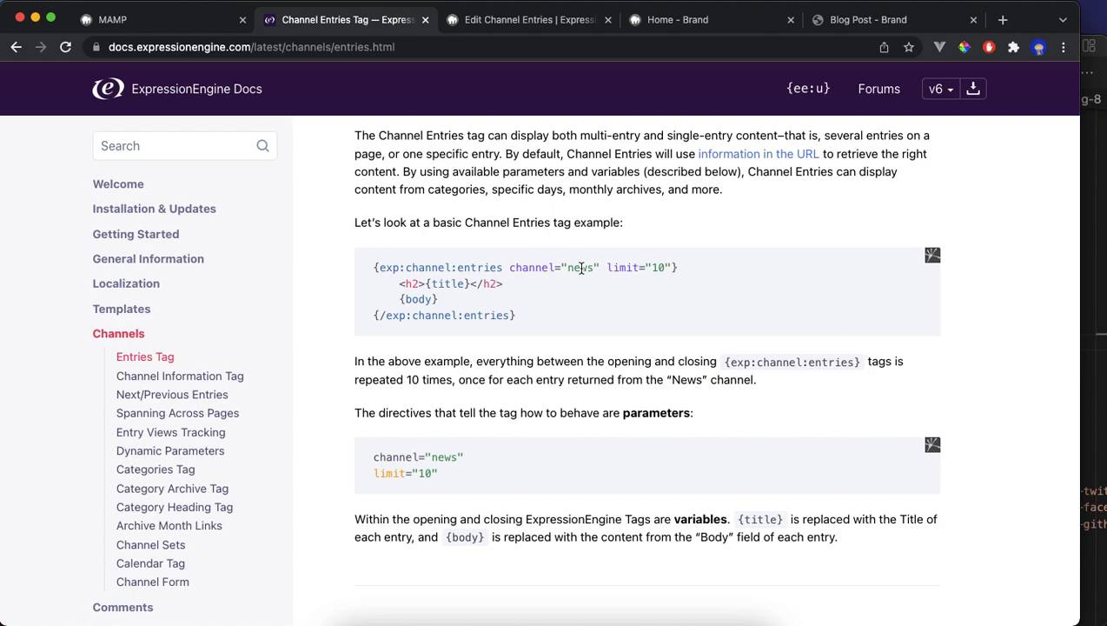
mouse_move(452, 284)
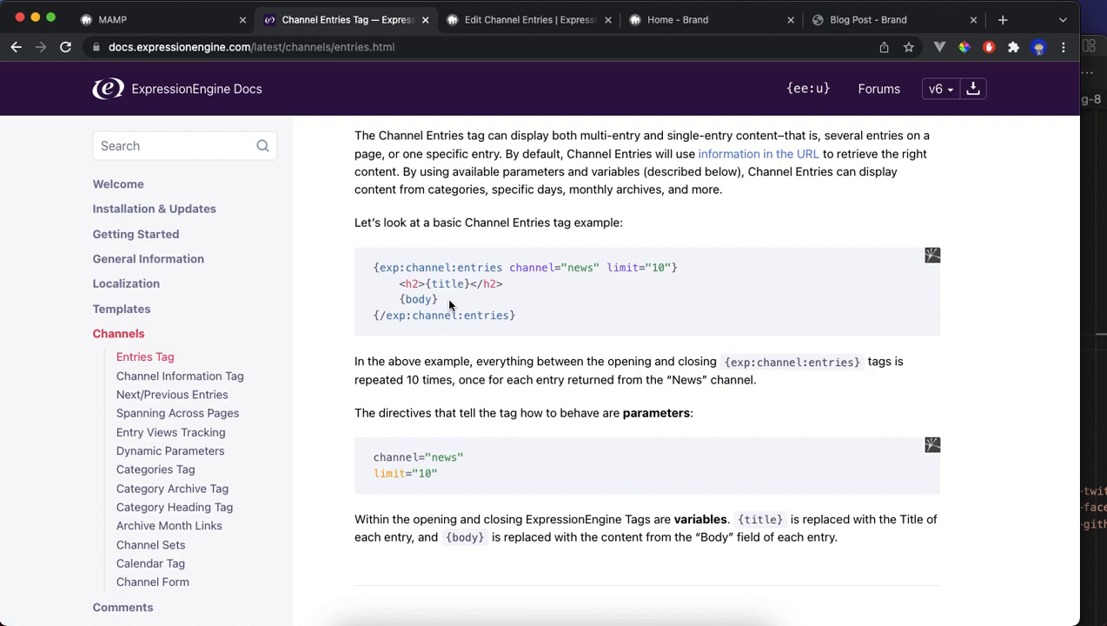
mouse_move(520, 310)
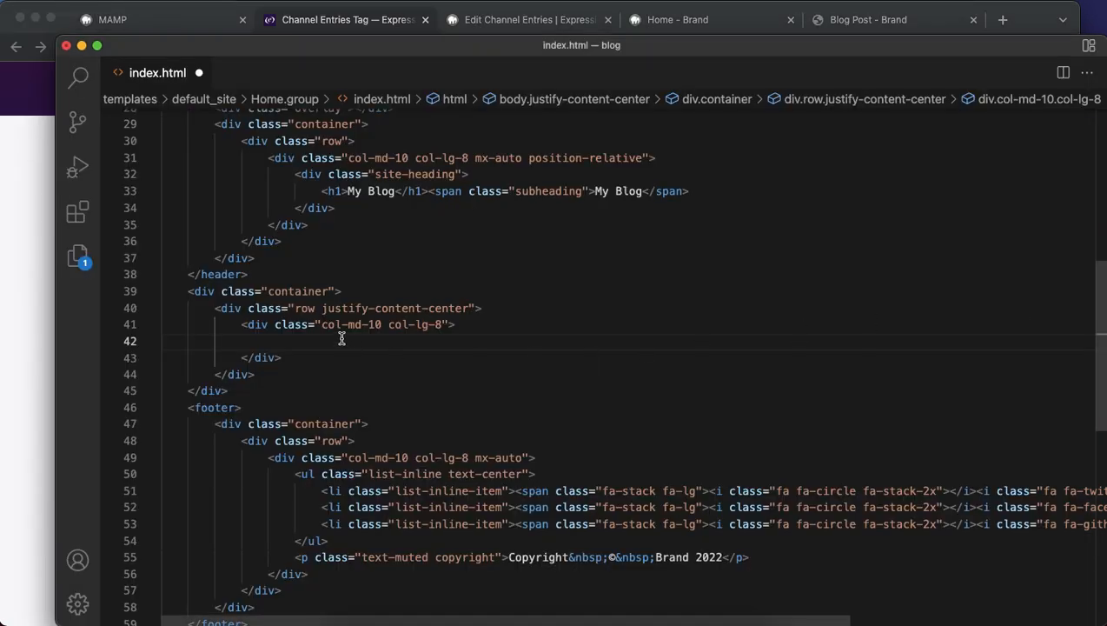
Paste the exp:channel:entries example loop into index.html and reindent it.
text({exp:channel:entries channel="news" limit="10"})
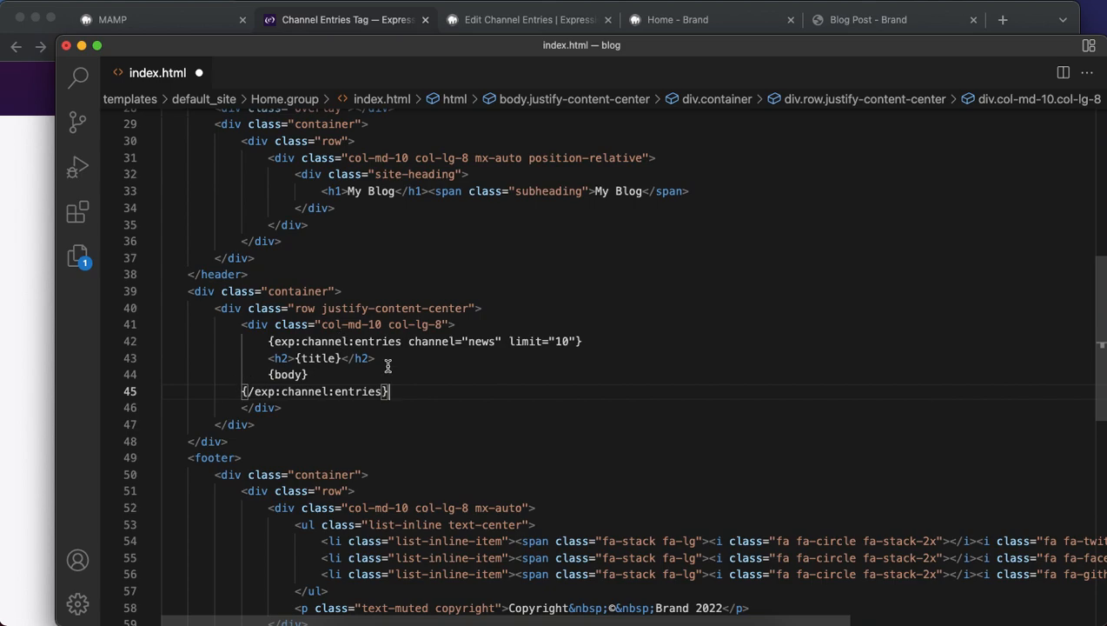
drag(390, 391, 267, 358)
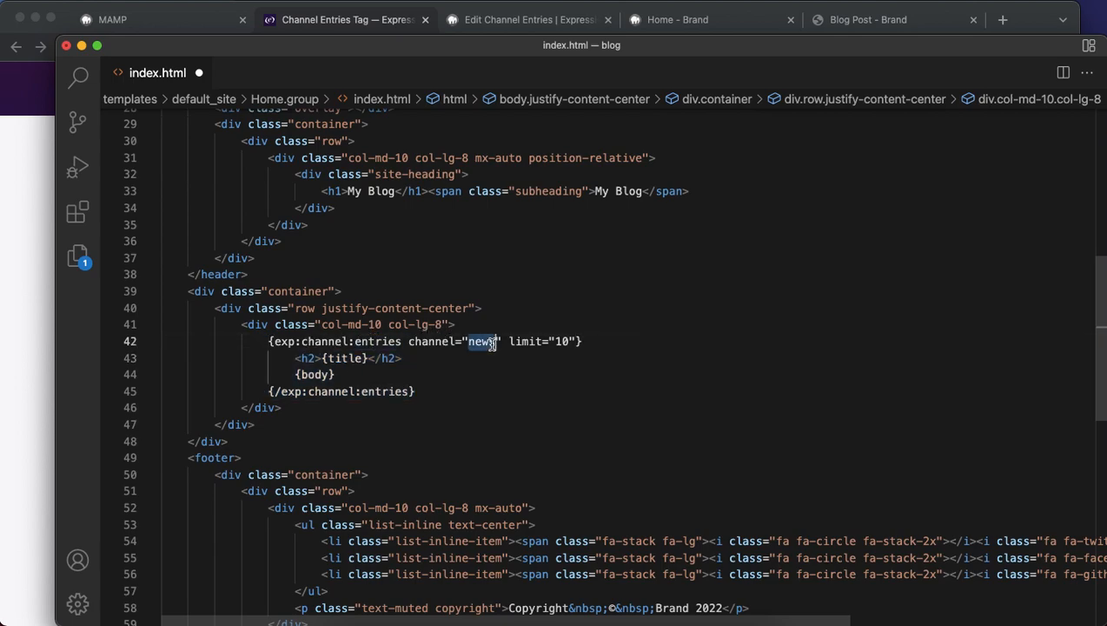
click(529, 19)
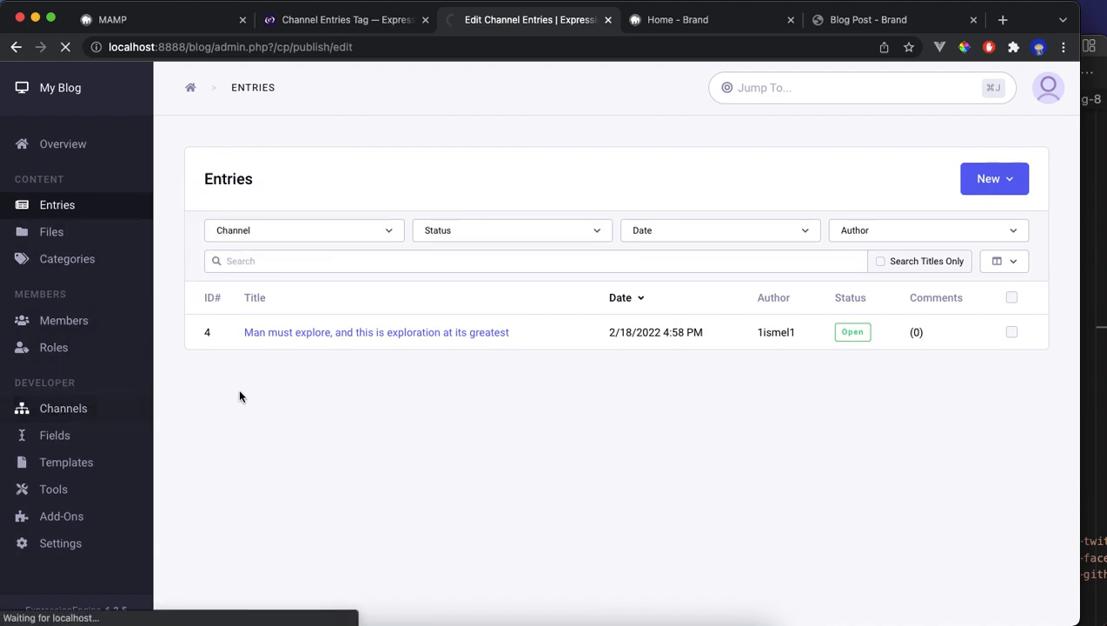
click(62, 407)
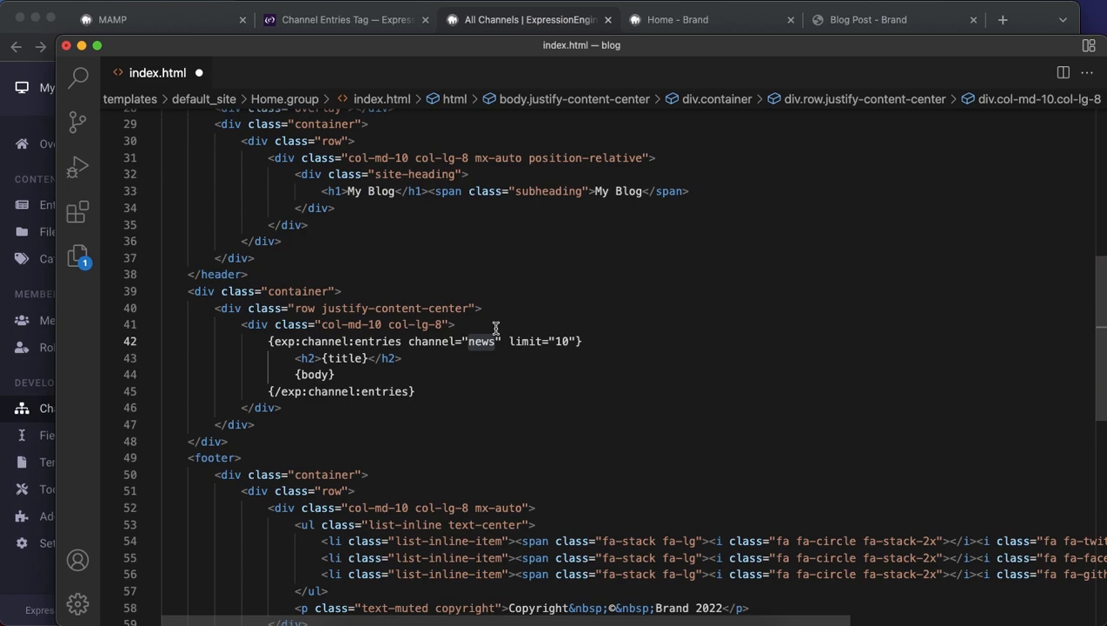
Set the loop's channel to "post" and limit to "5", then select the body variable.
double_click(480, 341)
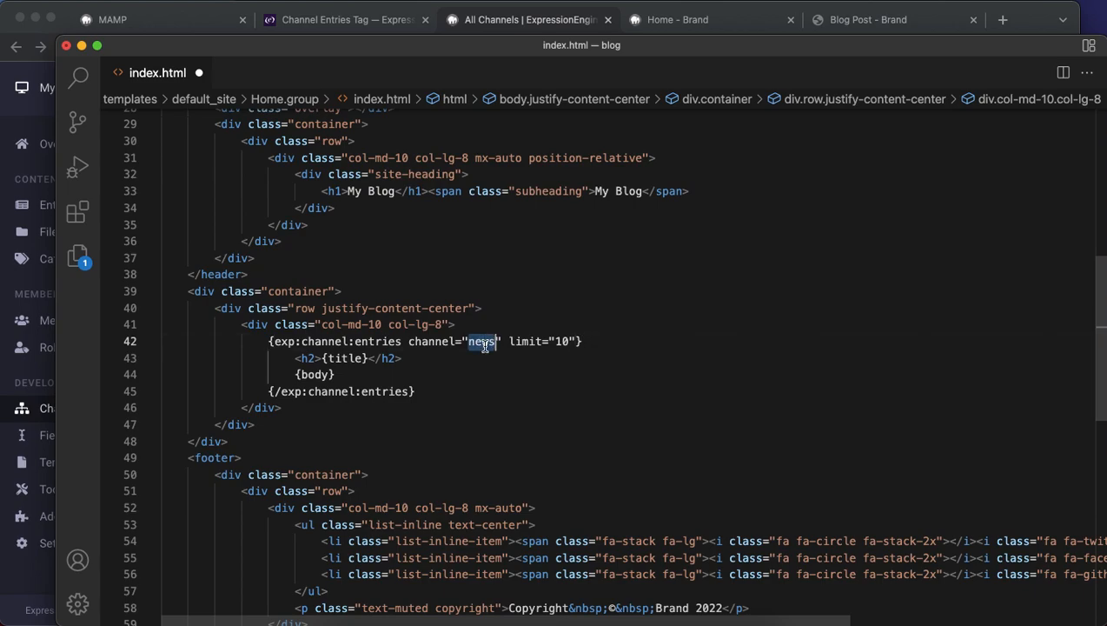
text(post)
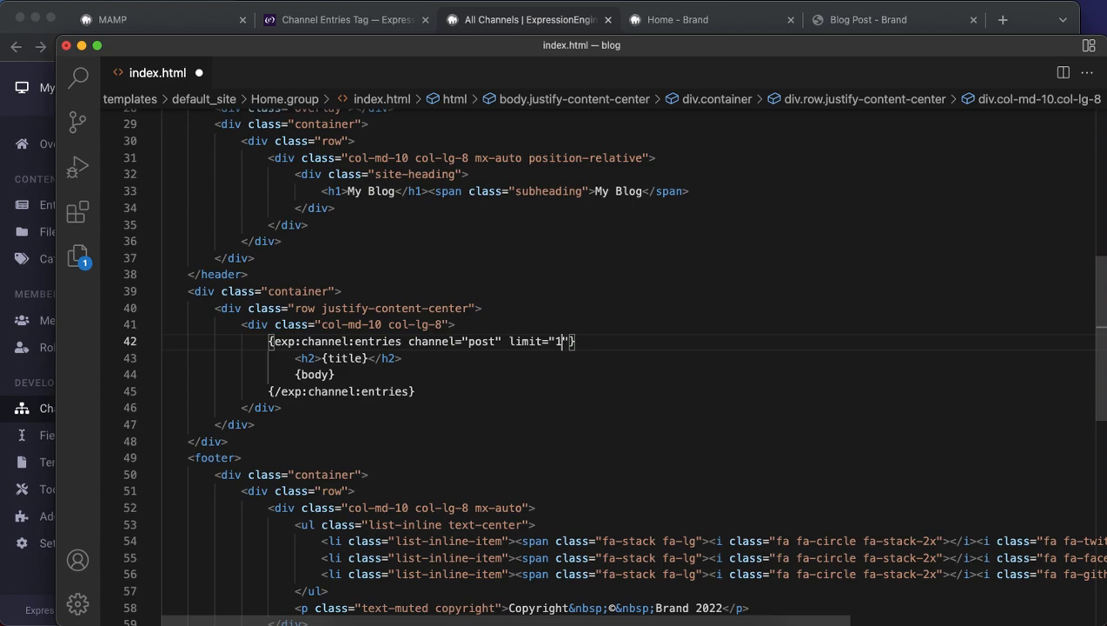
text(5)
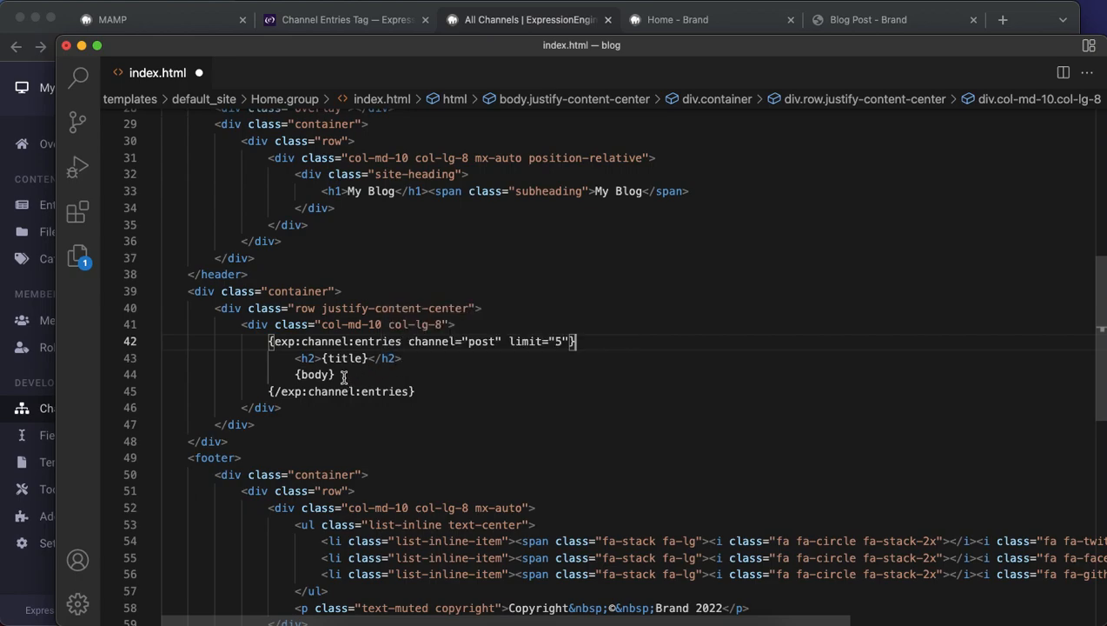
double_click(313, 375)
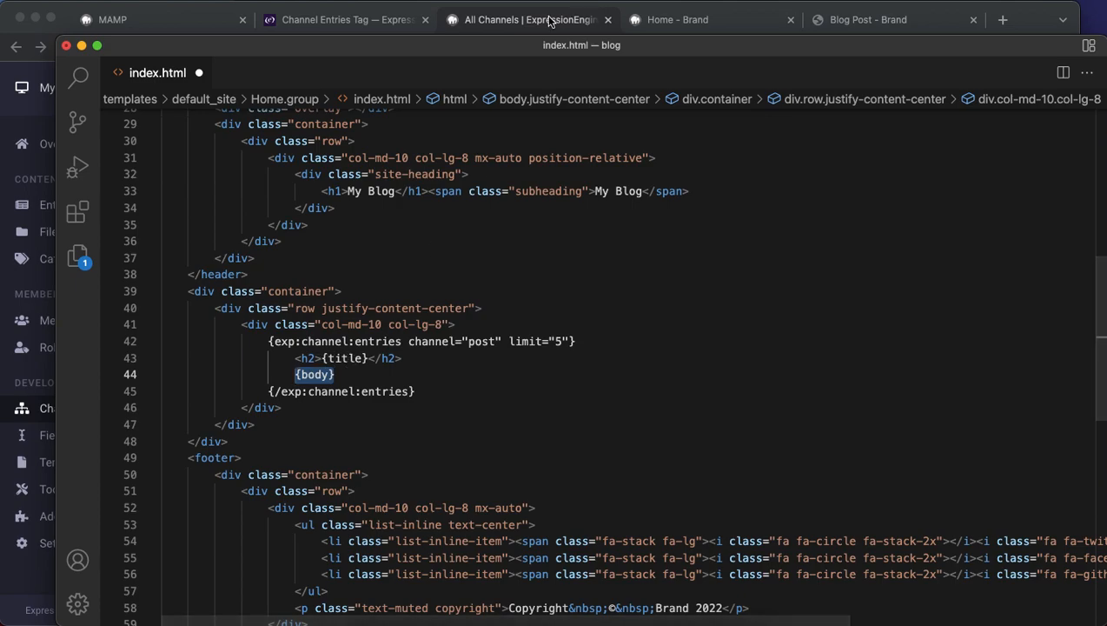
View the Post channel's fields, then list the Post field group: Content, Subtitle, post_image.
click(528, 20)
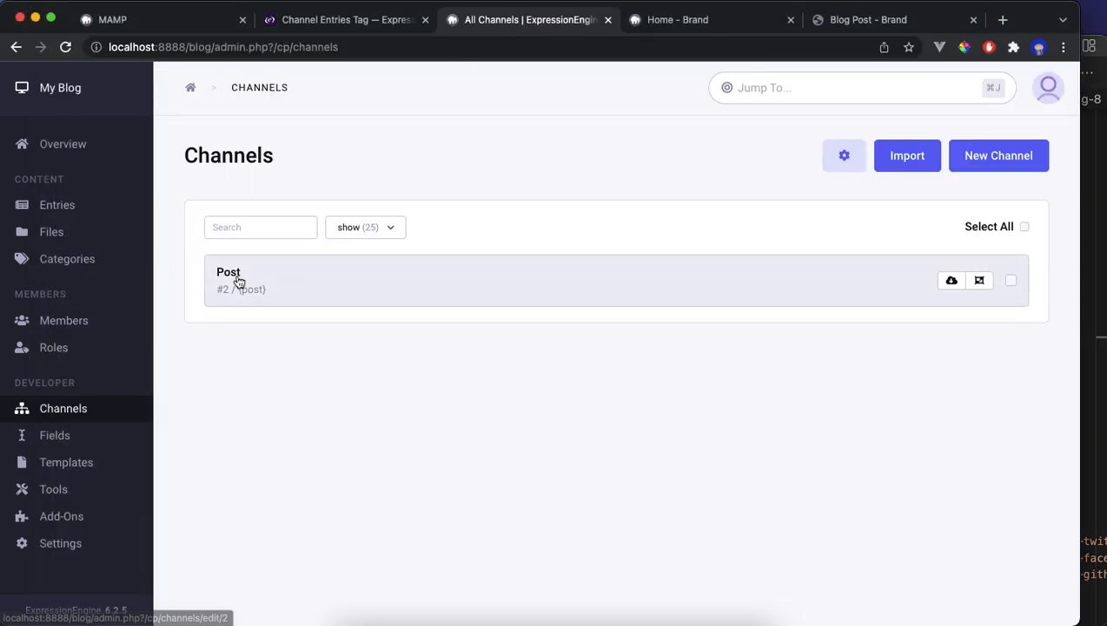
click(230, 271)
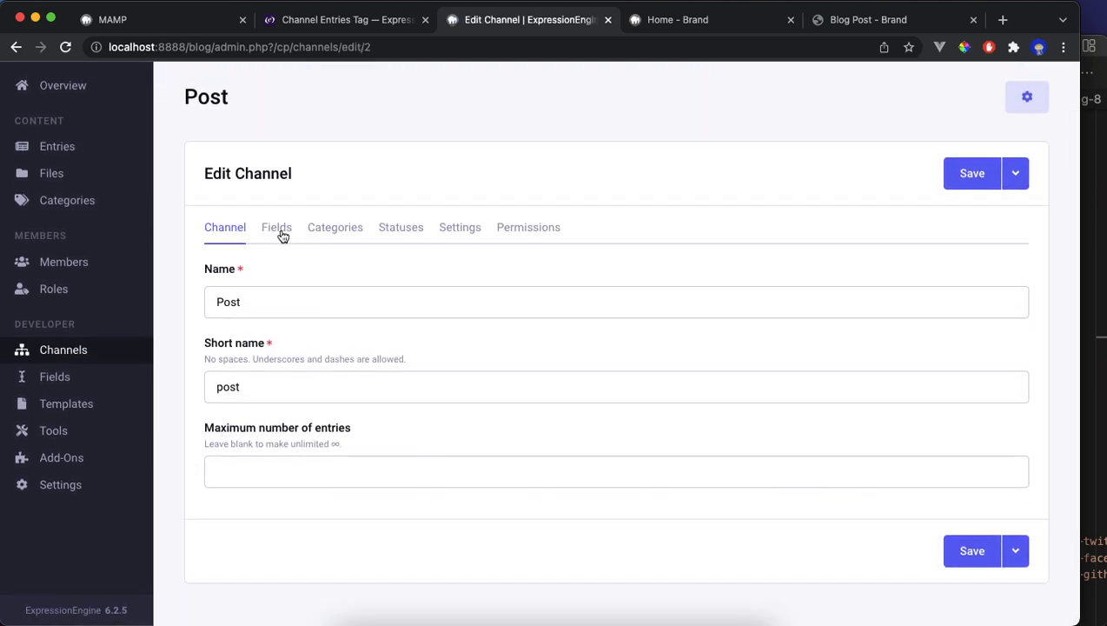
click(277, 226)
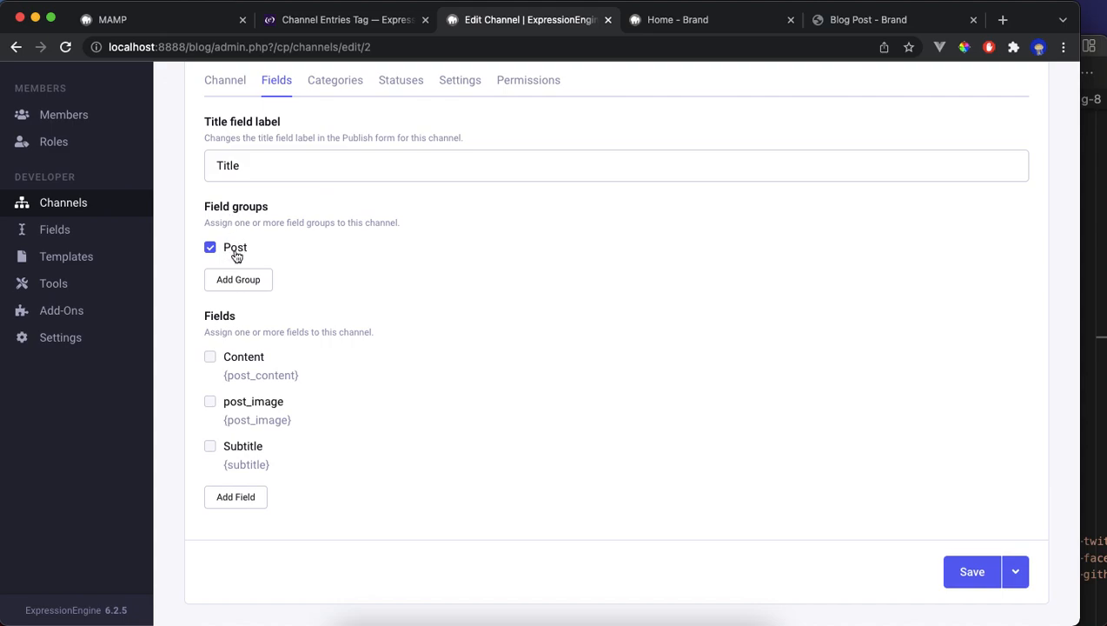
mouse_move(235, 369)
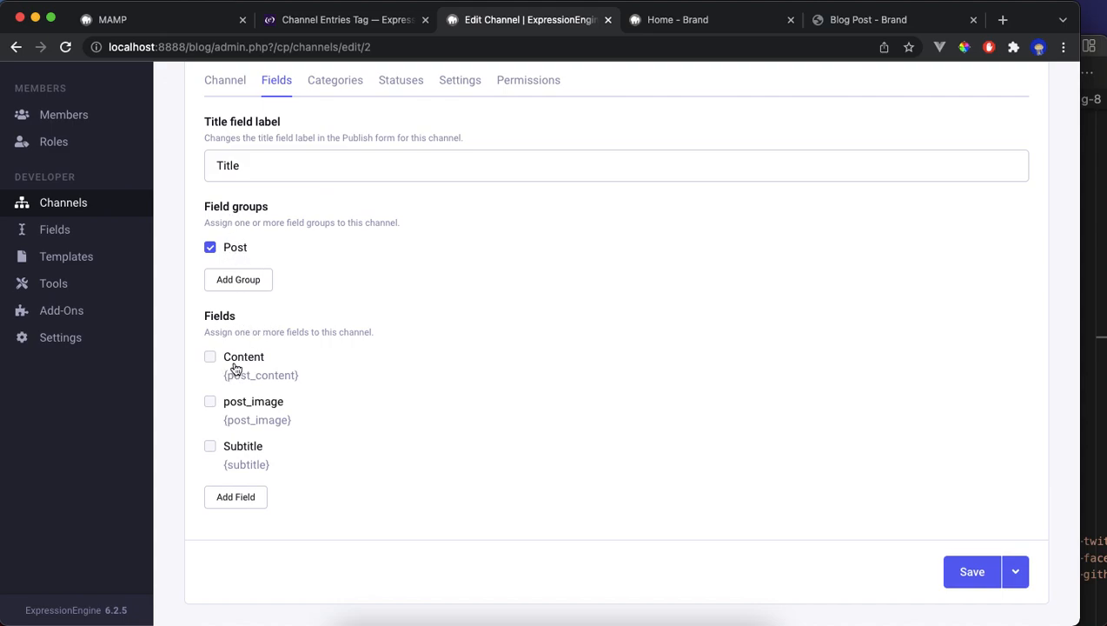
mouse_move(250, 469)
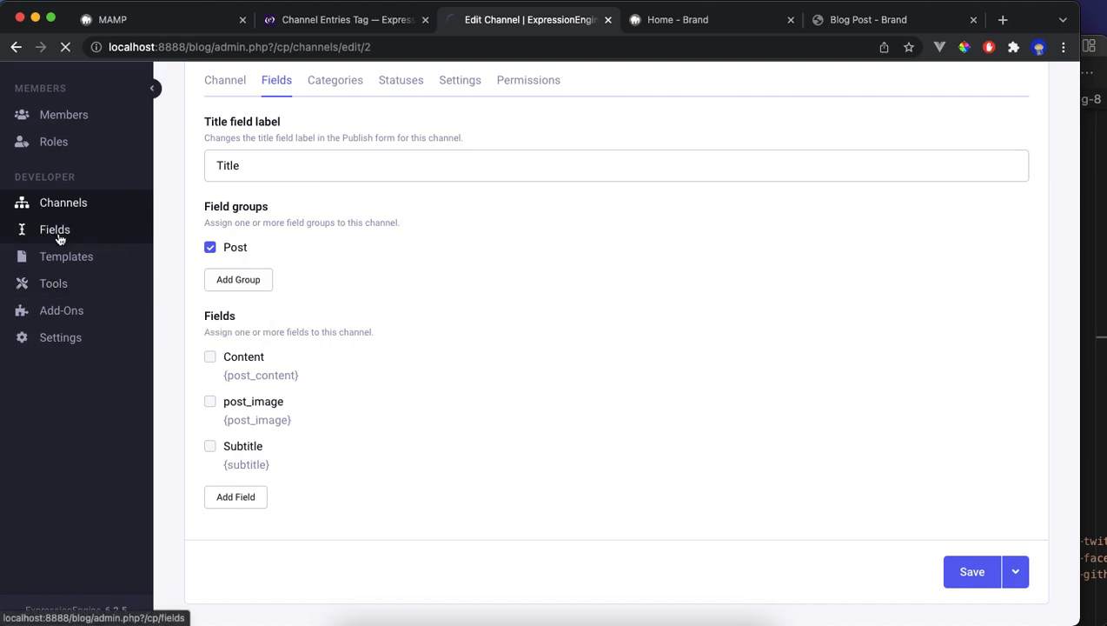
click(55, 230)
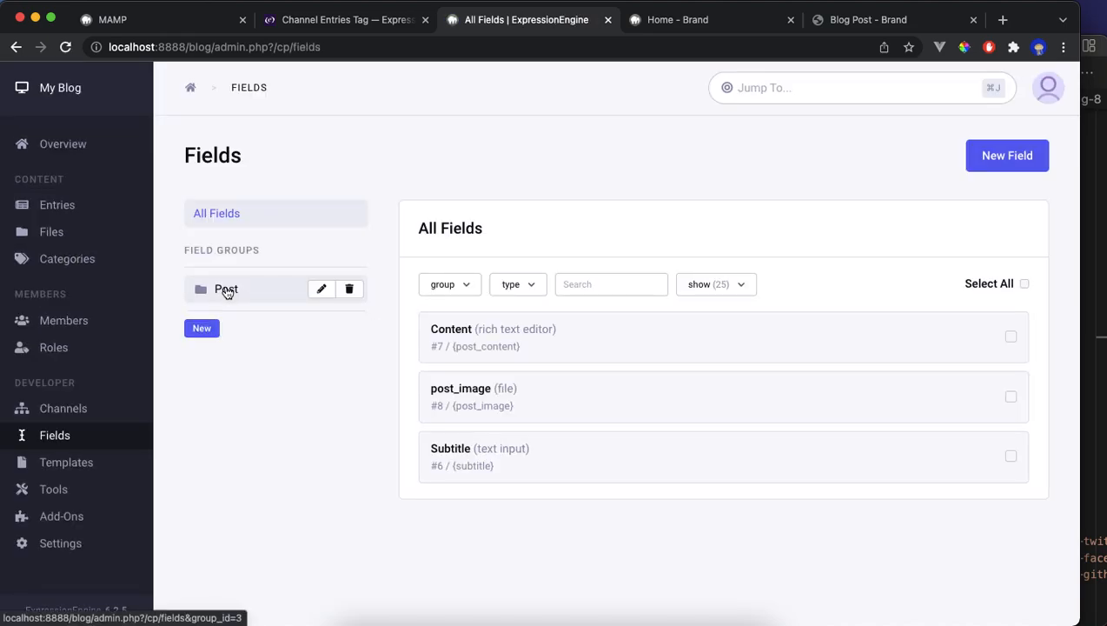
click(226, 288)
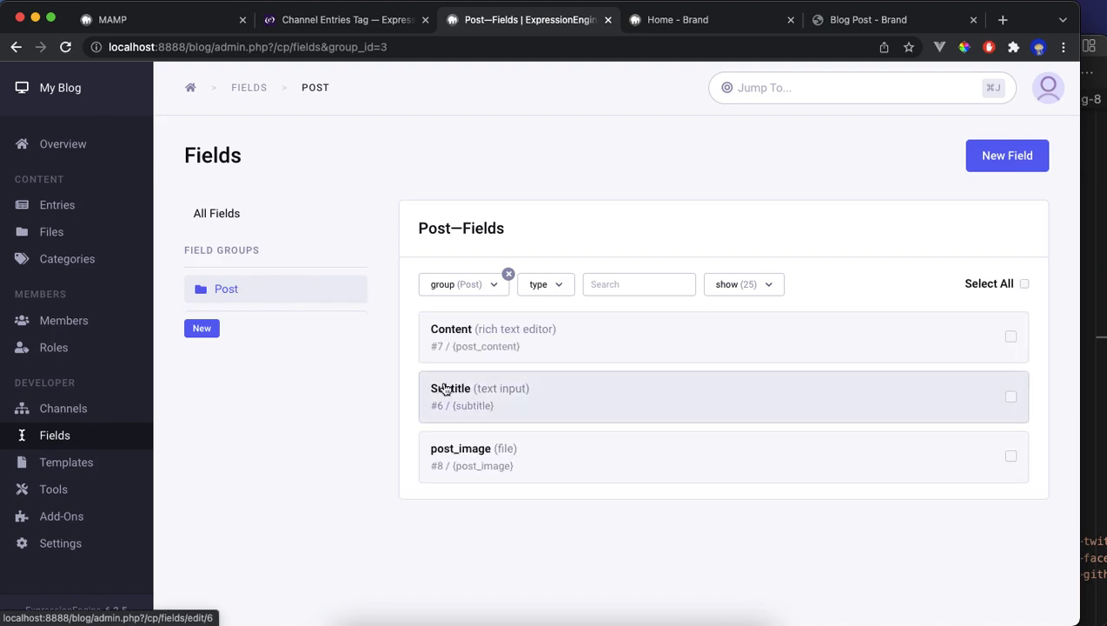
click(344, 19)
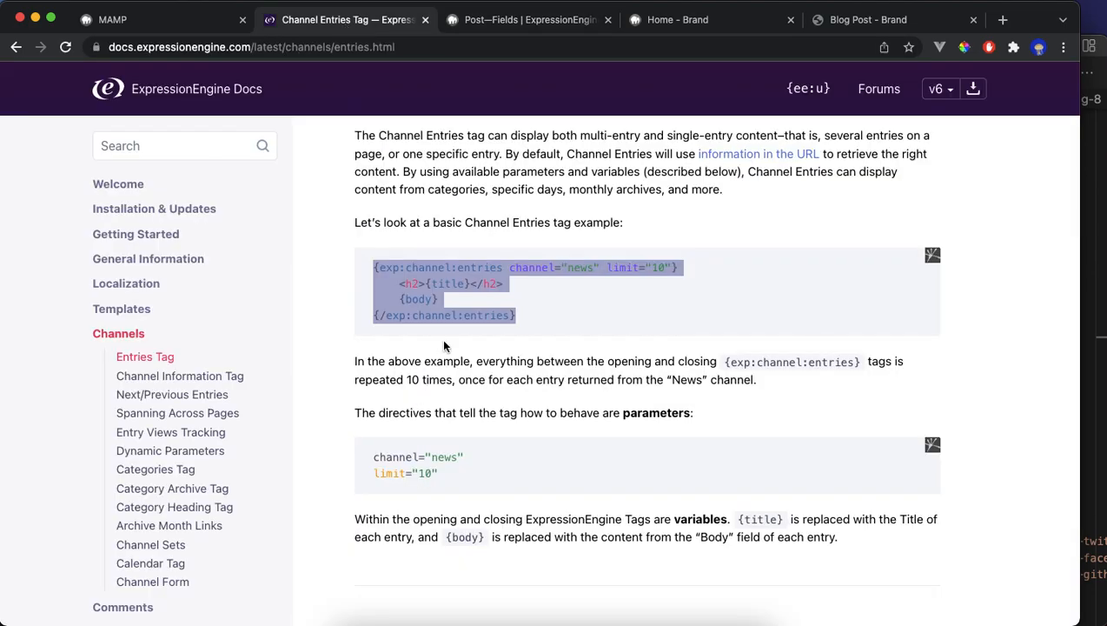
click(452, 286)
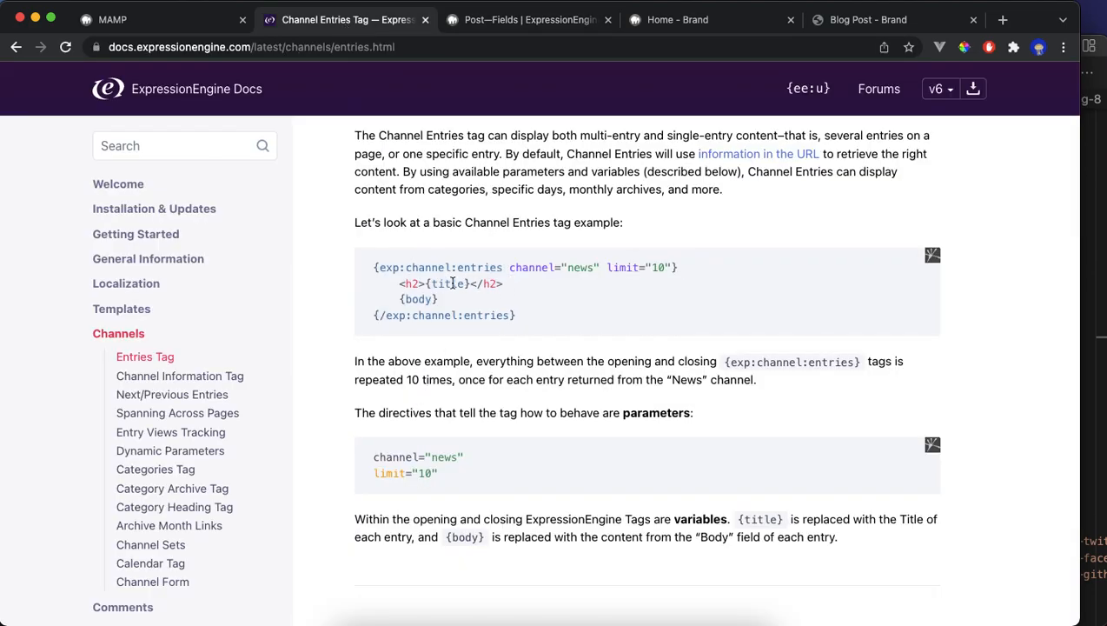
click(530, 19)
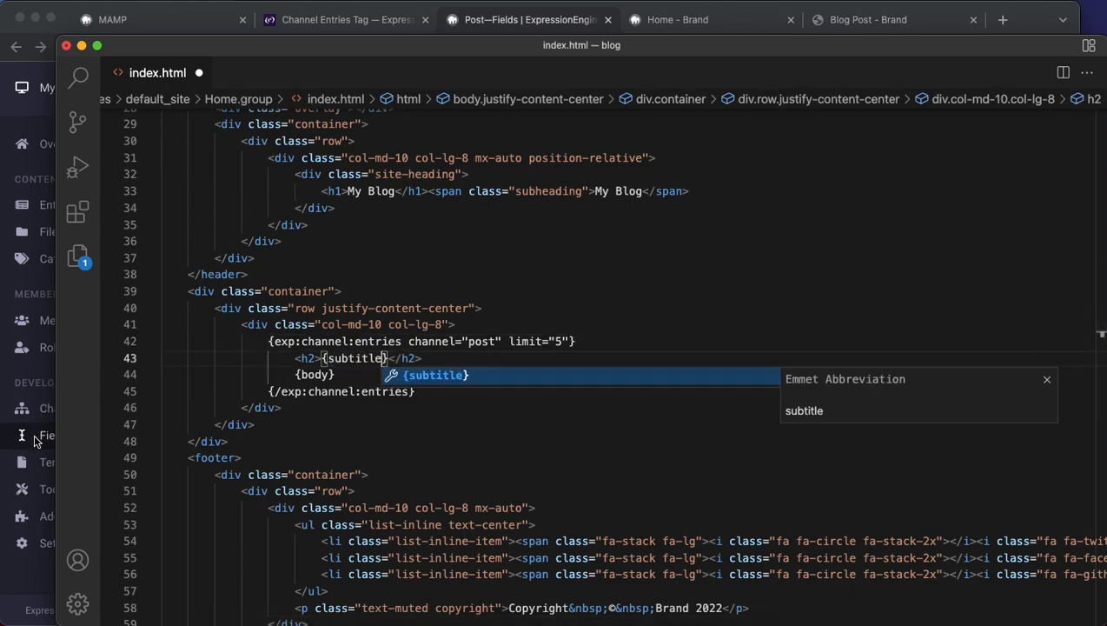
Replace {body} in the entries loop with a paragraph outputting {post_content}.
click(530, 19)
text(})
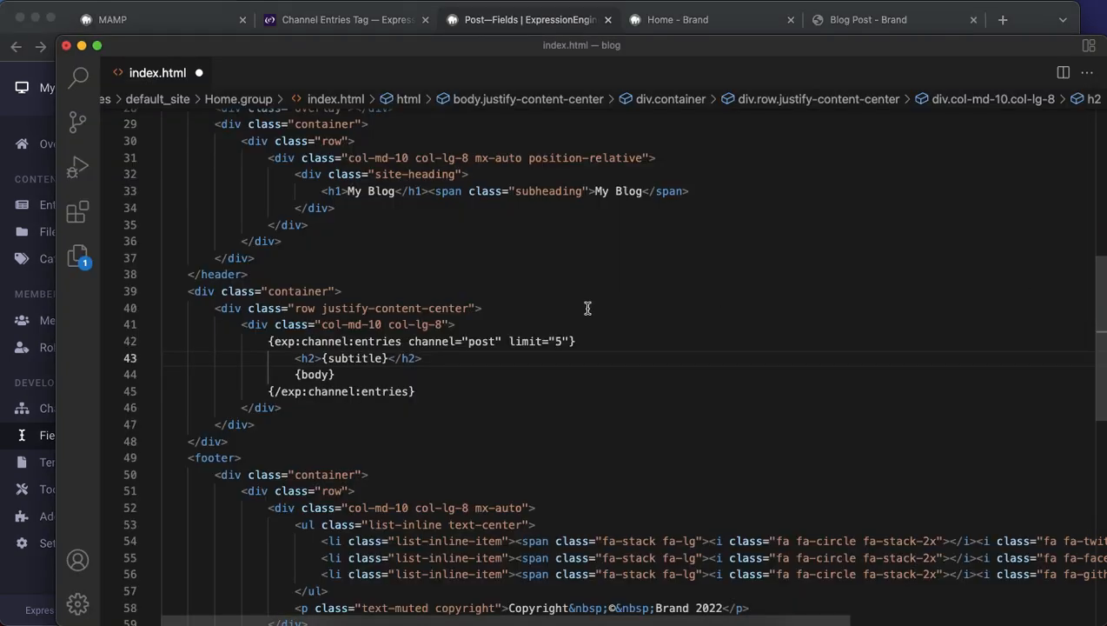
click(304, 376)
text(<p></p>)
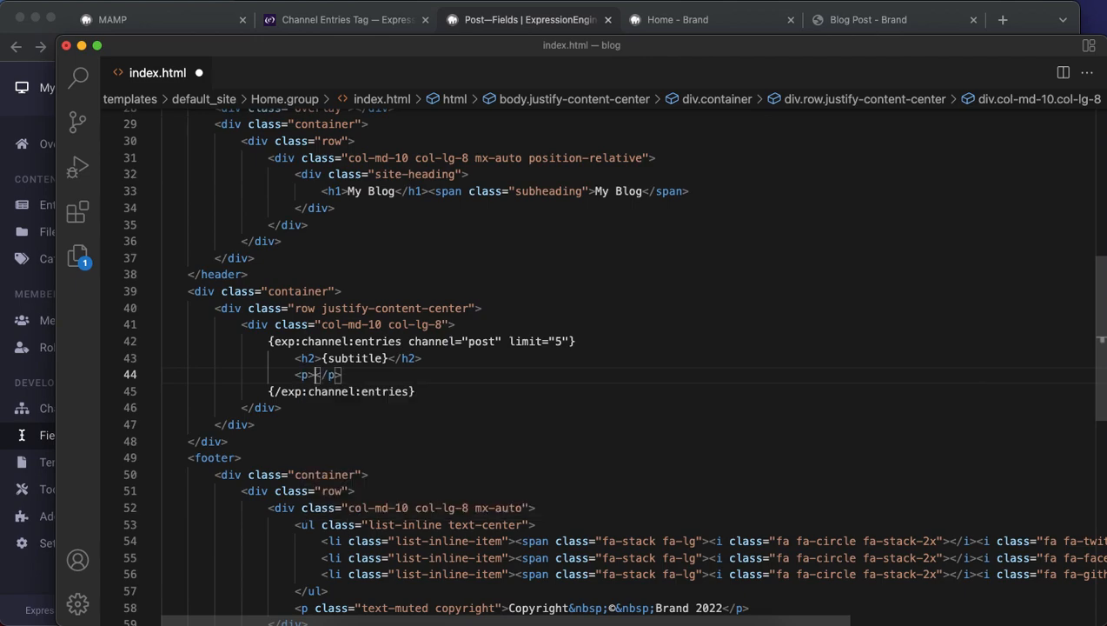
text({p)
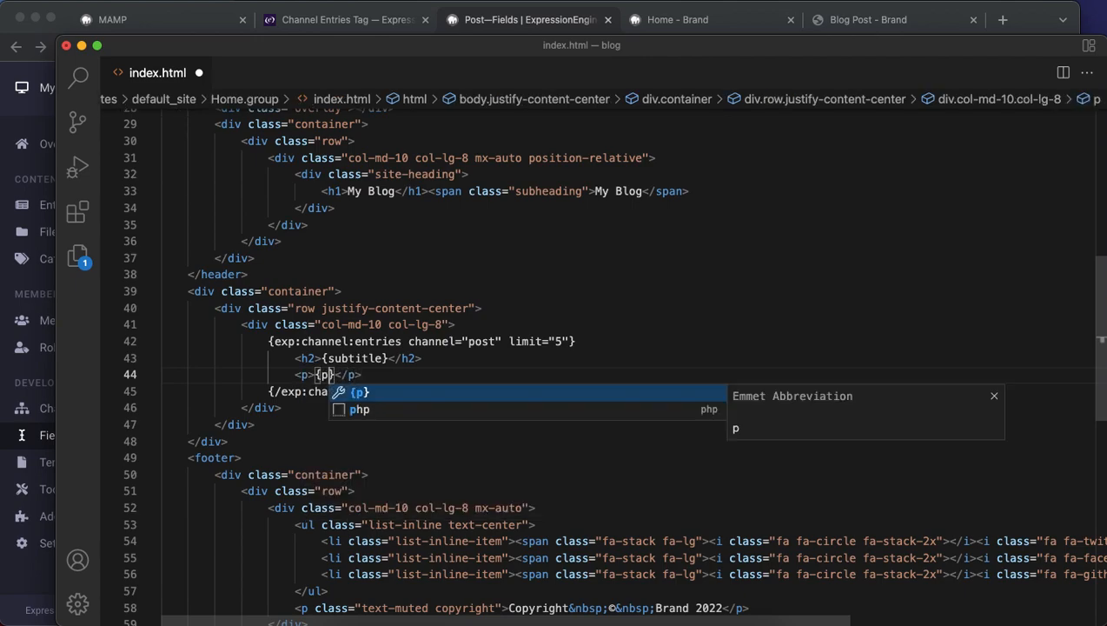
text(ost_content)
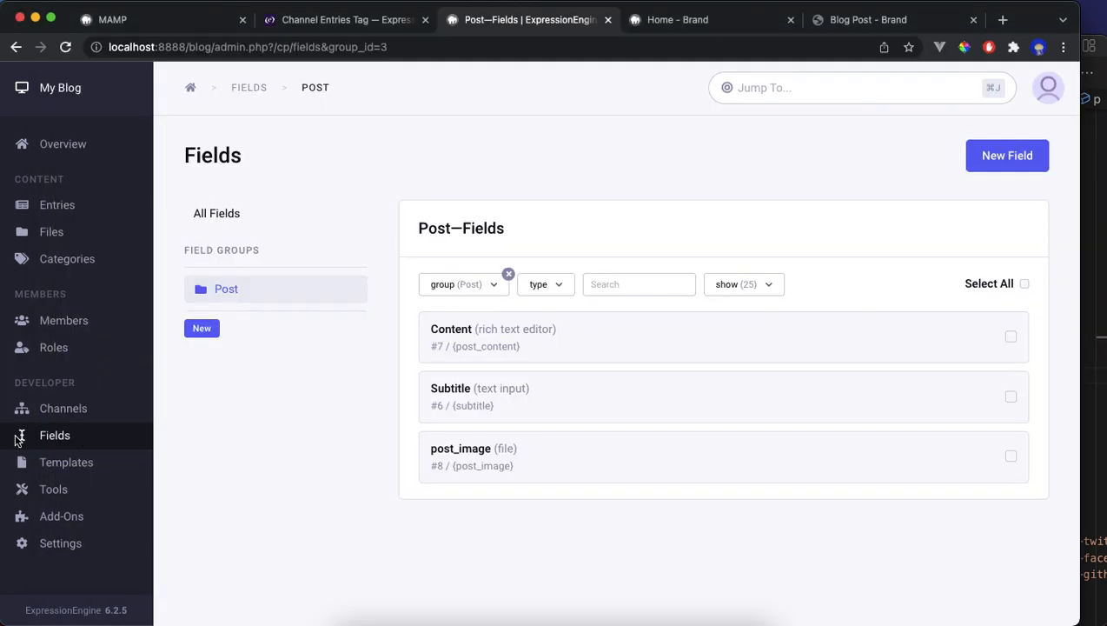
mouse_move(487, 466)
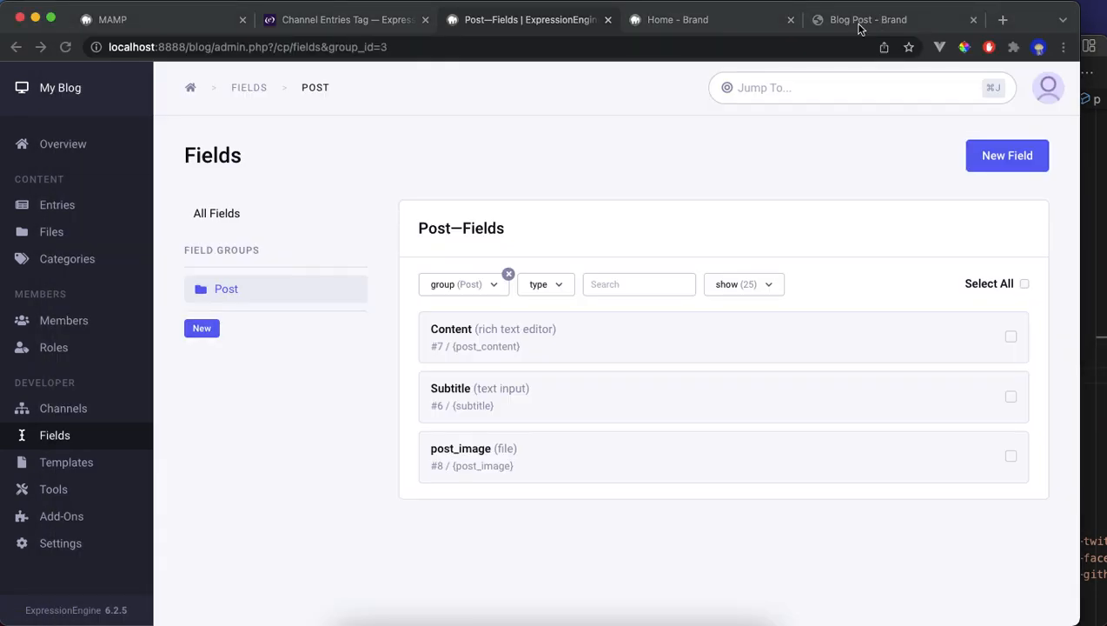
Check the static Clean Blog template page for reference and return to the Home template.
click(869, 19)
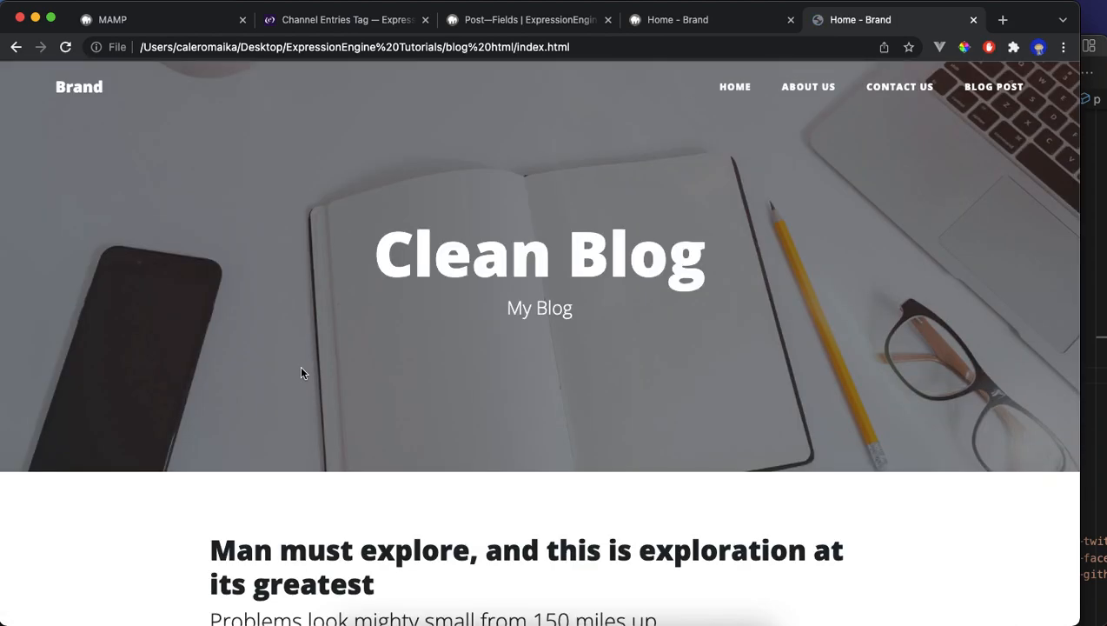
scroll(down, 3)
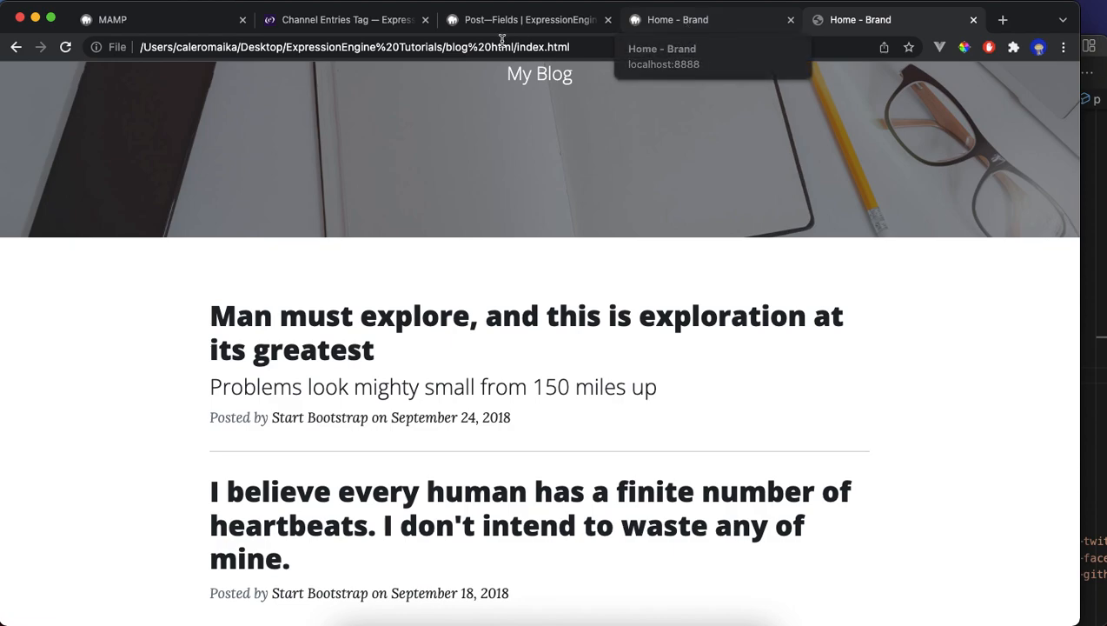
click(525, 19)
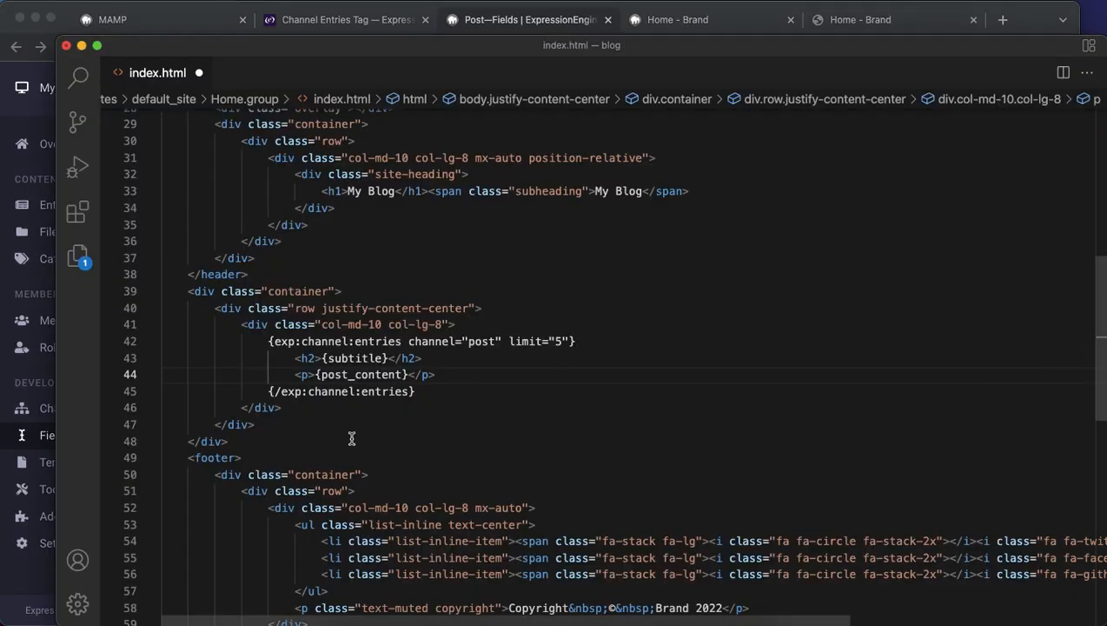
Add an <h2>{title}</h2> heading in the loop and make the subtitle an h6.
click(573, 341)
text({})
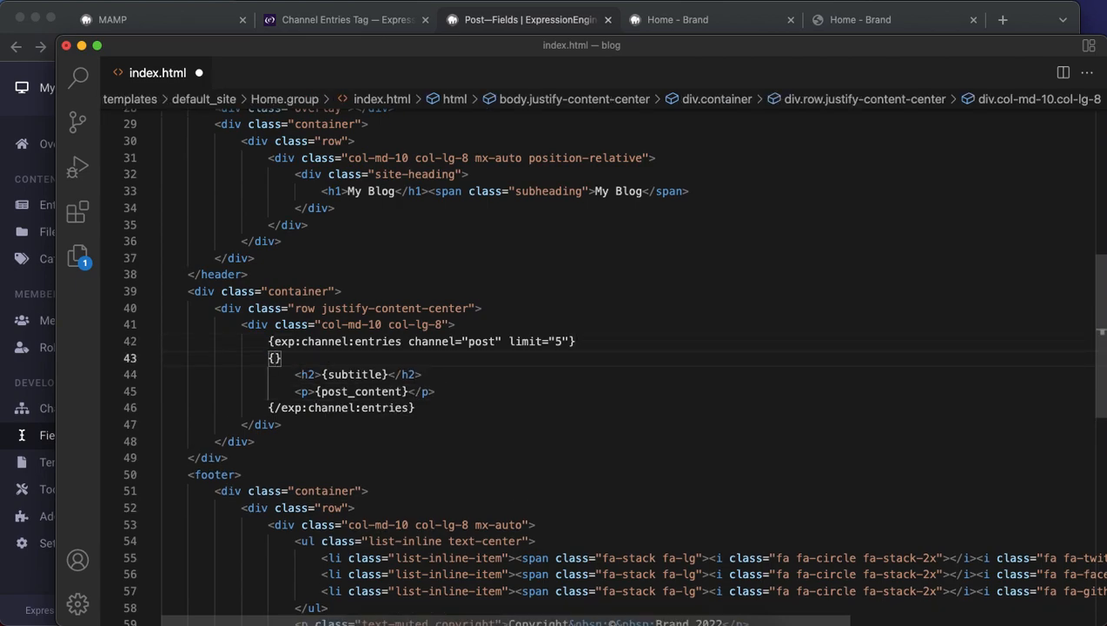
key(Backspace)
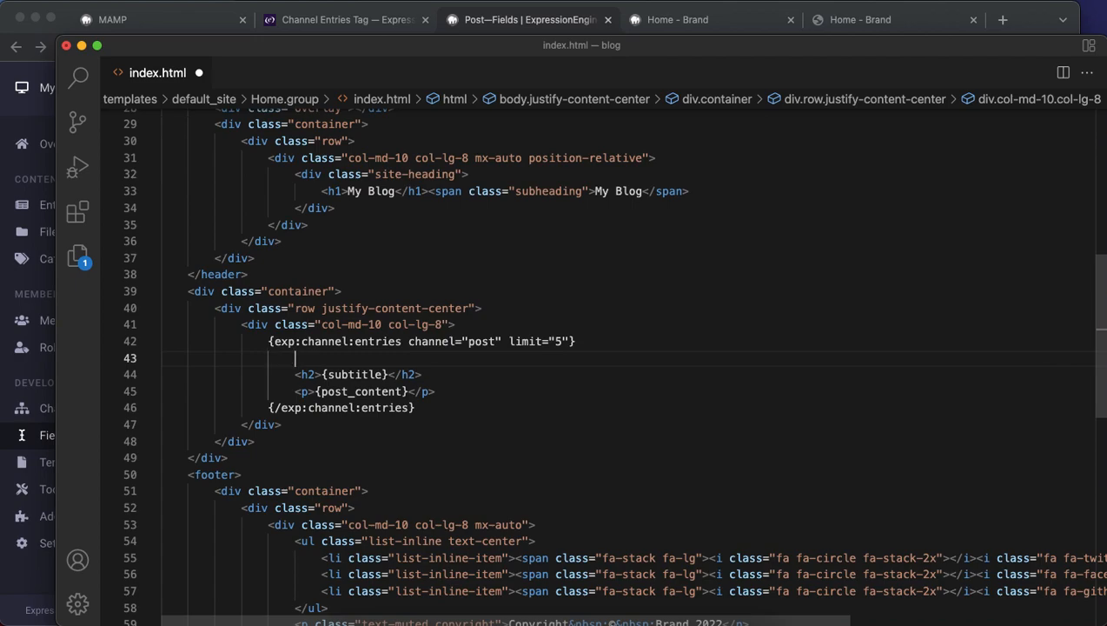
text(h2>{}</h2>)
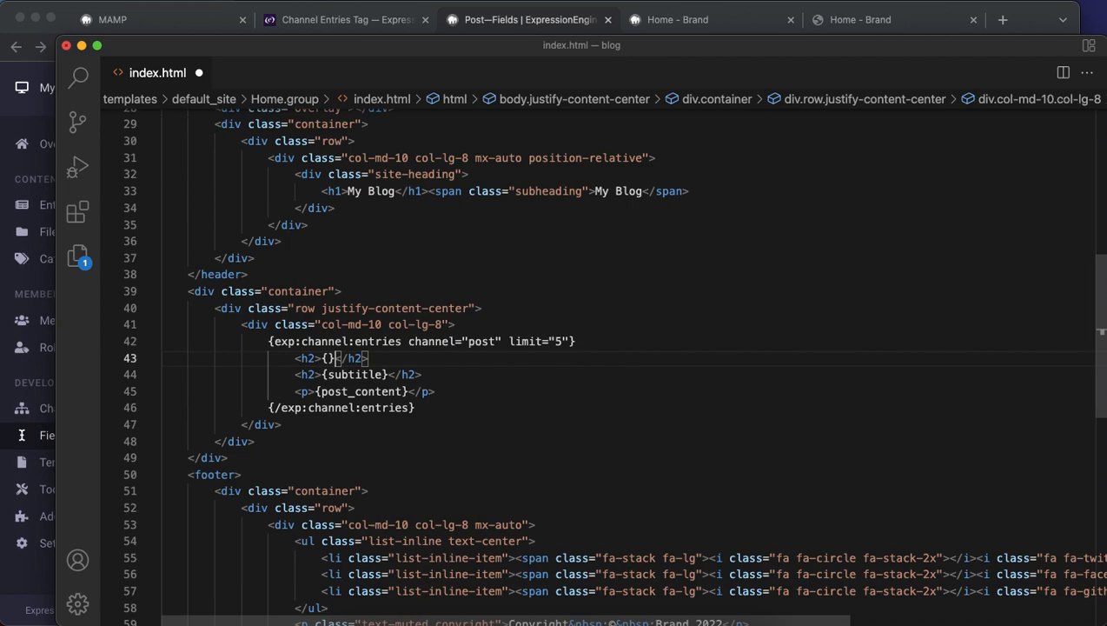
text(title)
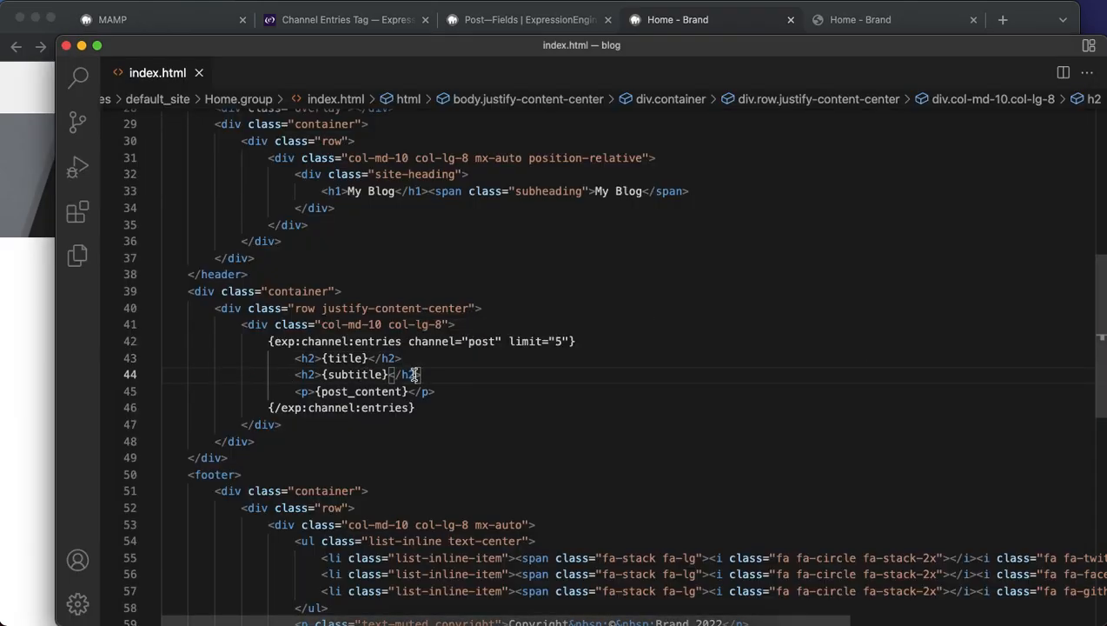
text(6)
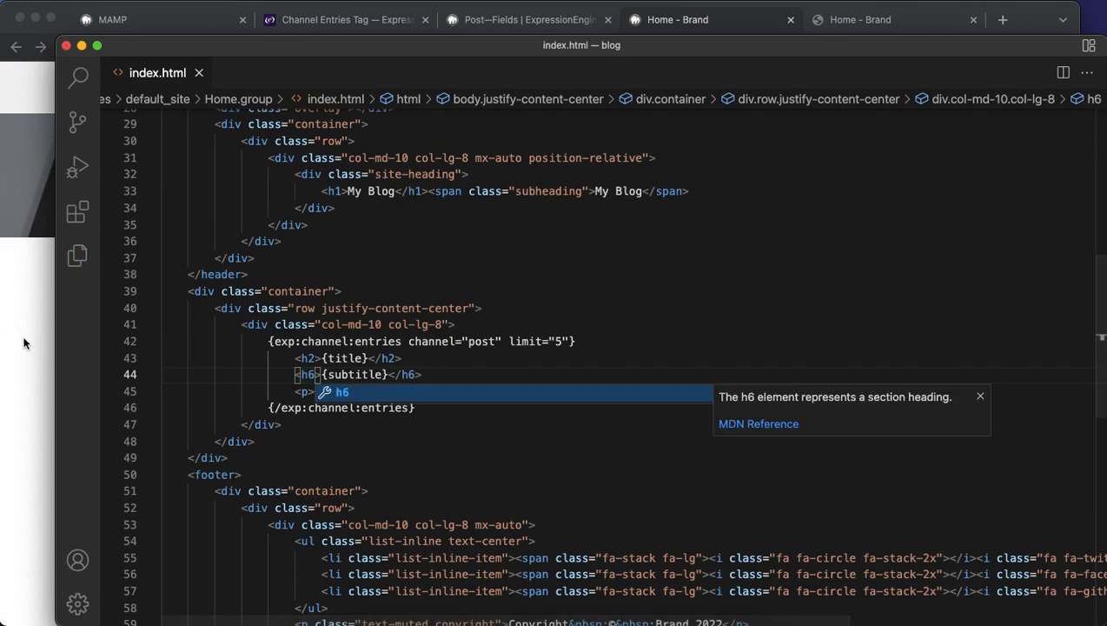
click(678, 19)
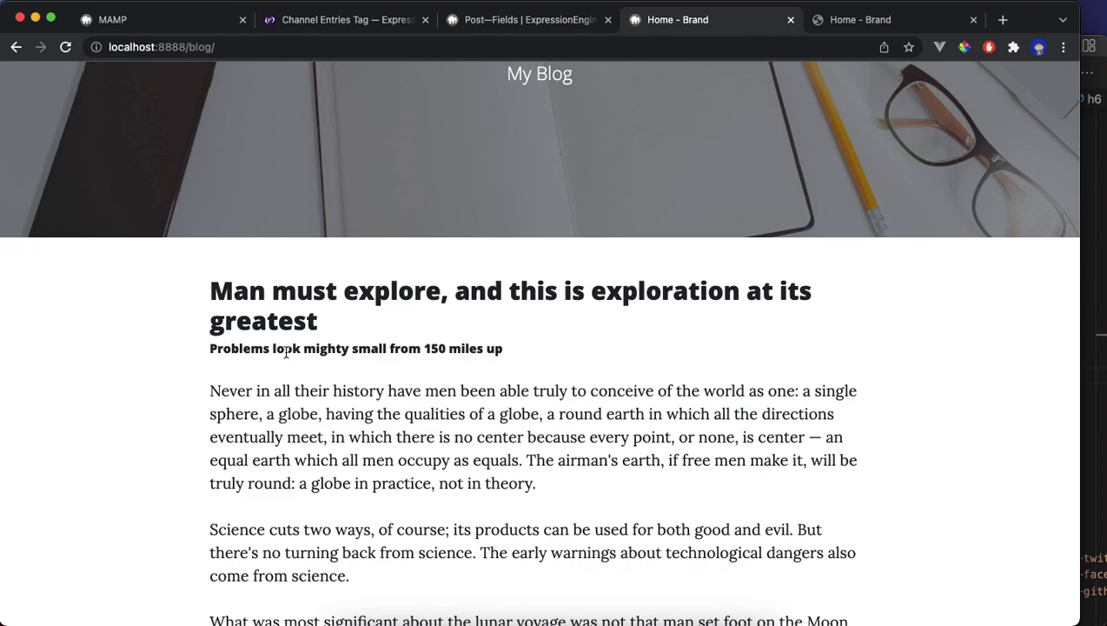
Review the blog's post title, subtitle and content, comparing with the static template page.
scroll(down, 3)
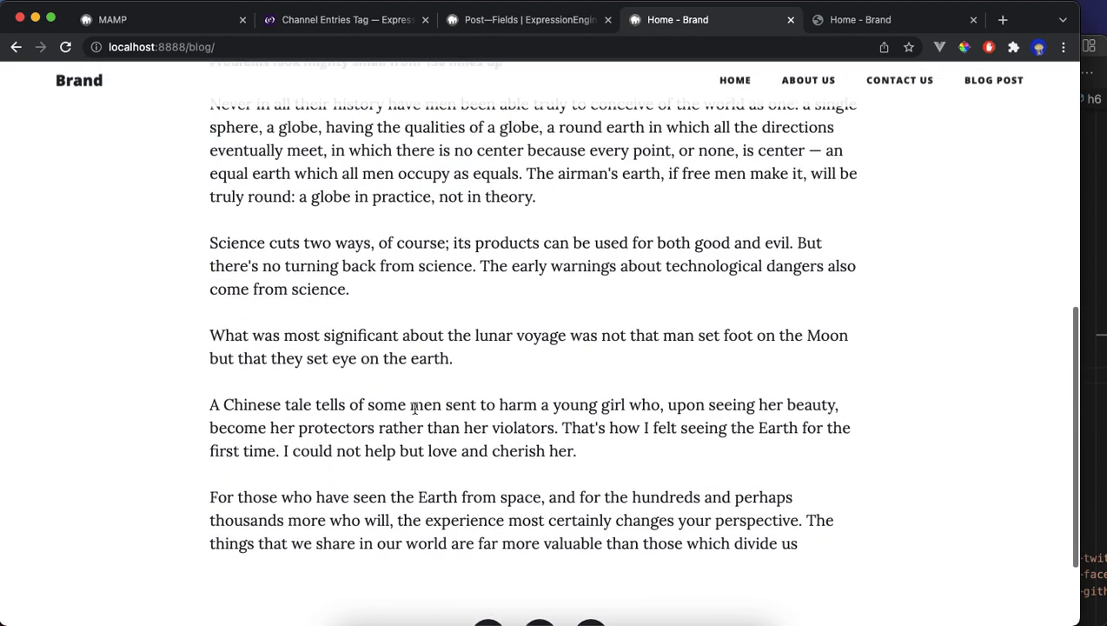
scroll(up, 3)
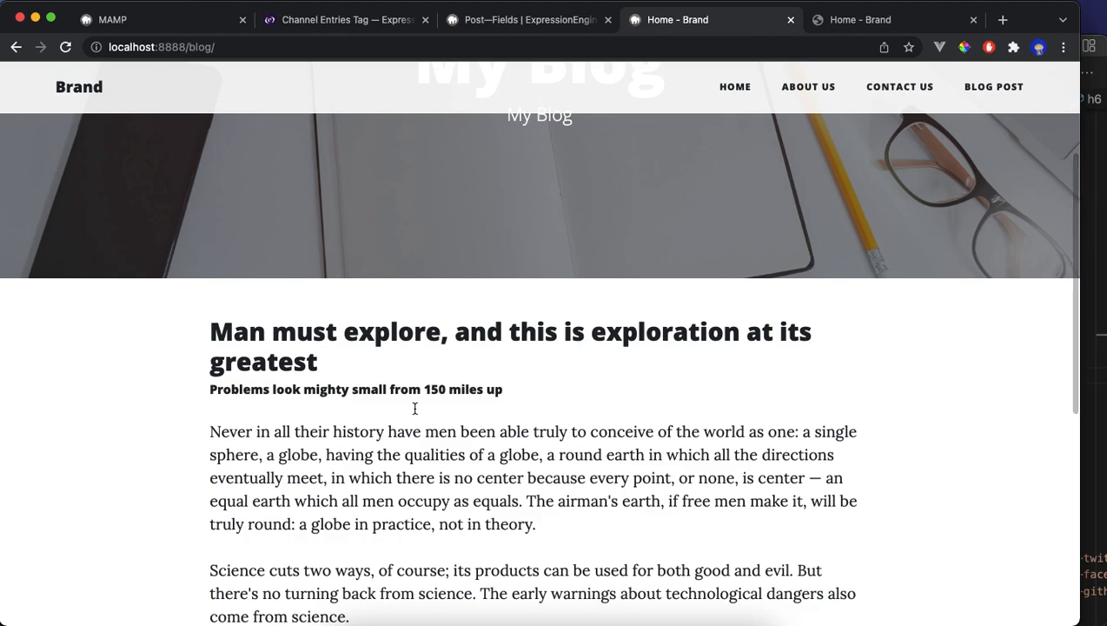
click(344, 20)
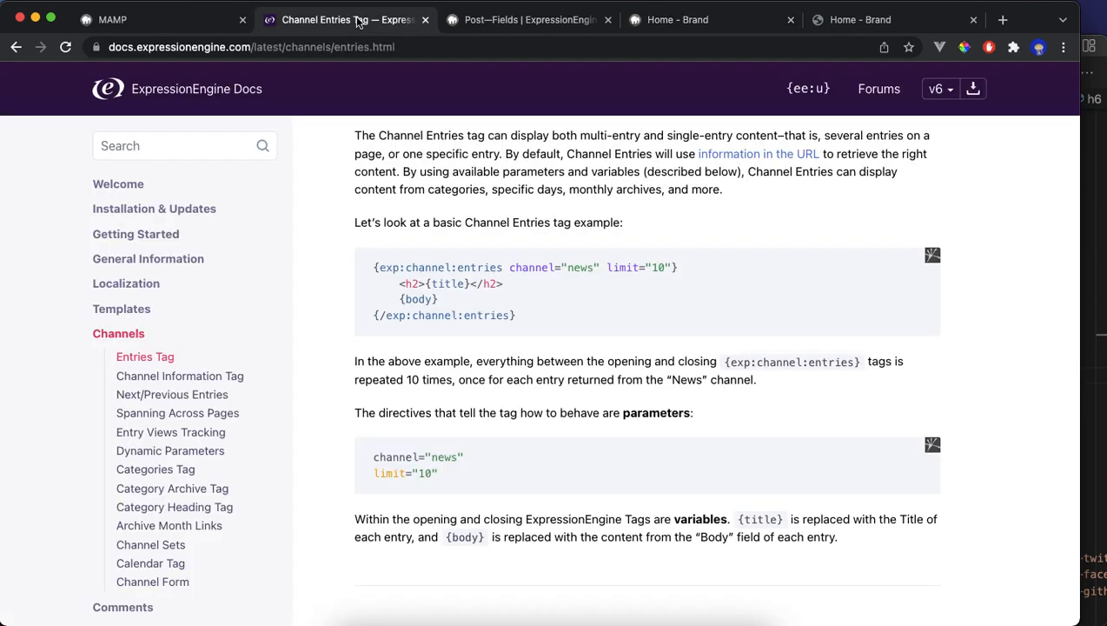
click(531, 19)
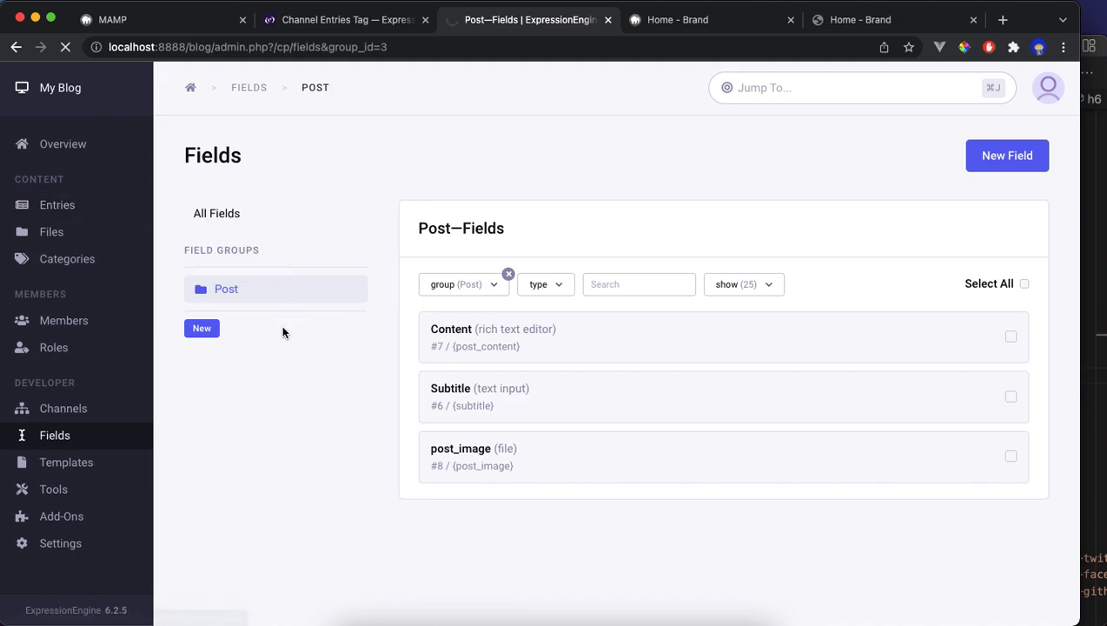
click(55, 205)
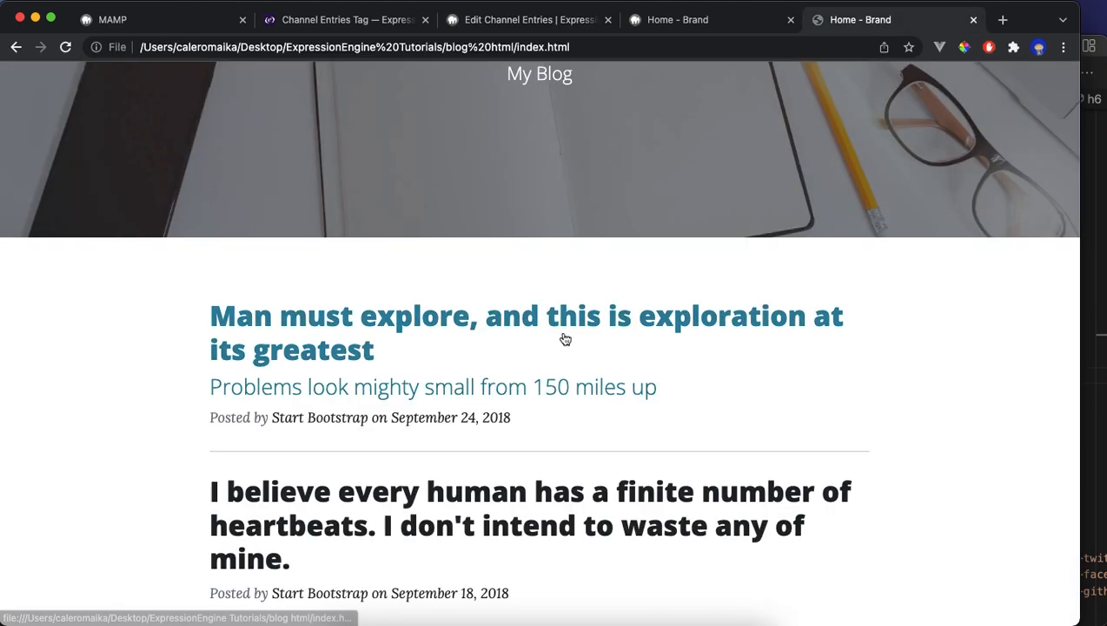
scroll(down, 3)
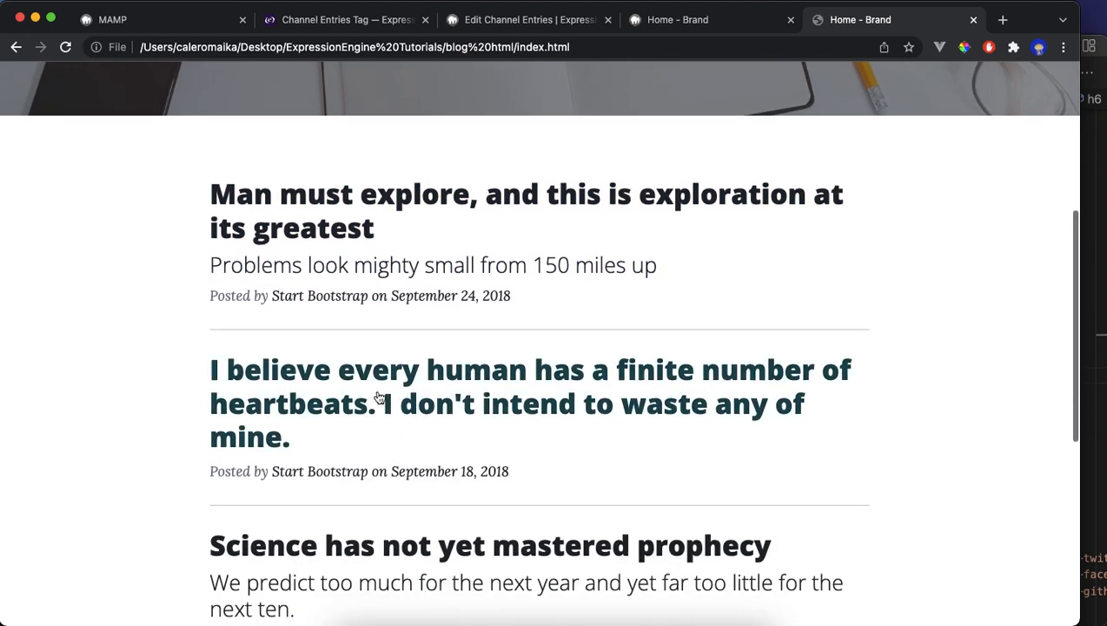
mouse_move(282, 455)
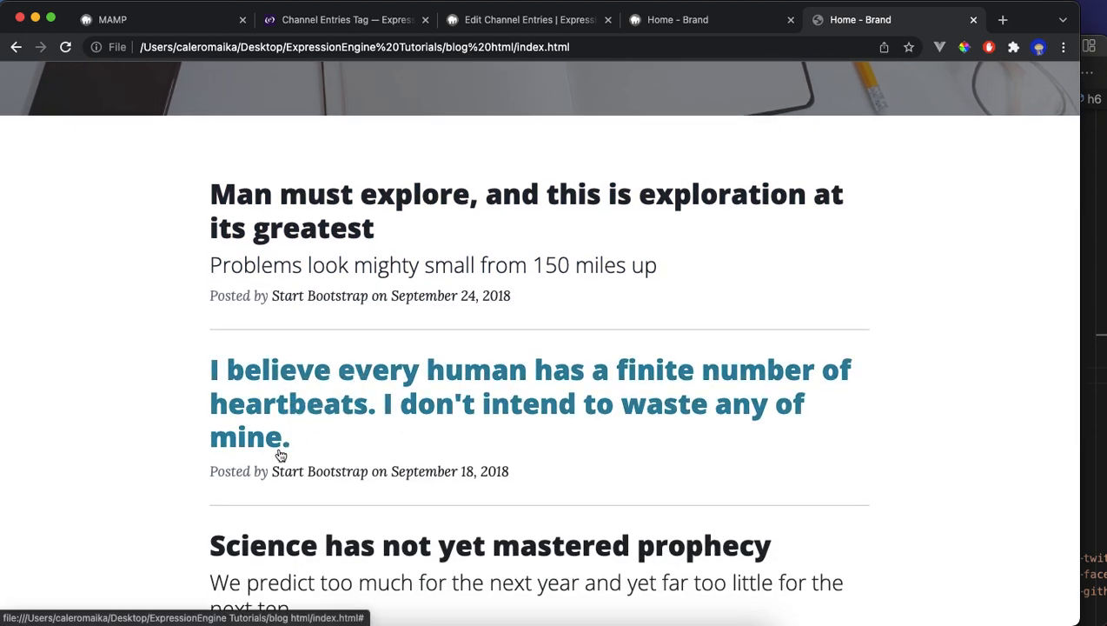
mouse_move(346, 462)
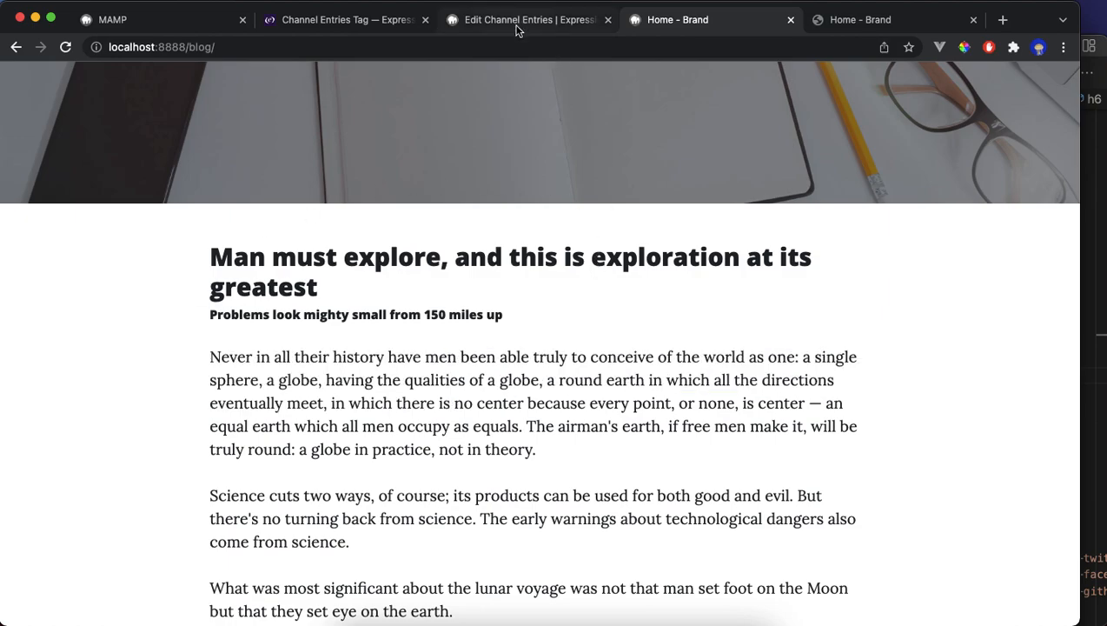
Return to the Channel Entries Tag docs and expand the Templates section in the sidebar.
click(346, 19)
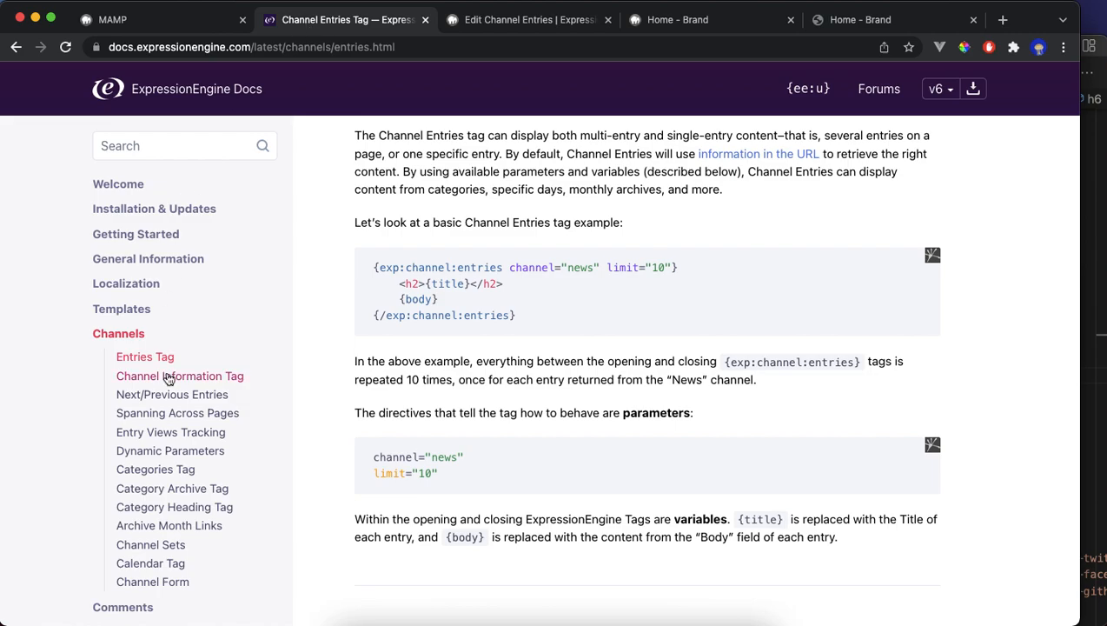
mouse_move(149, 544)
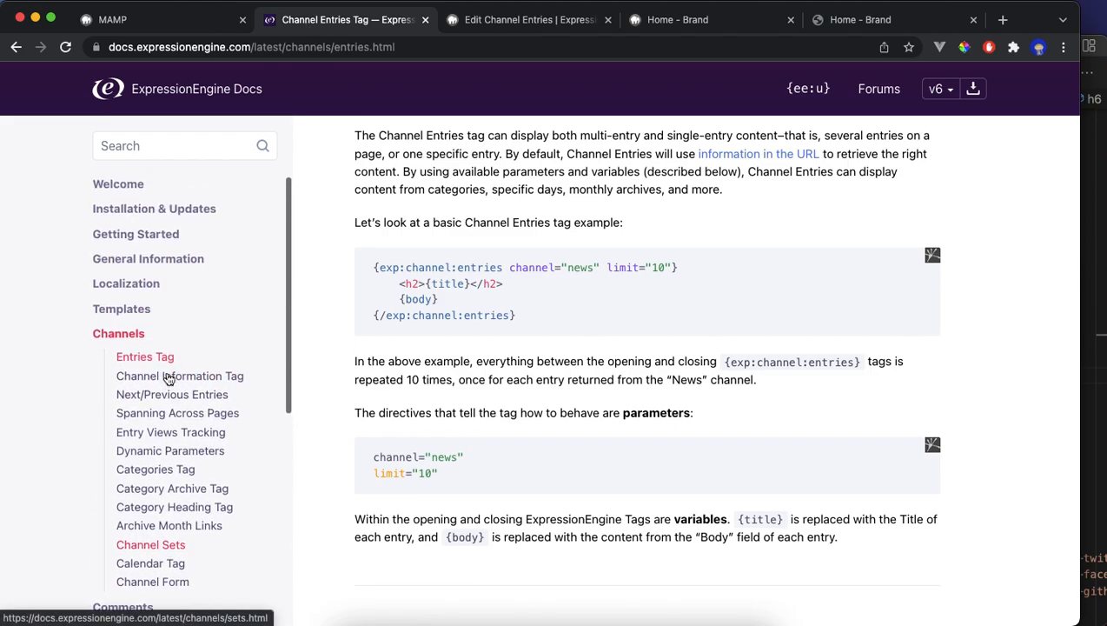
scroll(down, 3)
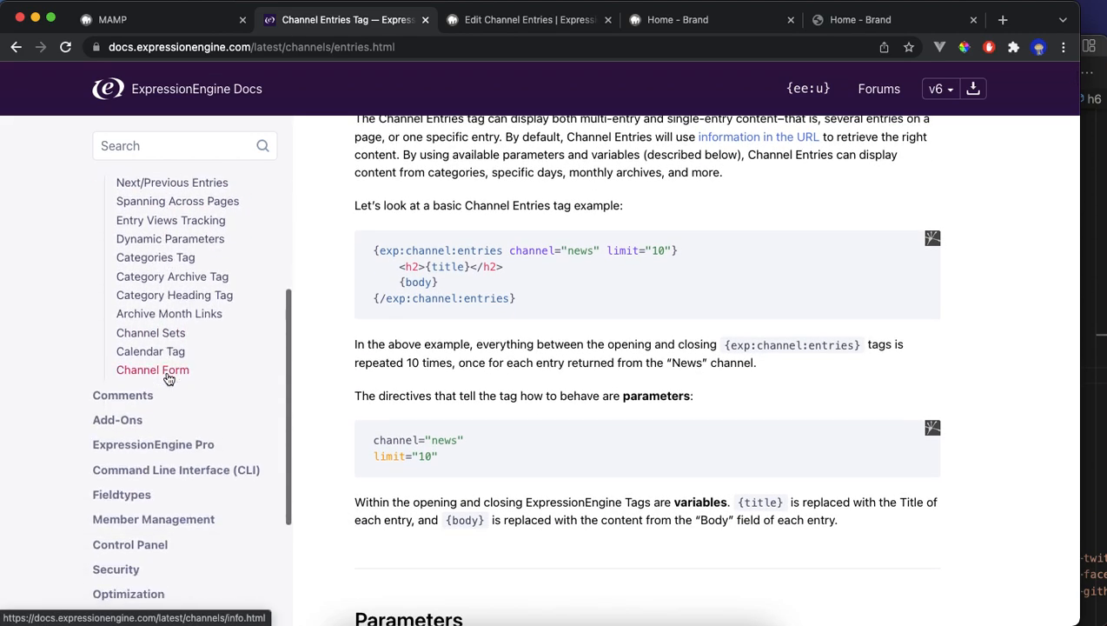
scroll(down, 3)
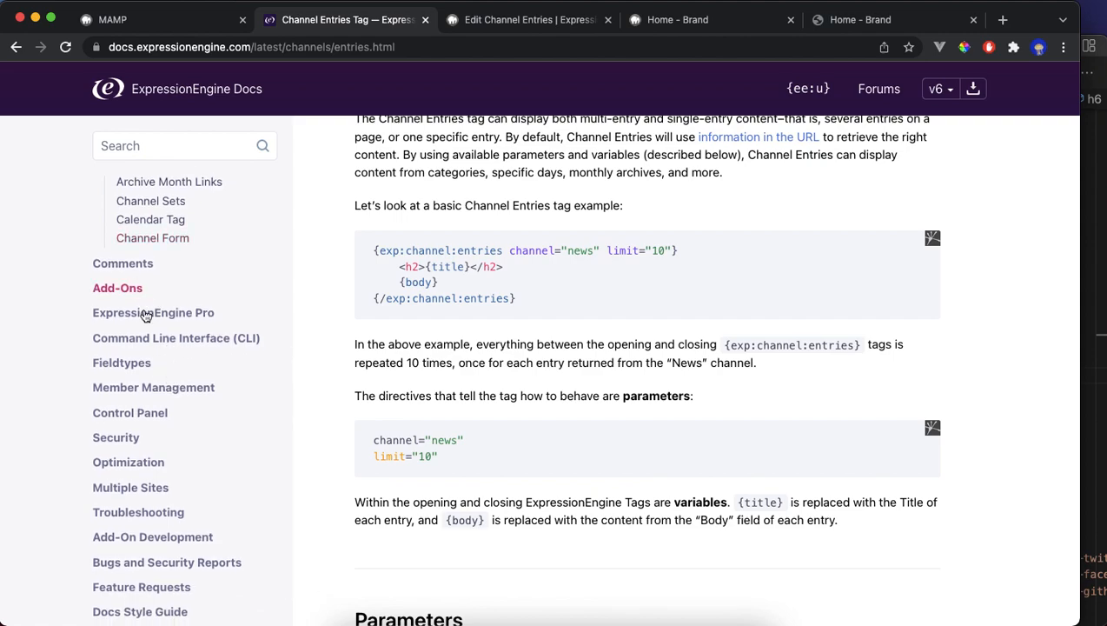
scroll(down, 3)
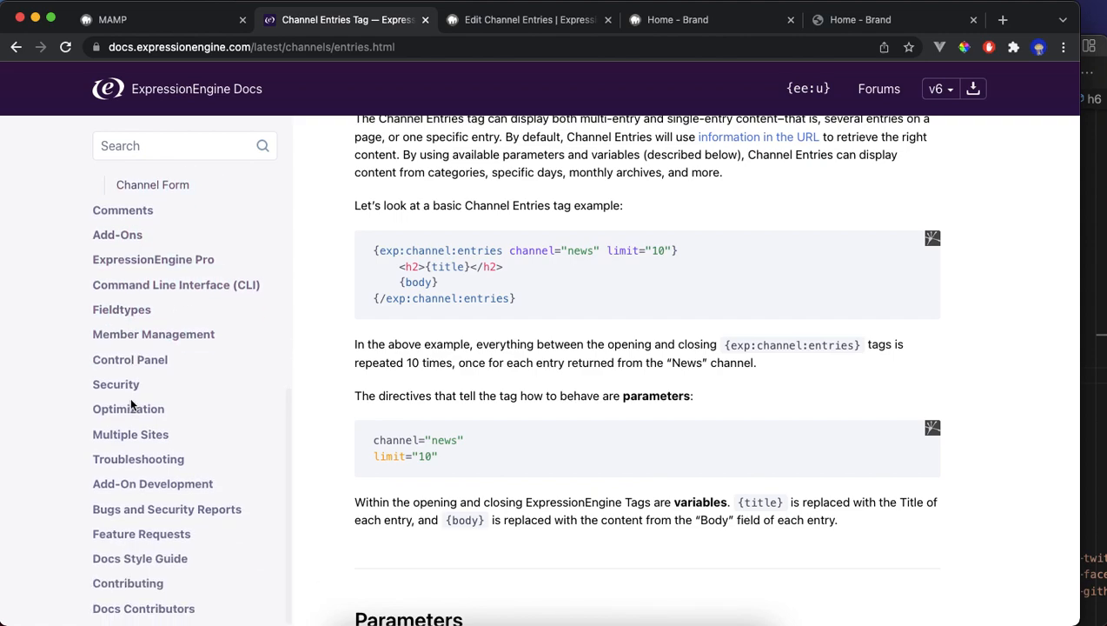
mouse_move(143, 533)
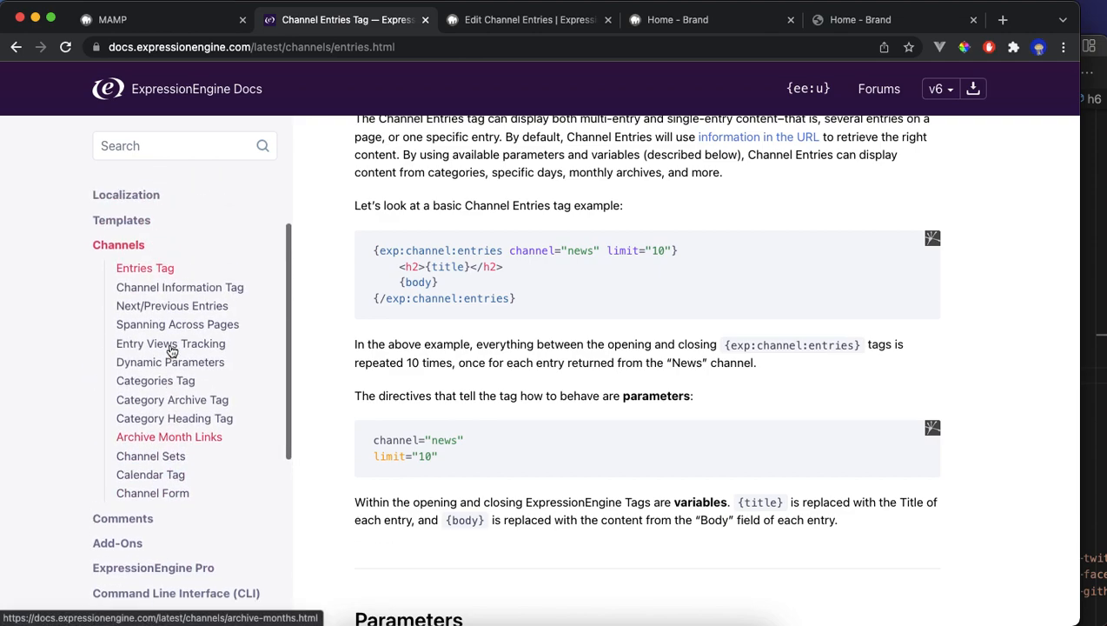
click(121, 310)
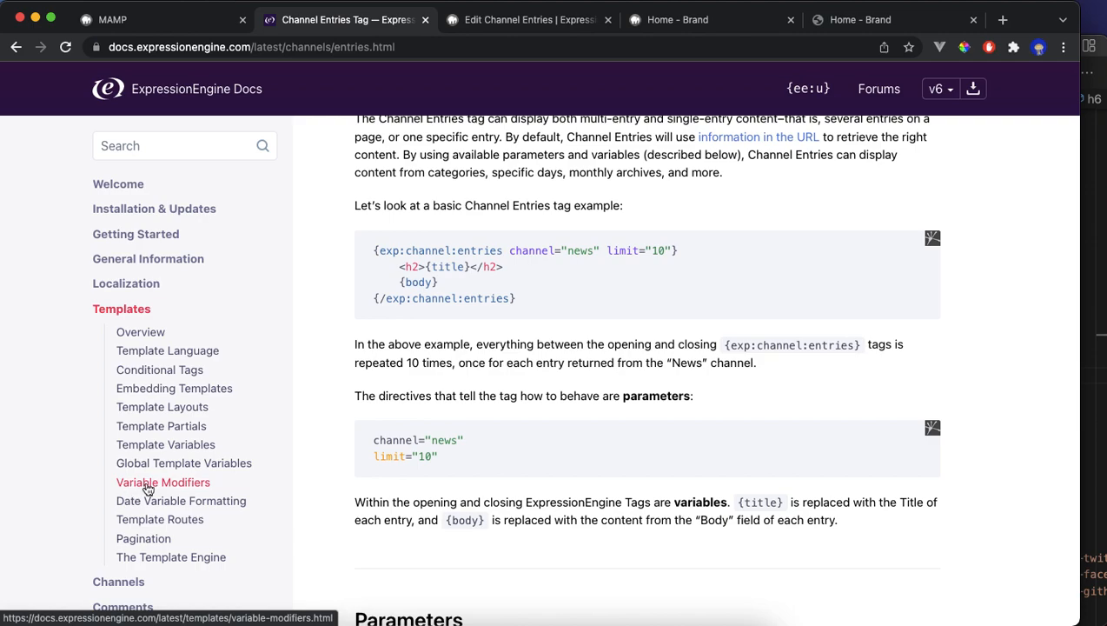
Open the Variable Modifiers reference and scroll to the :length and :limit entries.
click(163, 484)
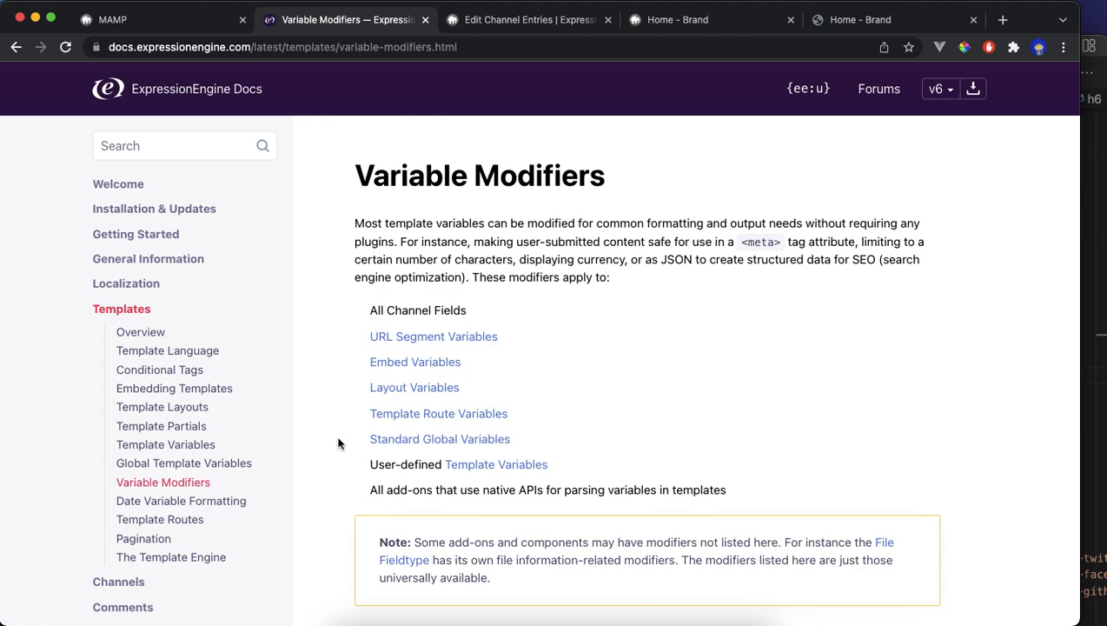
scroll(down, 3)
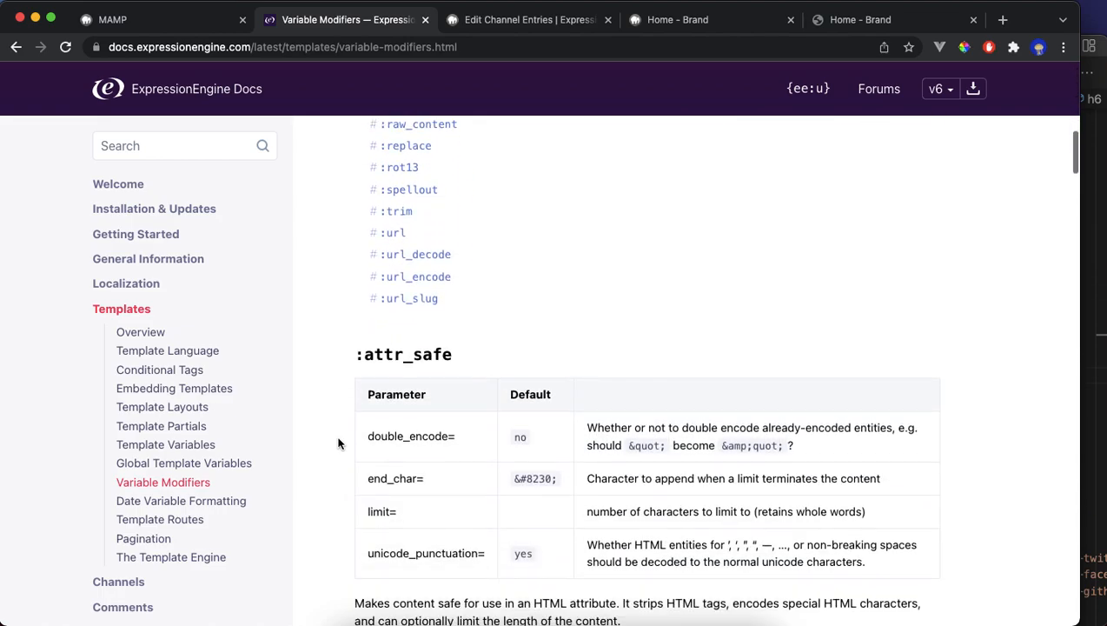
scroll(down, 3)
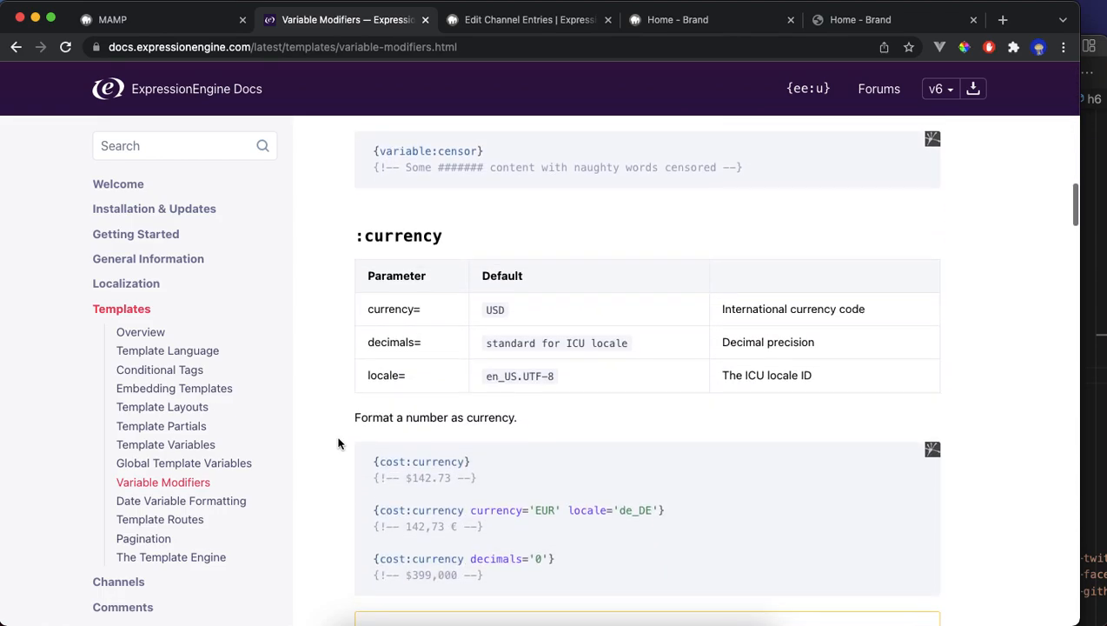
scroll(down, 3)
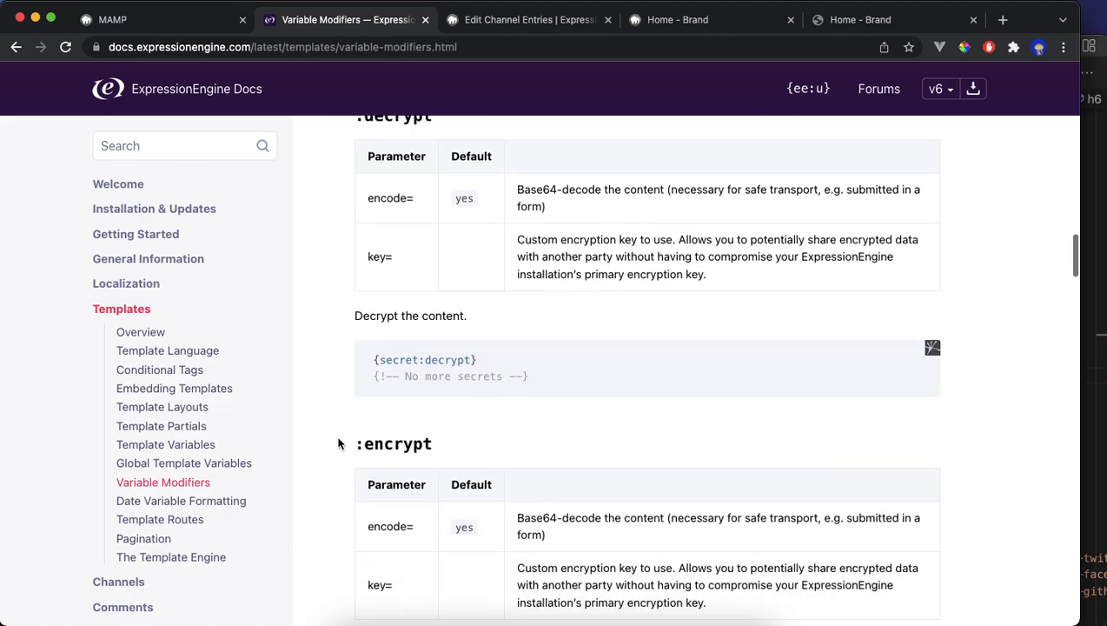
scroll(down, 3)
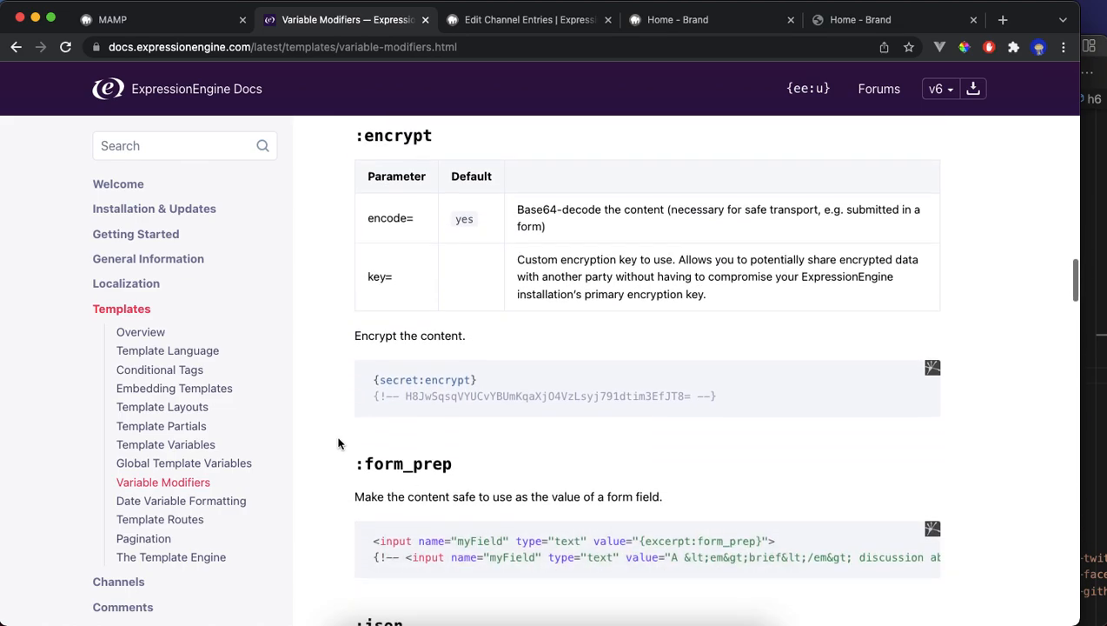
scroll(down, 3)
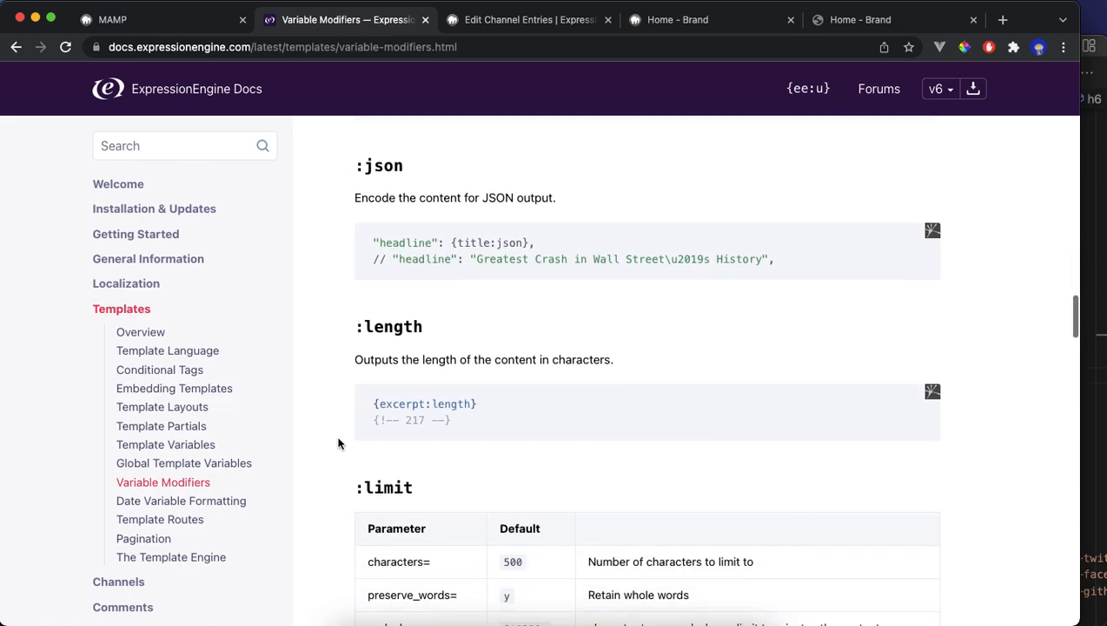
scroll(down, 3)
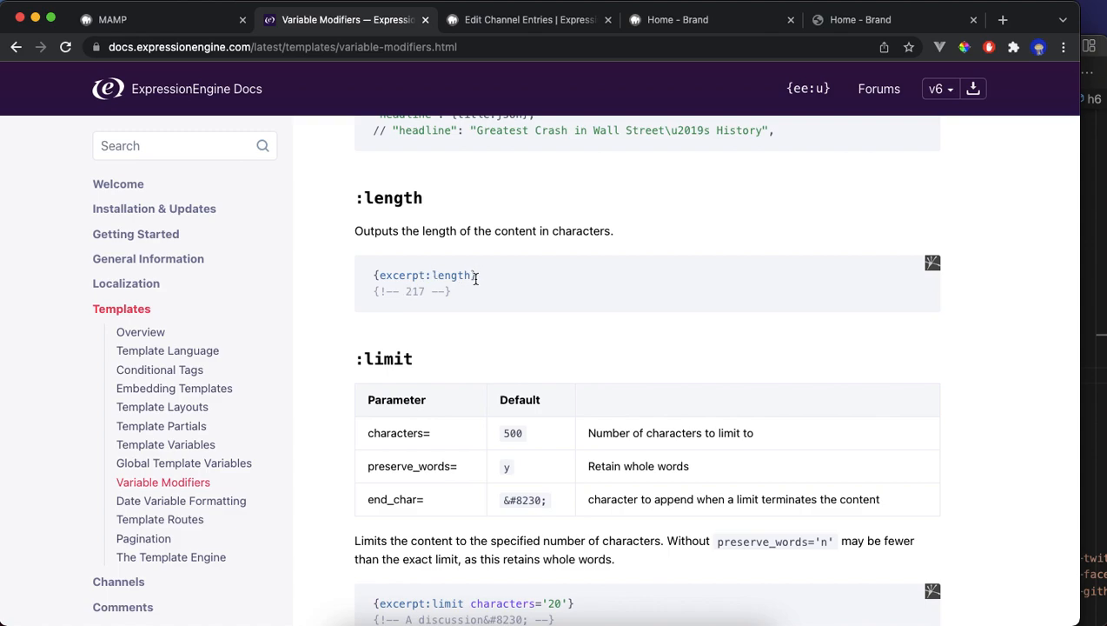
mouse_move(386, 432)
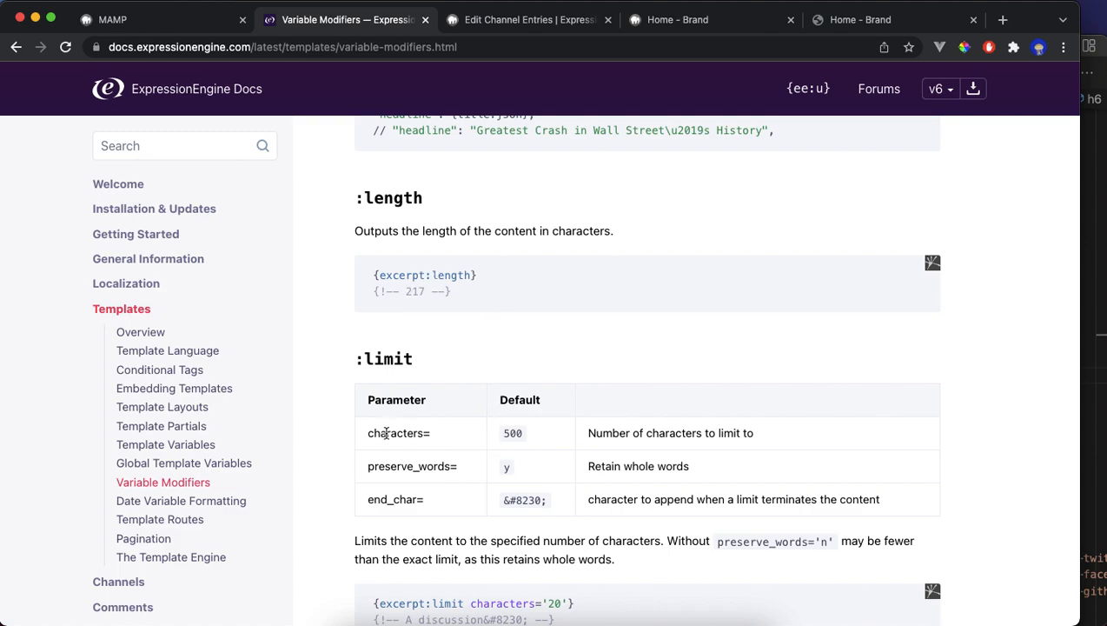
mouse_move(582, 135)
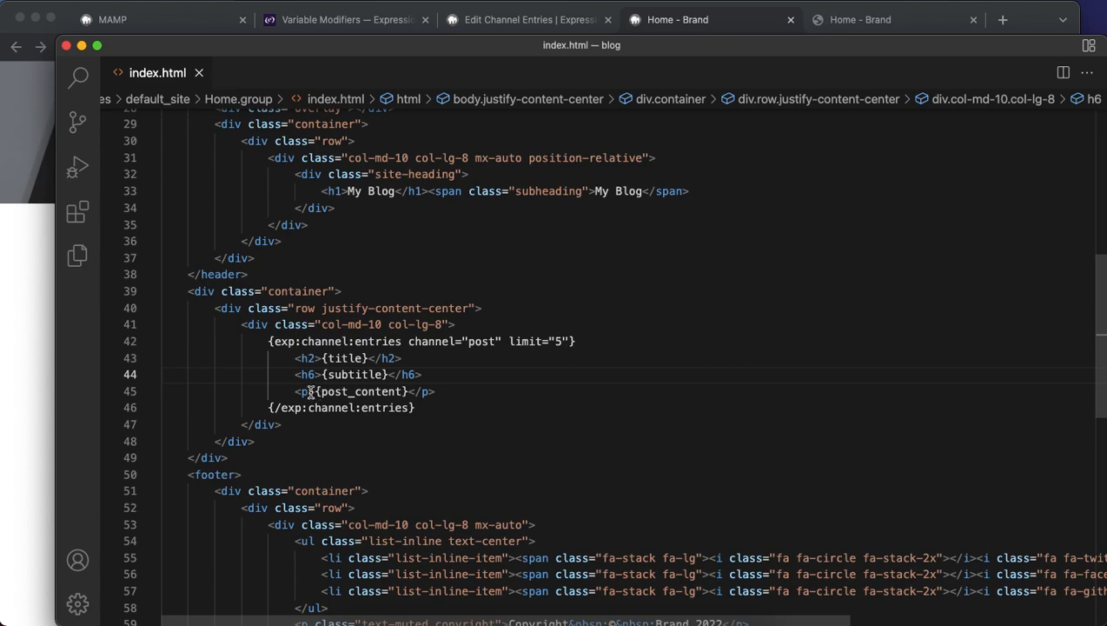
Check the :limit characters example in the Variable Modifiers docs.
click(400, 391)
text(:)
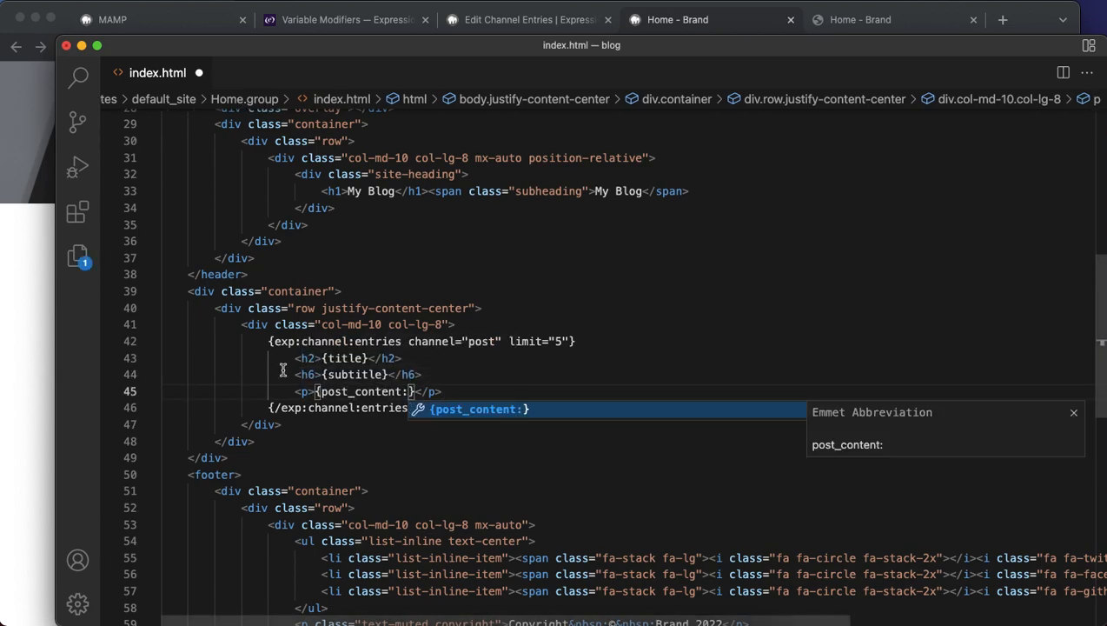
click(678, 19)
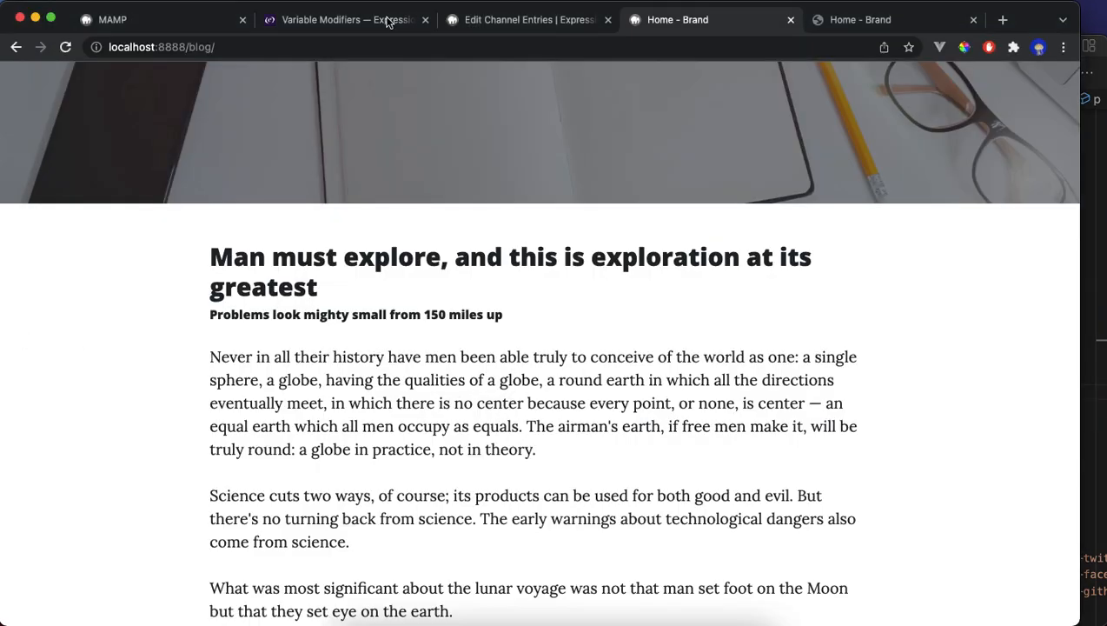
click(342, 19)
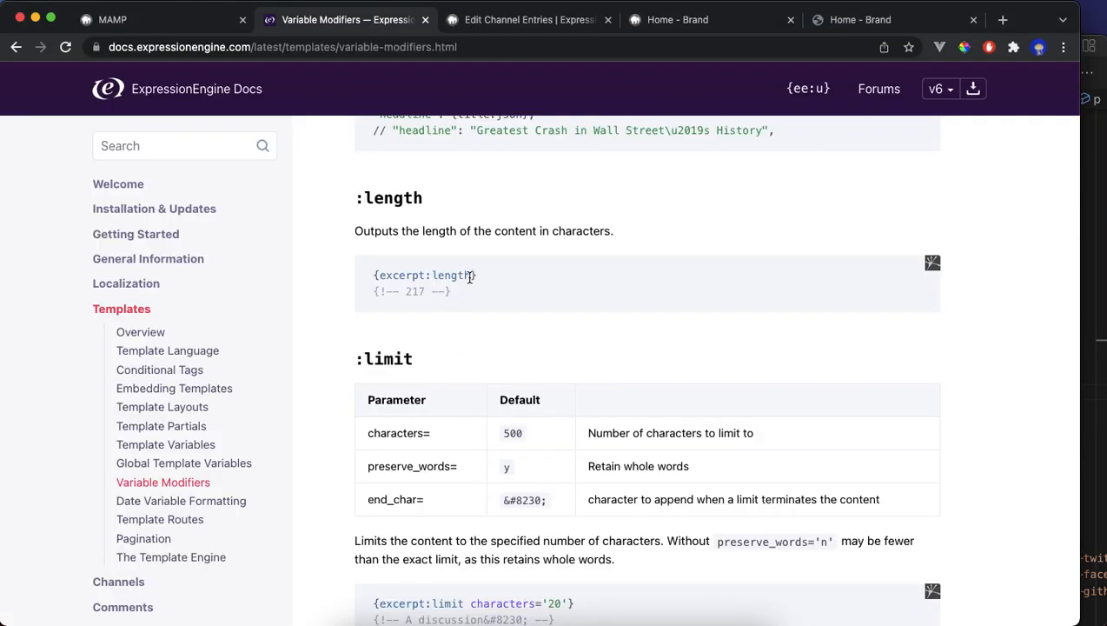
scroll(down, 3)
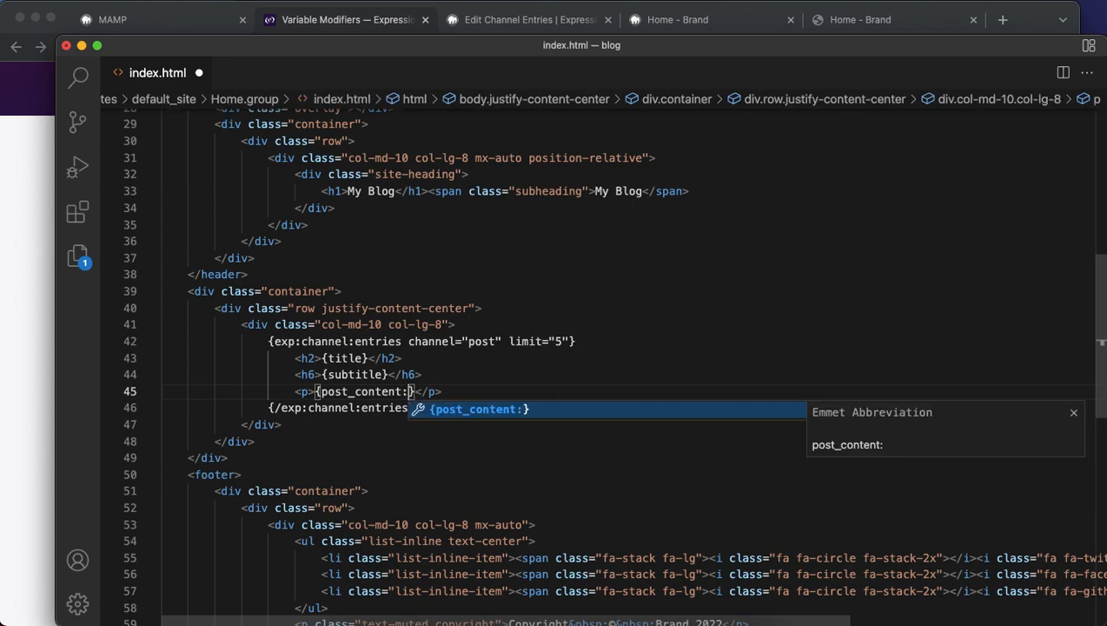
Change the loop's paragraph to {post_content:excerpt:limit characters='200'}.
text(:excerpt:limit characters='20')
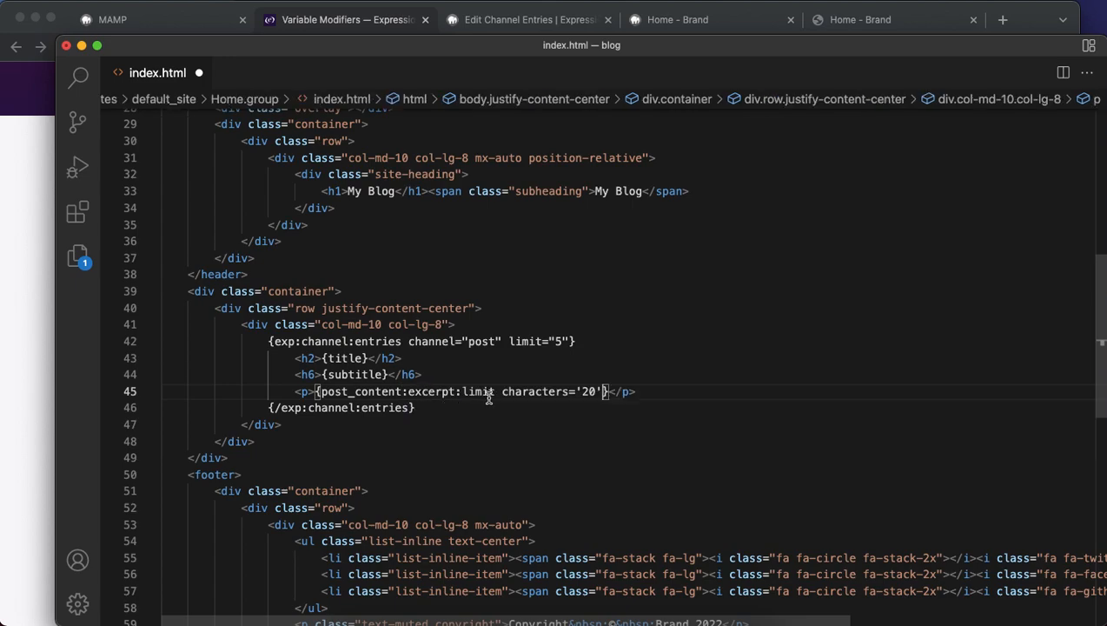
key(Backspace)
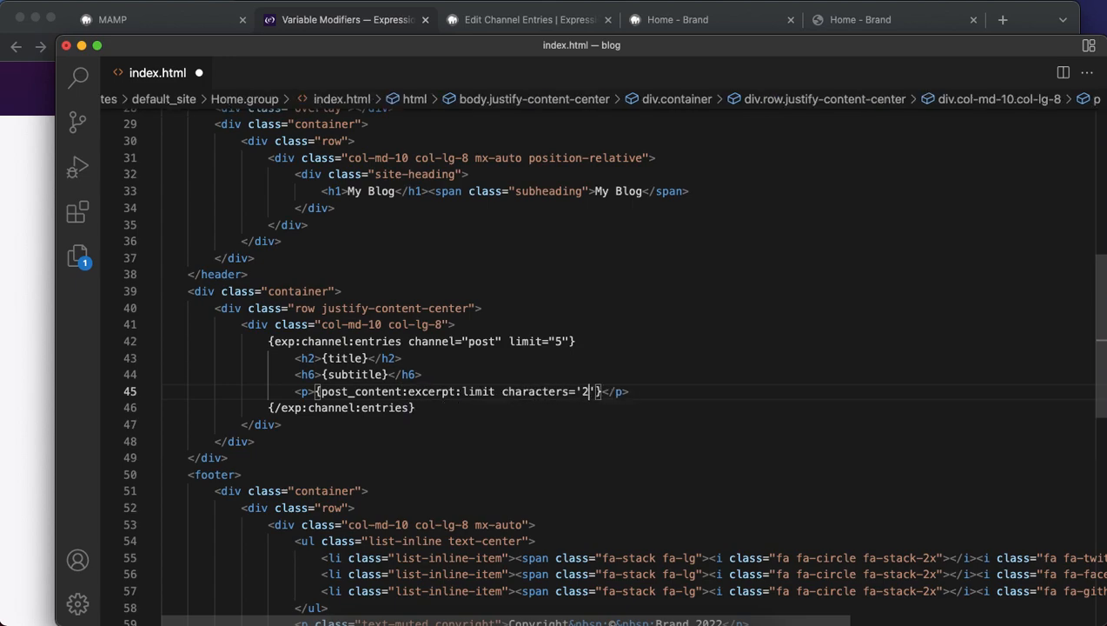
text(00)
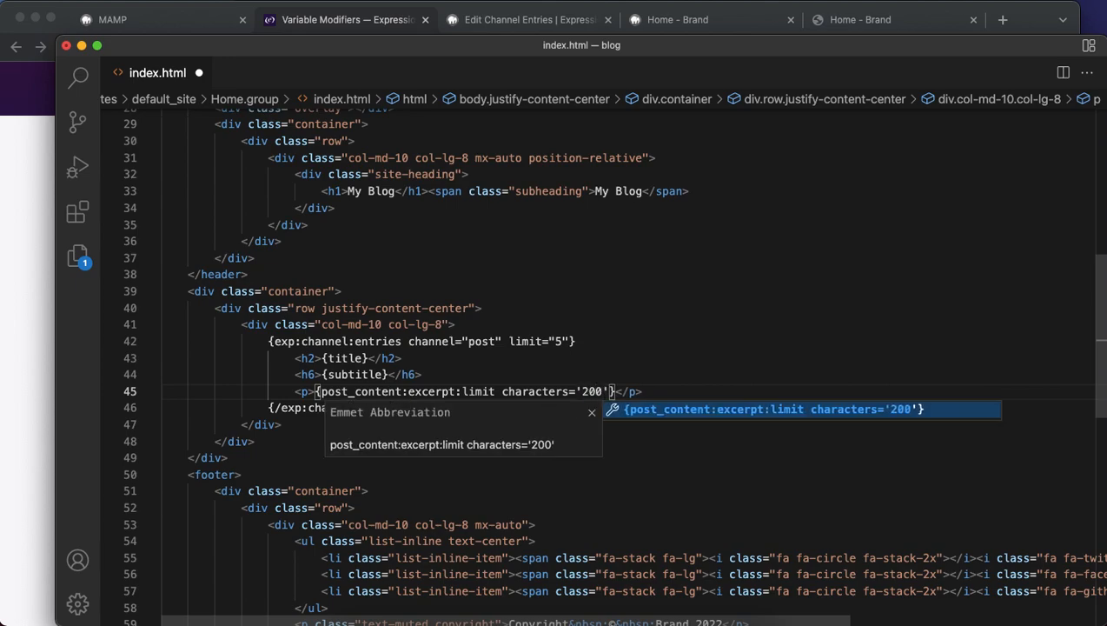
click(346, 19)
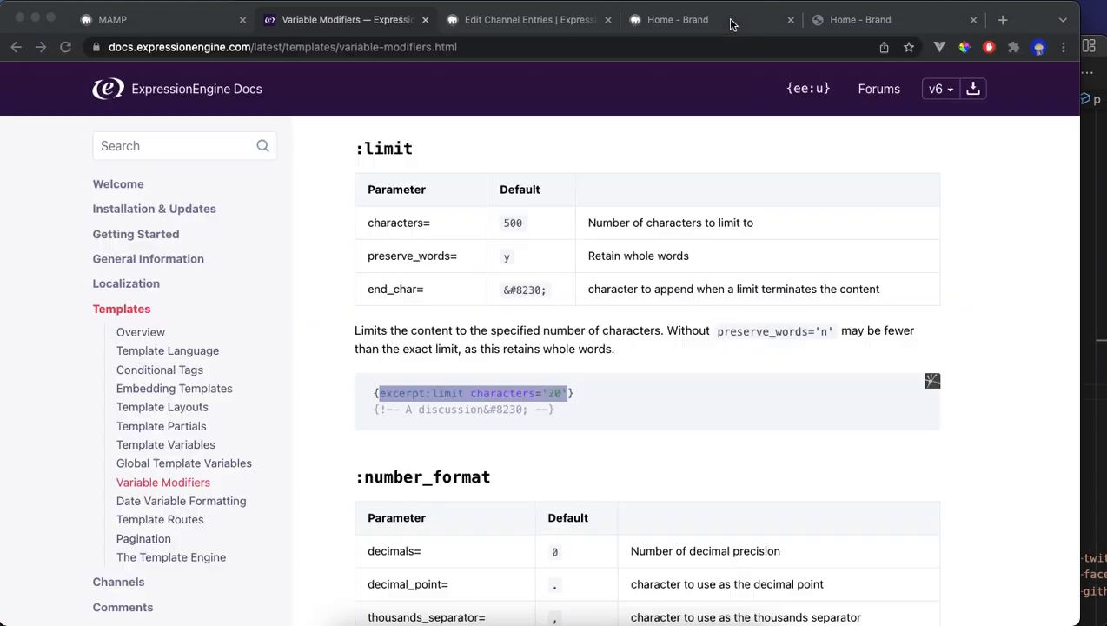
Check the blog homepage shows the post as a truncated excerpt, then go to the entries list.
click(676, 19)
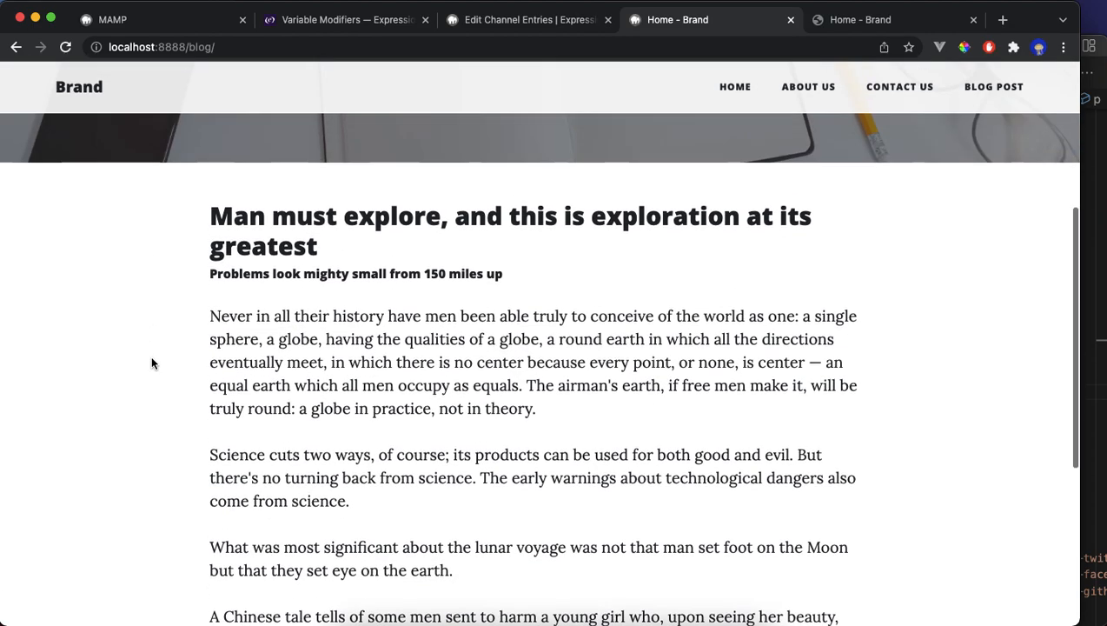
scroll(up, 3)
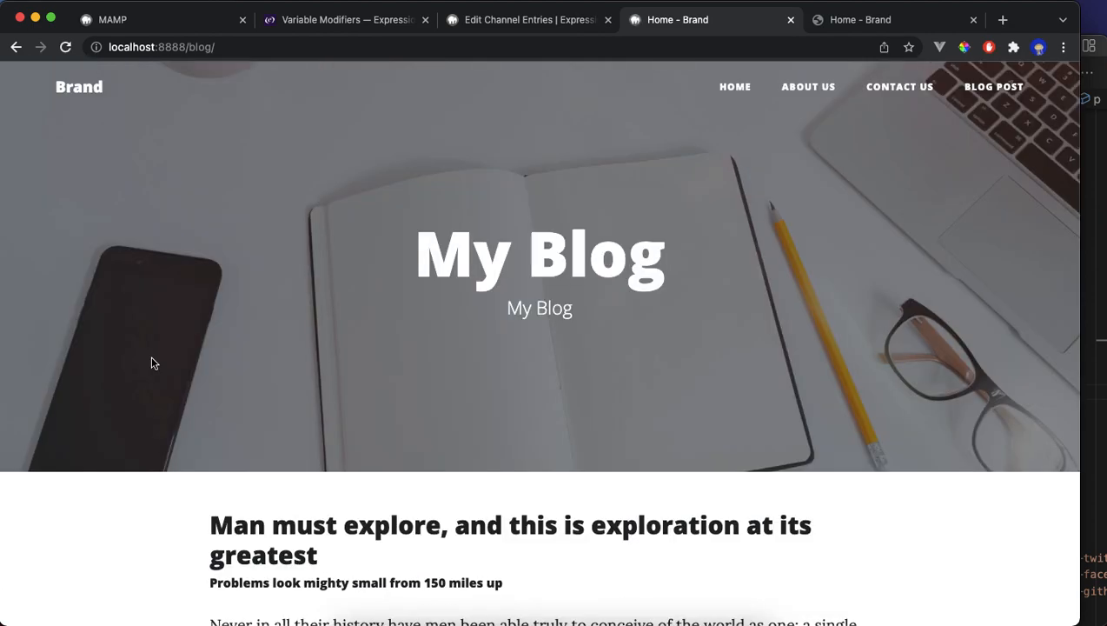
scroll(down, 3)
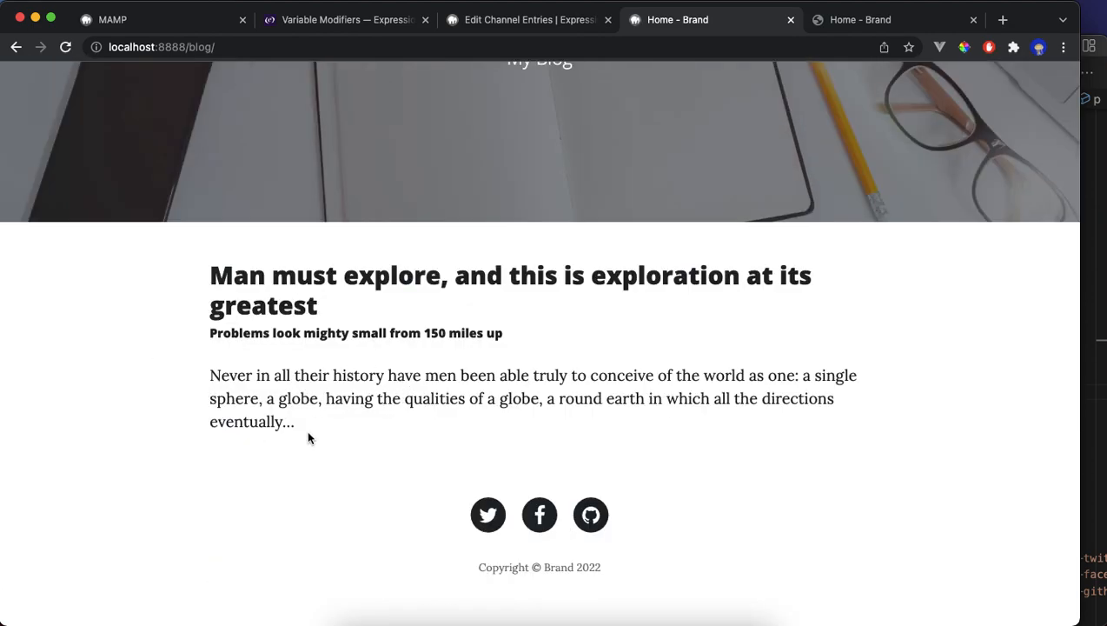
mouse_move(1098, 379)
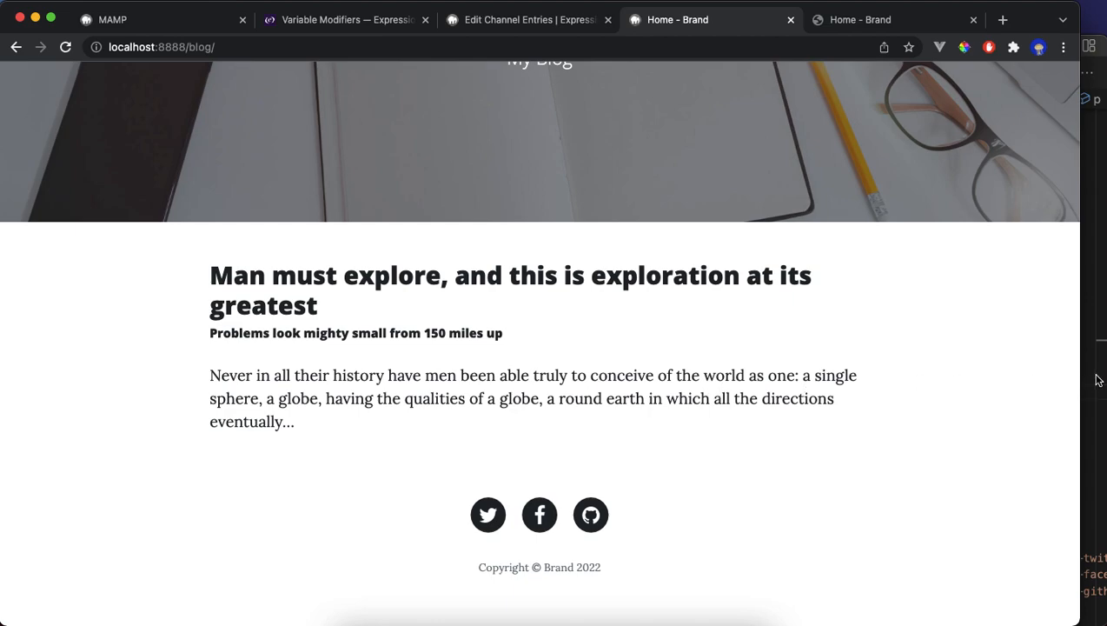
mouse_move(330, 400)
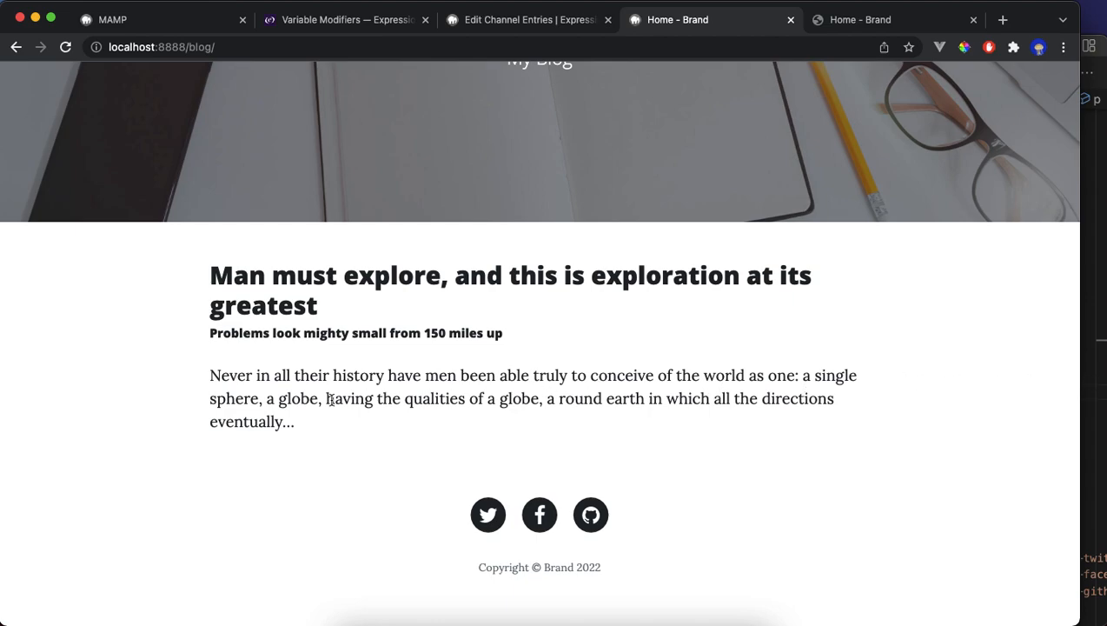
click(525, 19)
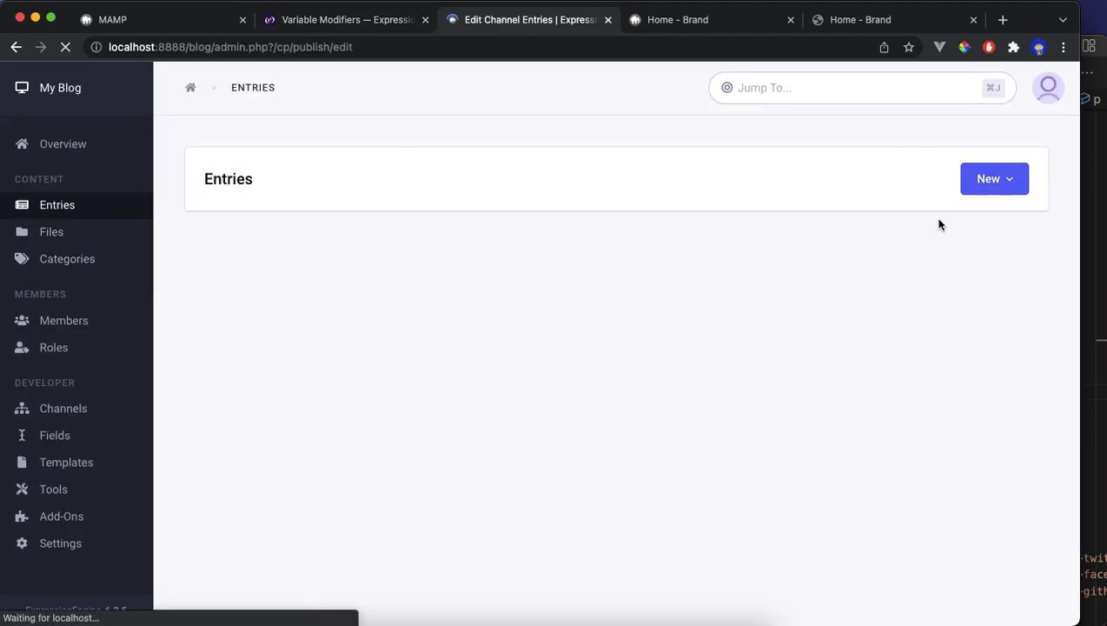
Start a new Post entry titled "Thi is another post title".
click(988, 177)
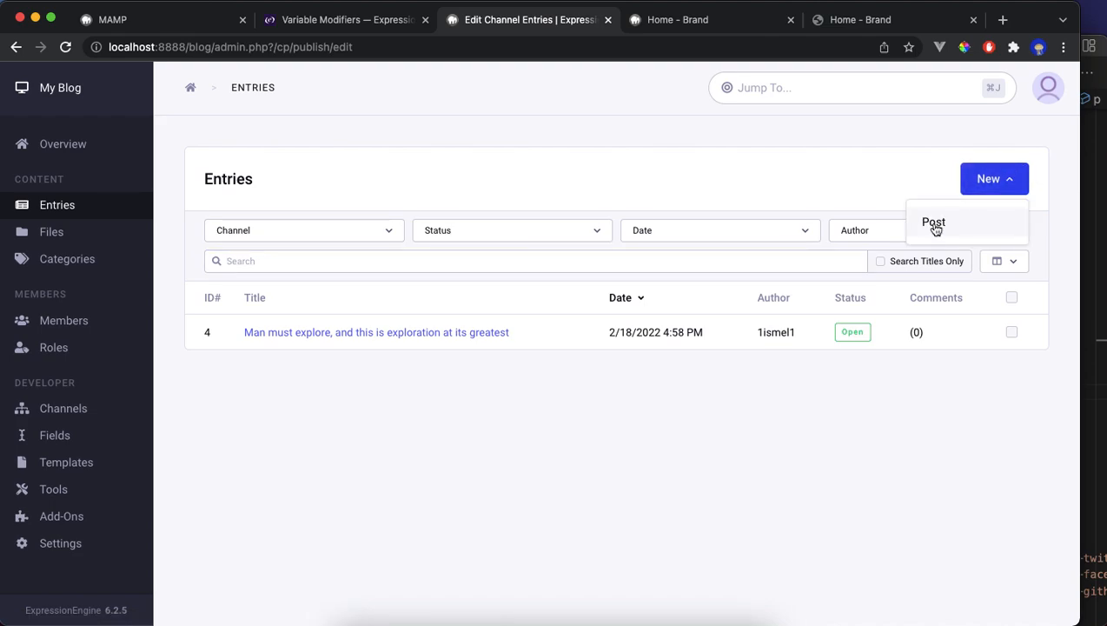
click(933, 222)
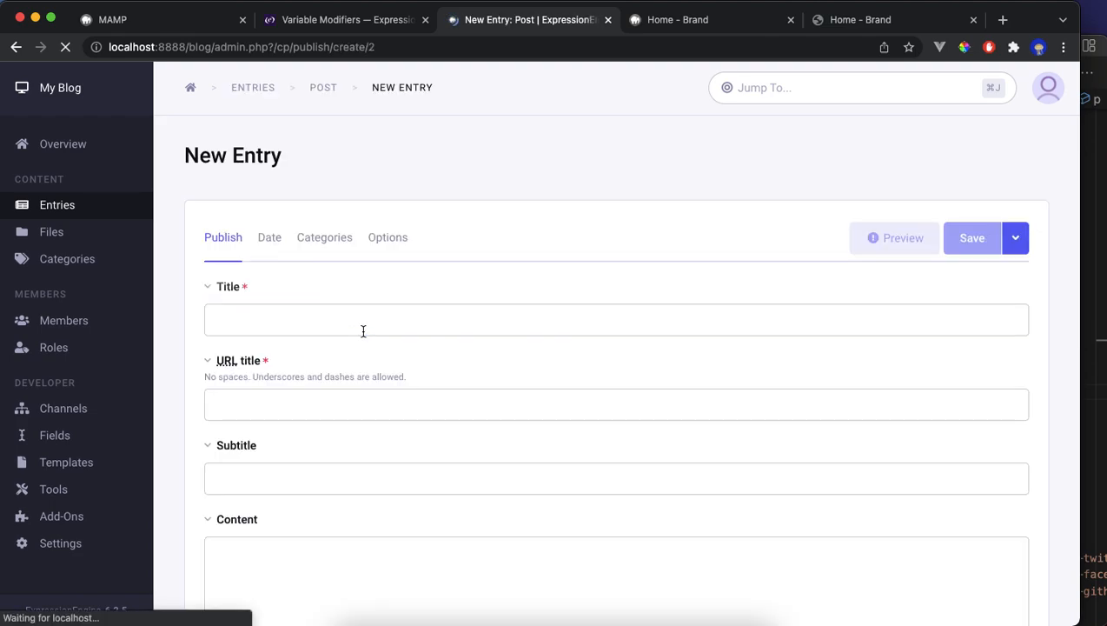
text(Thi)
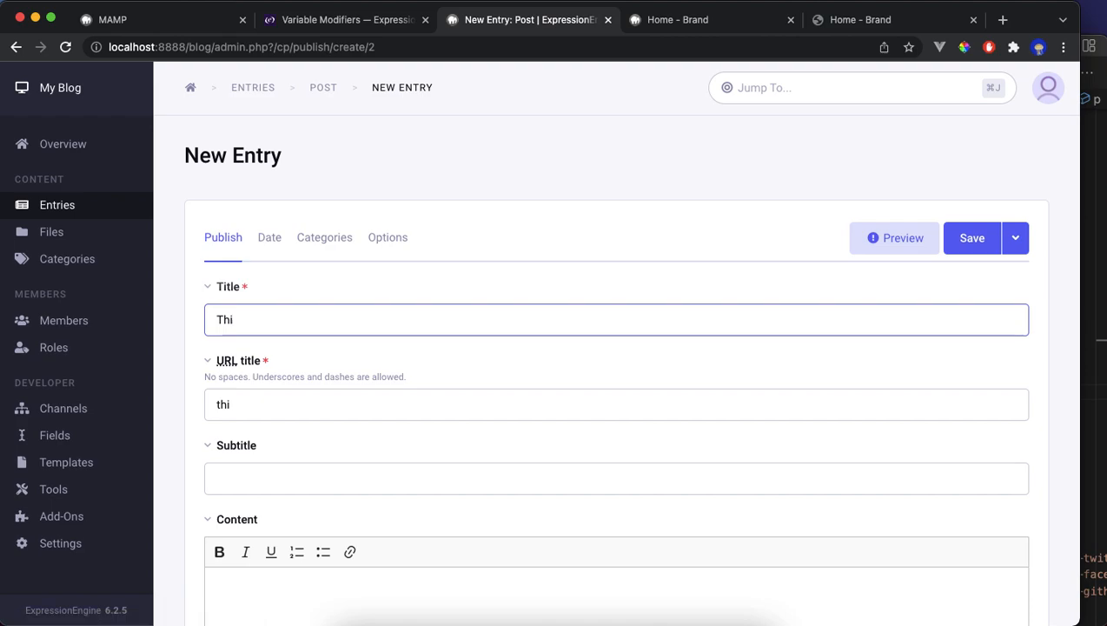
text(is another)
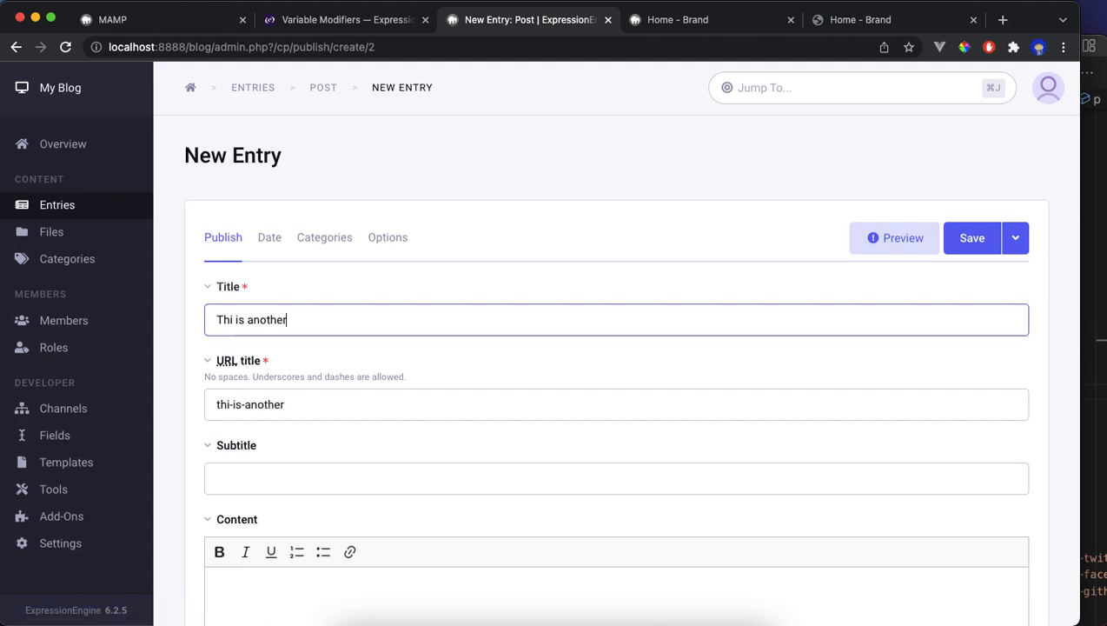
text(post title)
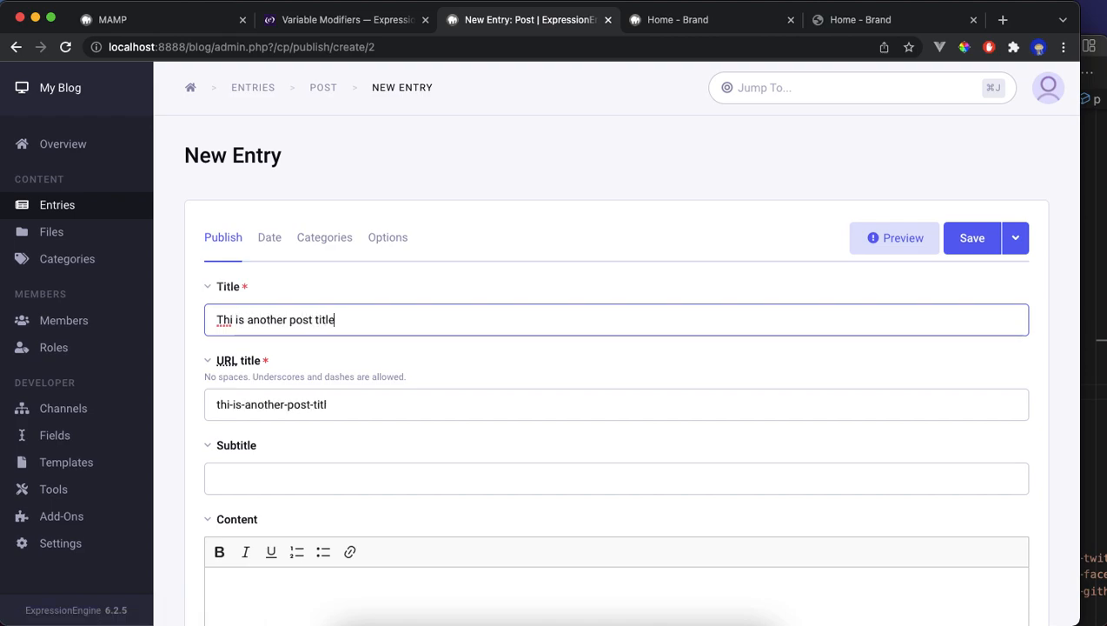
Give the entry the subtitle "this is the subttitle" and move to the content.
click(615, 478)
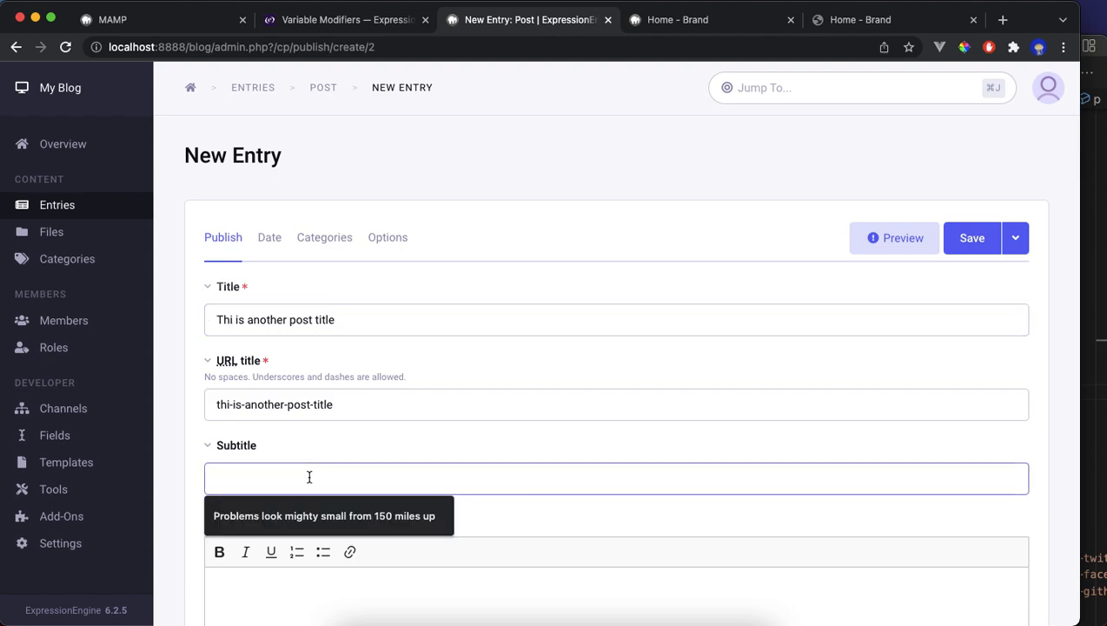
text(this is the)
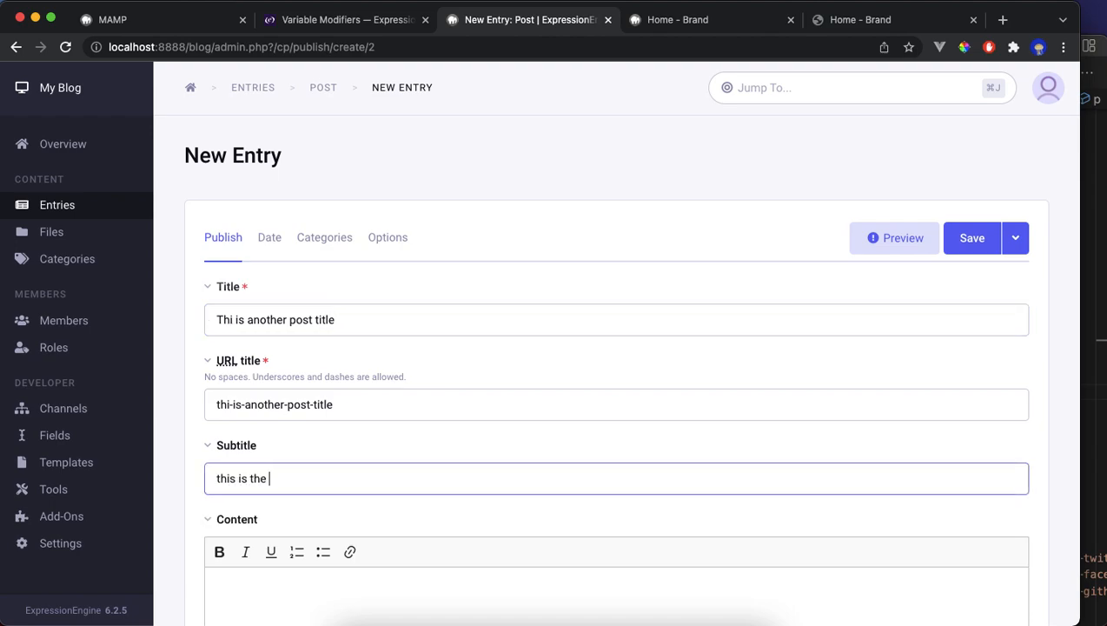
text(subttitle)
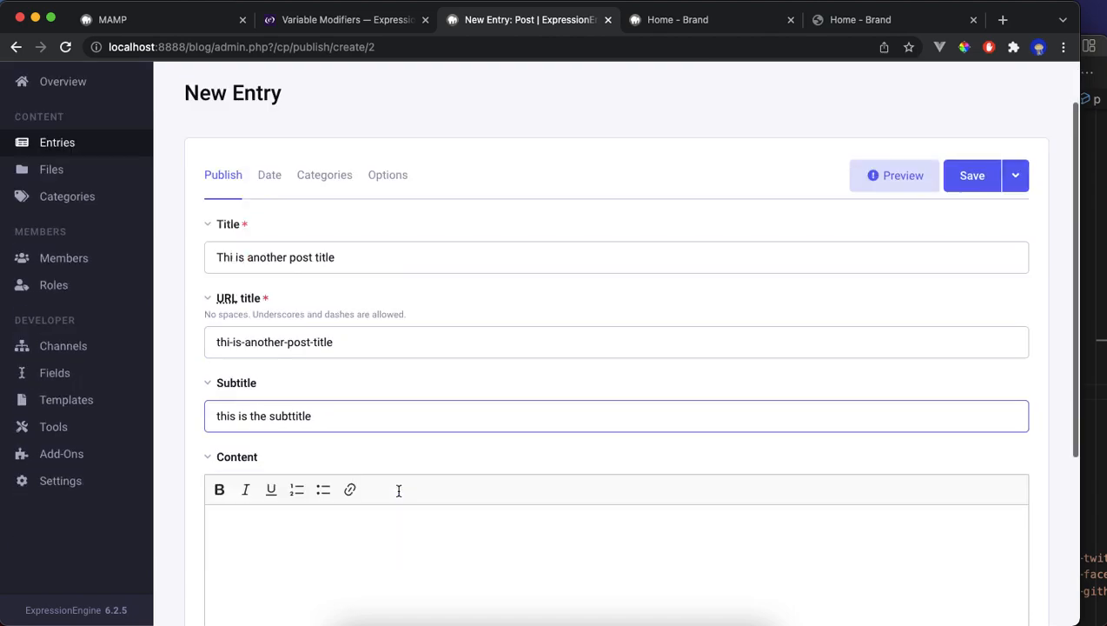
click(860, 19)
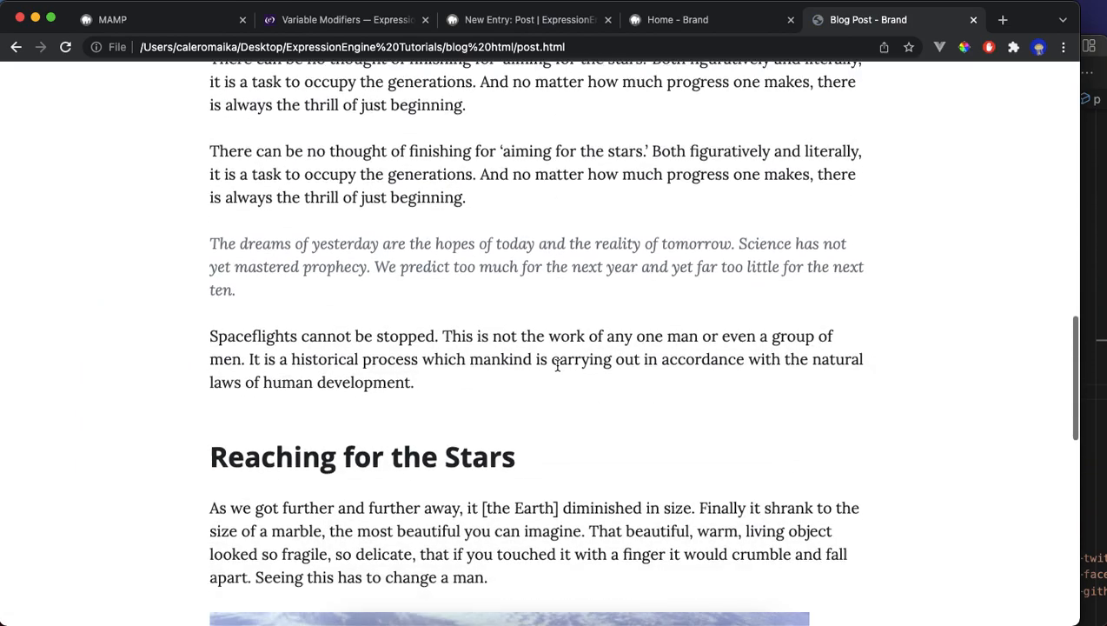
Grab the static Blog Post page's opening paragraphs and return to the new entry form.
scroll(up, 3)
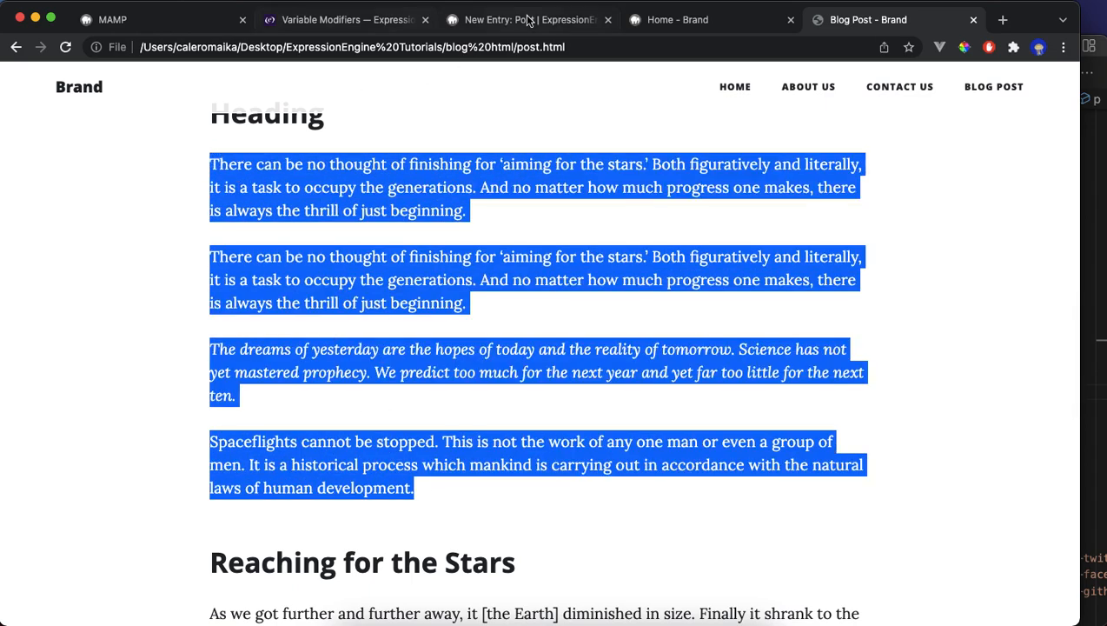
click(528, 19)
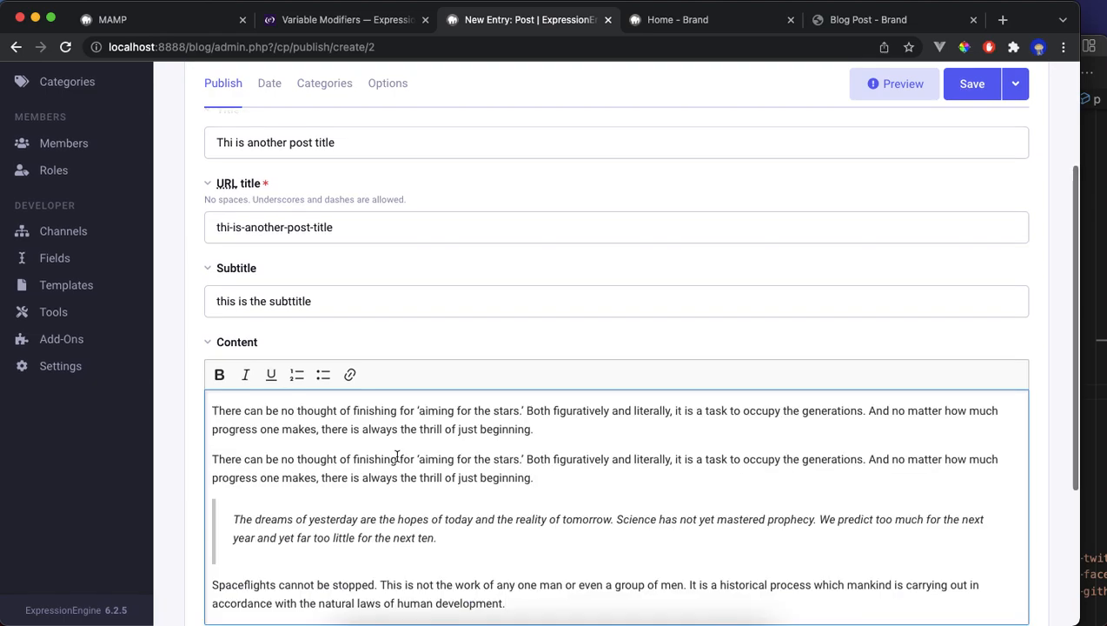
Save the new post entry and go to the channel entries list.
scroll(down, 3)
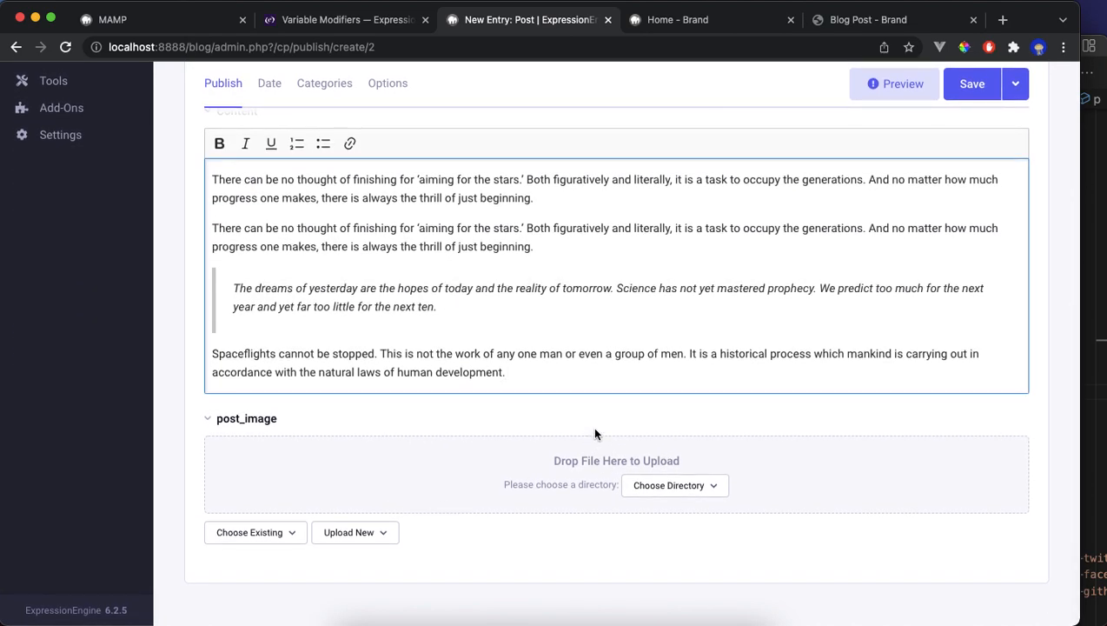
mouse_move(801, 452)
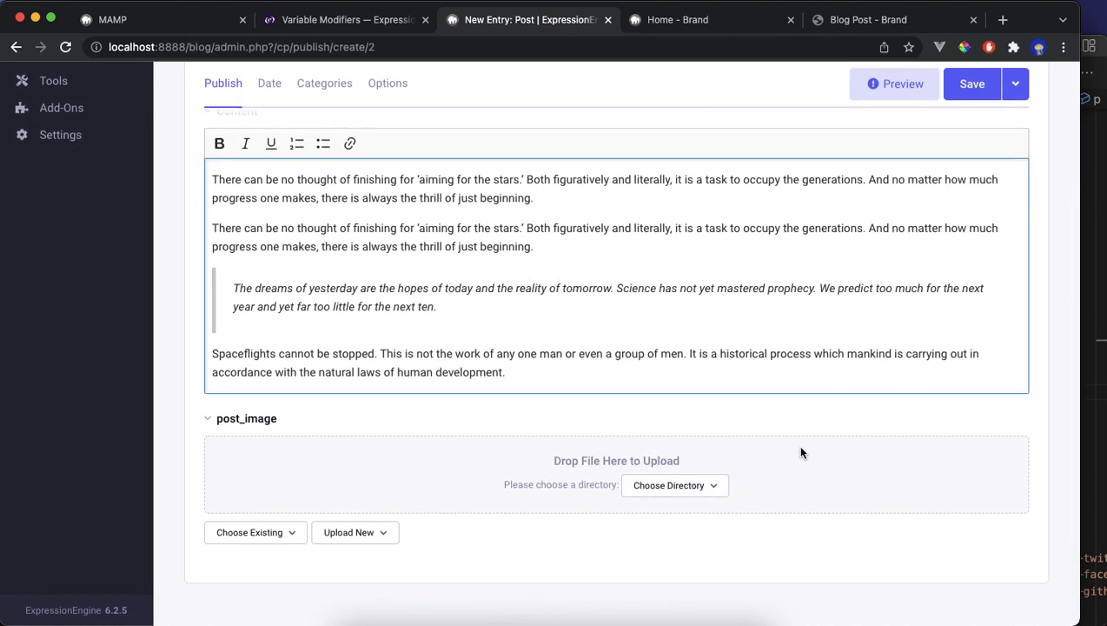
click(972, 84)
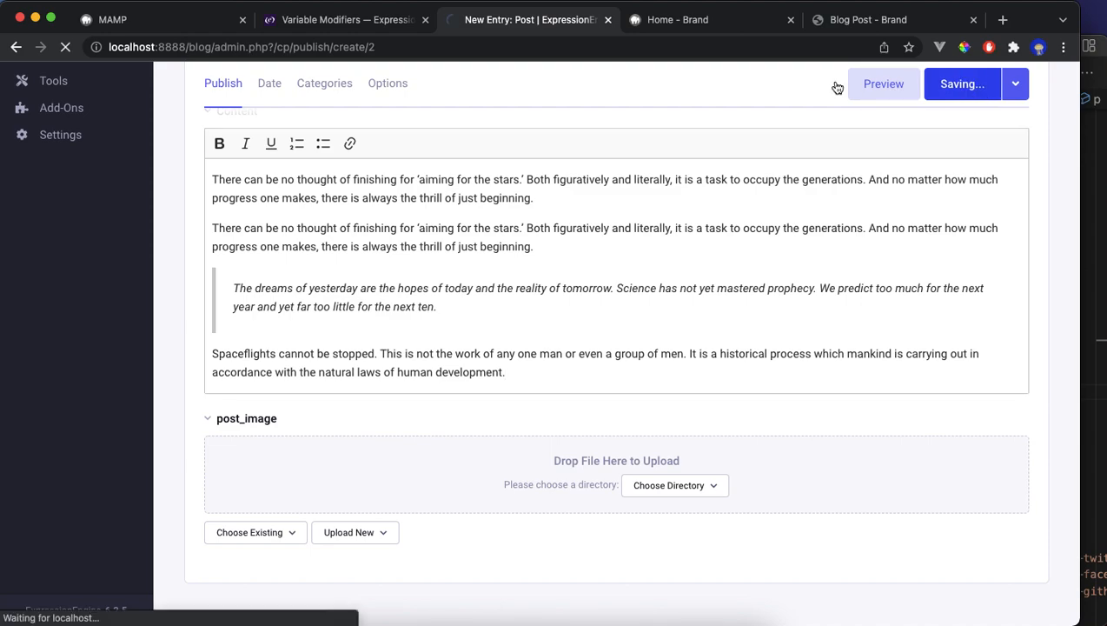
click(963, 83)
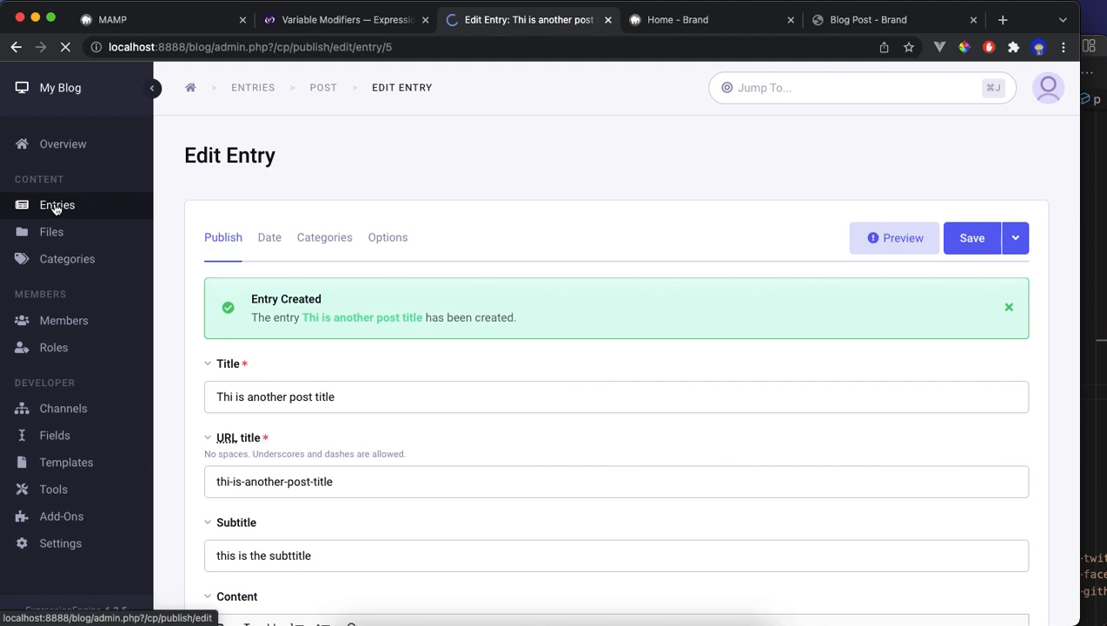
click(58, 205)
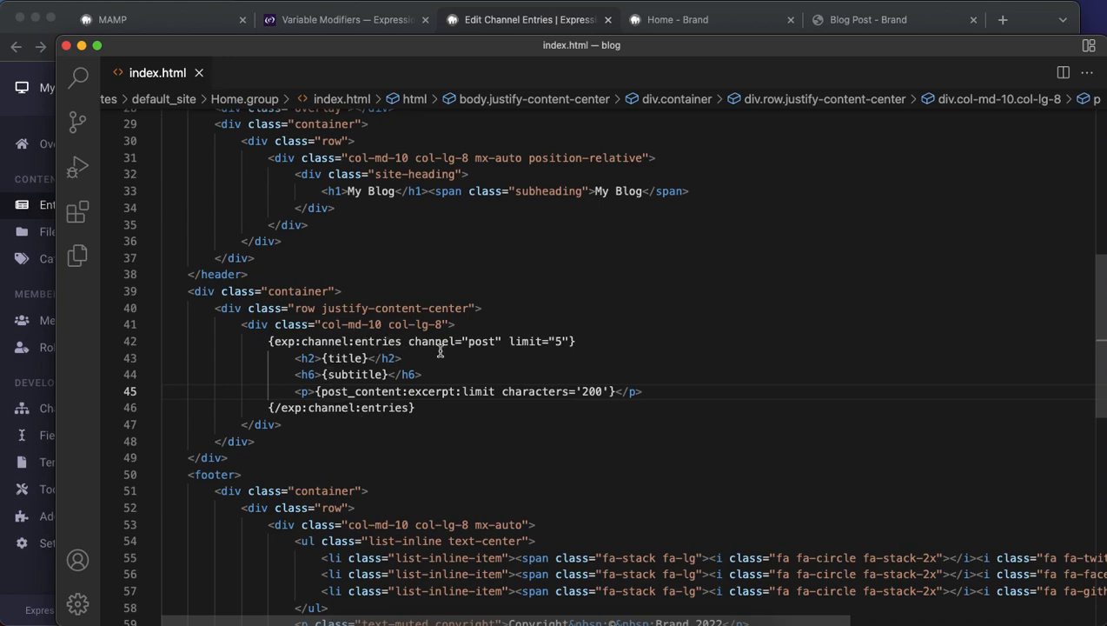
mouse_move(421, 369)
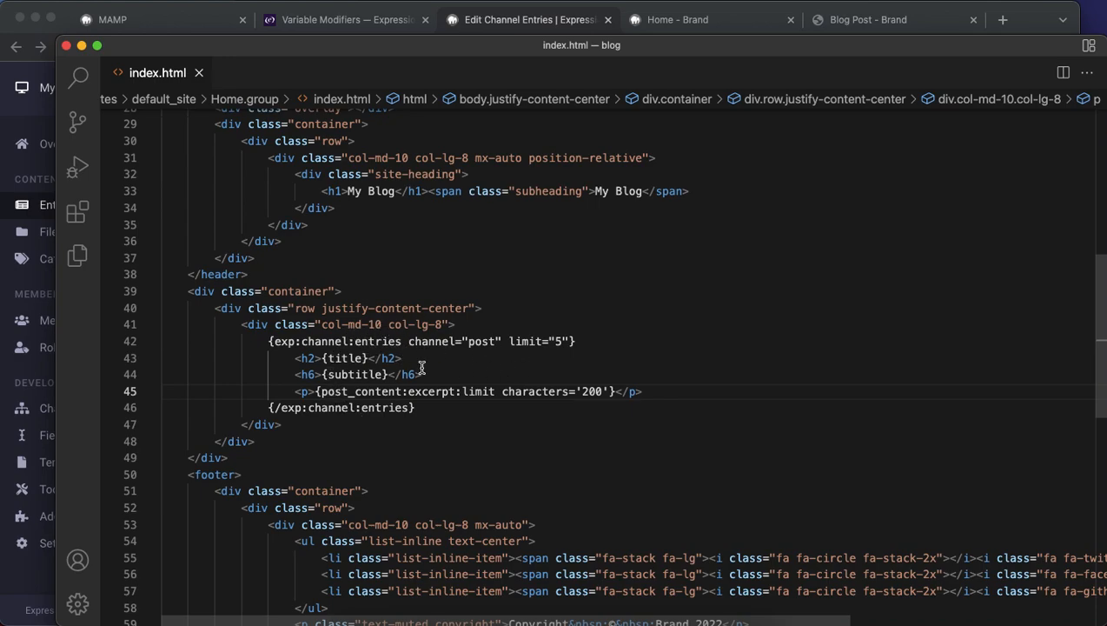
mouse_move(486, 344)
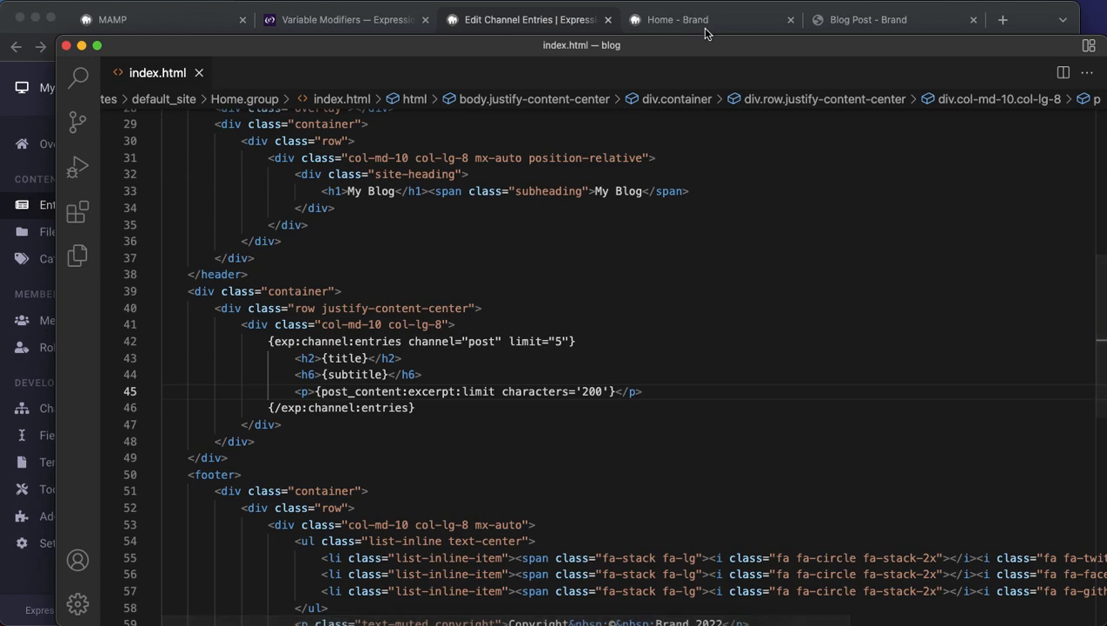
Switch from the home template to the blog home page in Chrome.
click(678, 19)
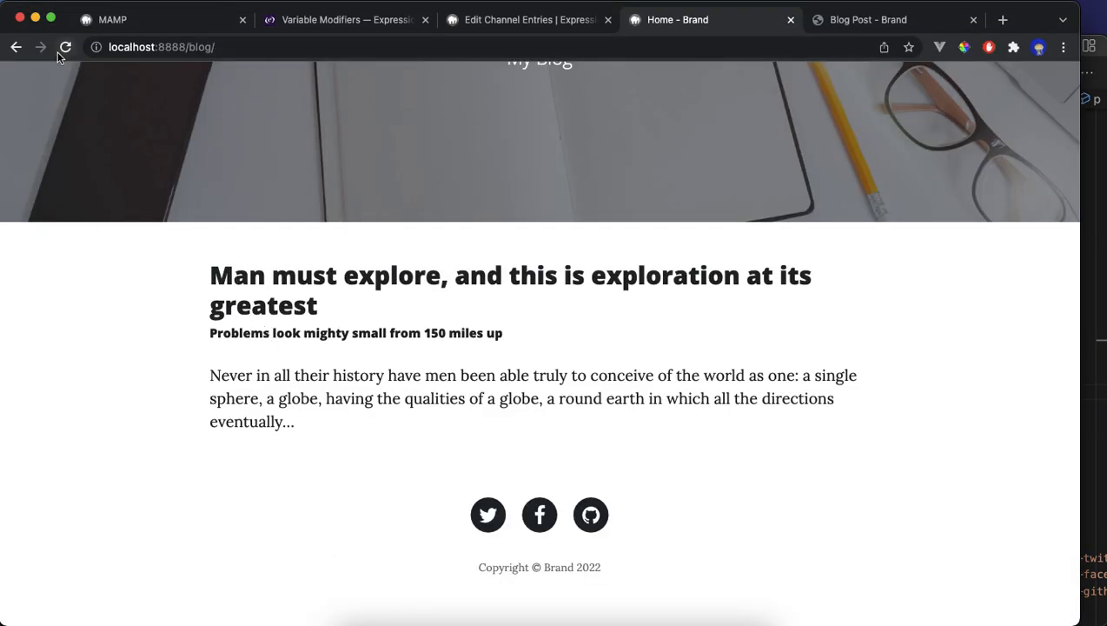
Reload the blog homepage to see both posts, newest first, then return to the entries list.
click(66, 47)
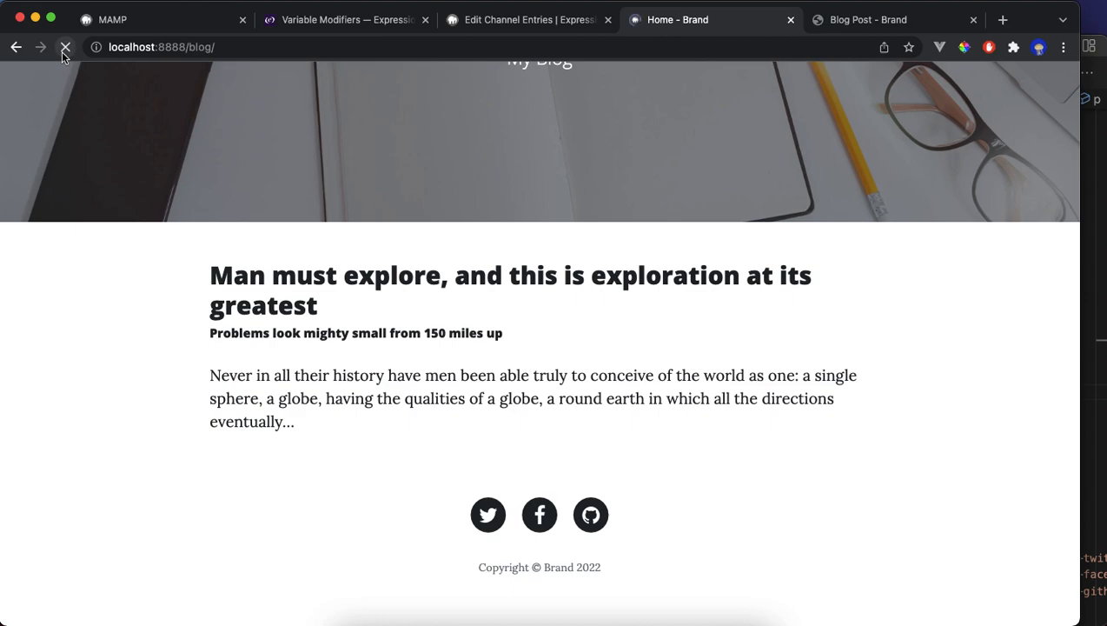
click(67, 46)
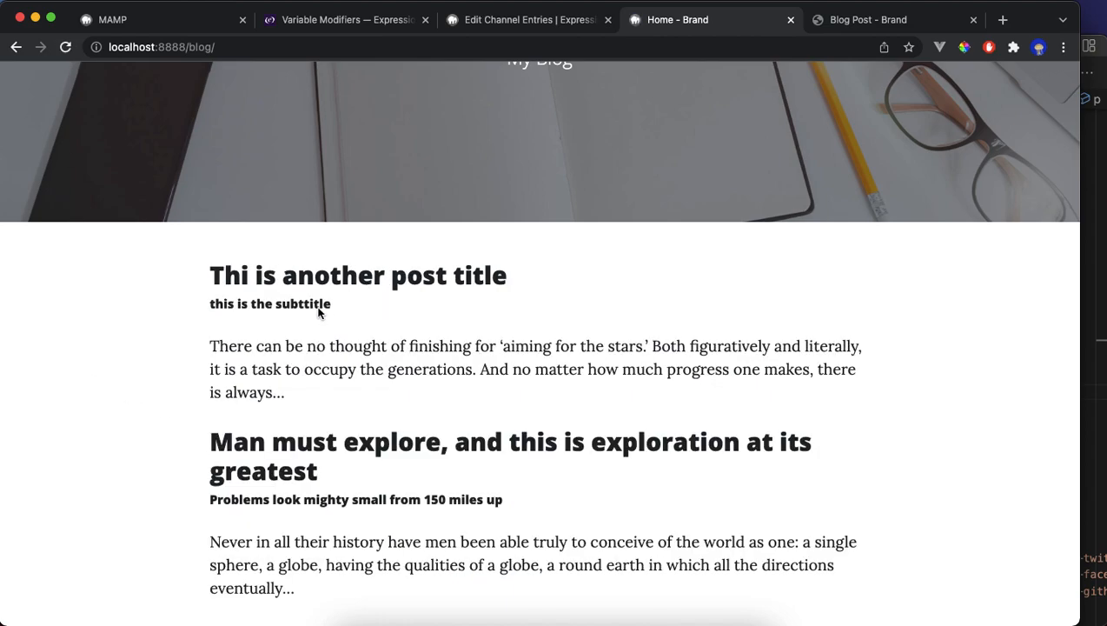
scroll(down, 3)
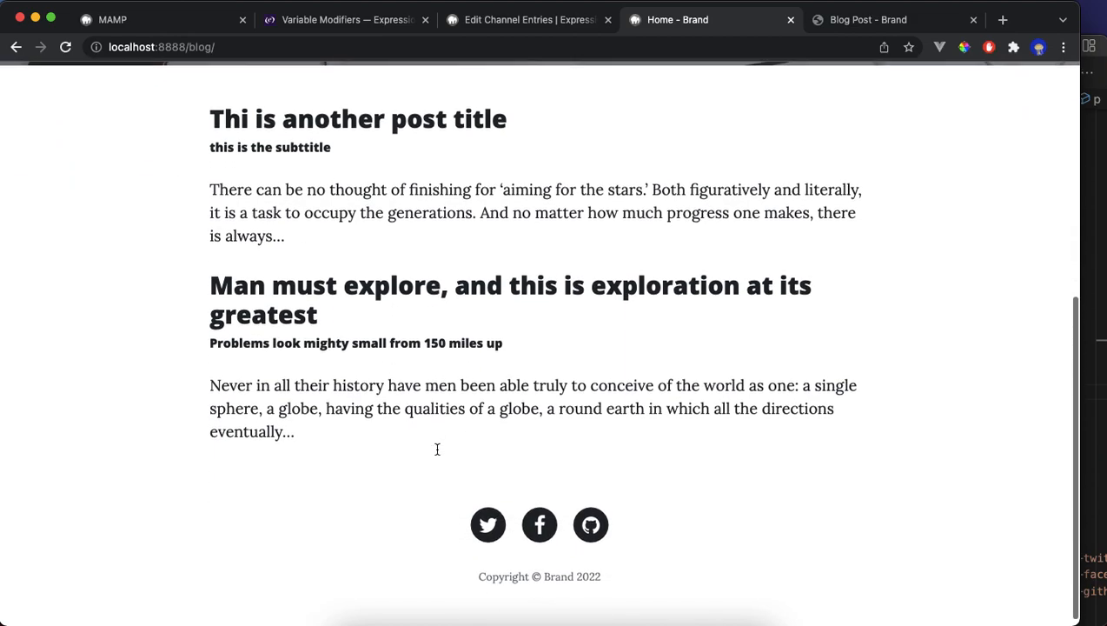
scroll(up, 3)
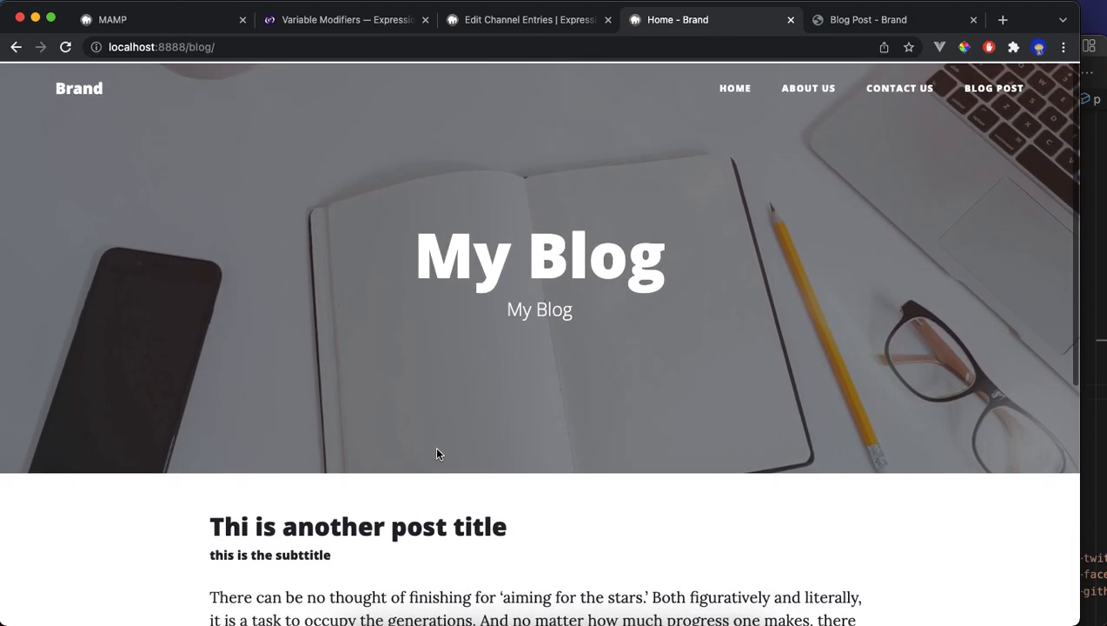
scroll(down, 3)
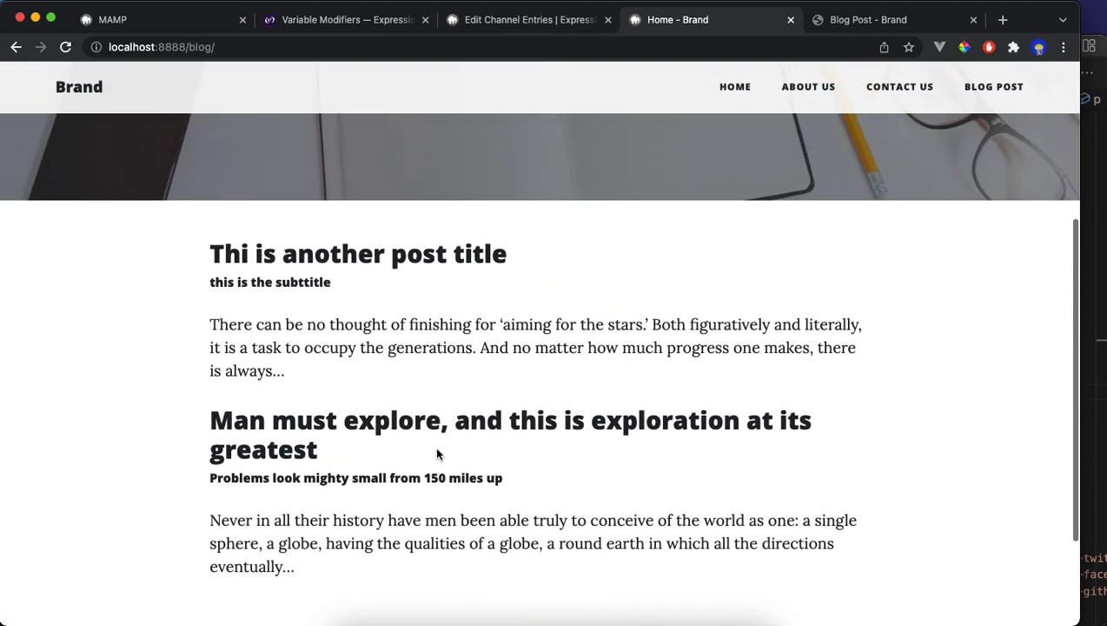
scroll(up, 3)
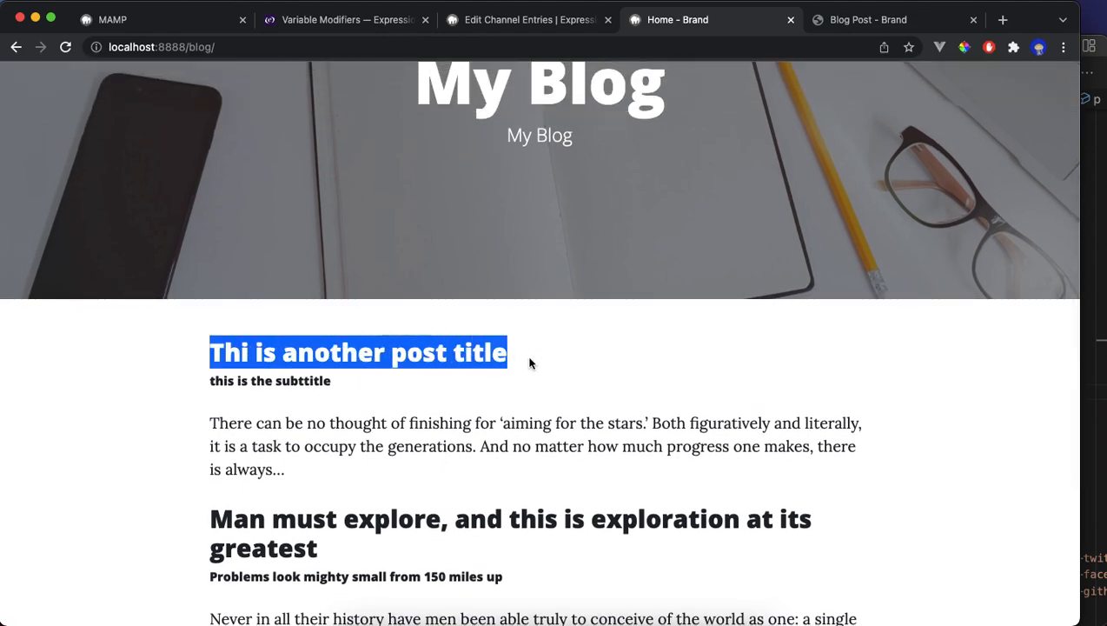
click(486, 387)
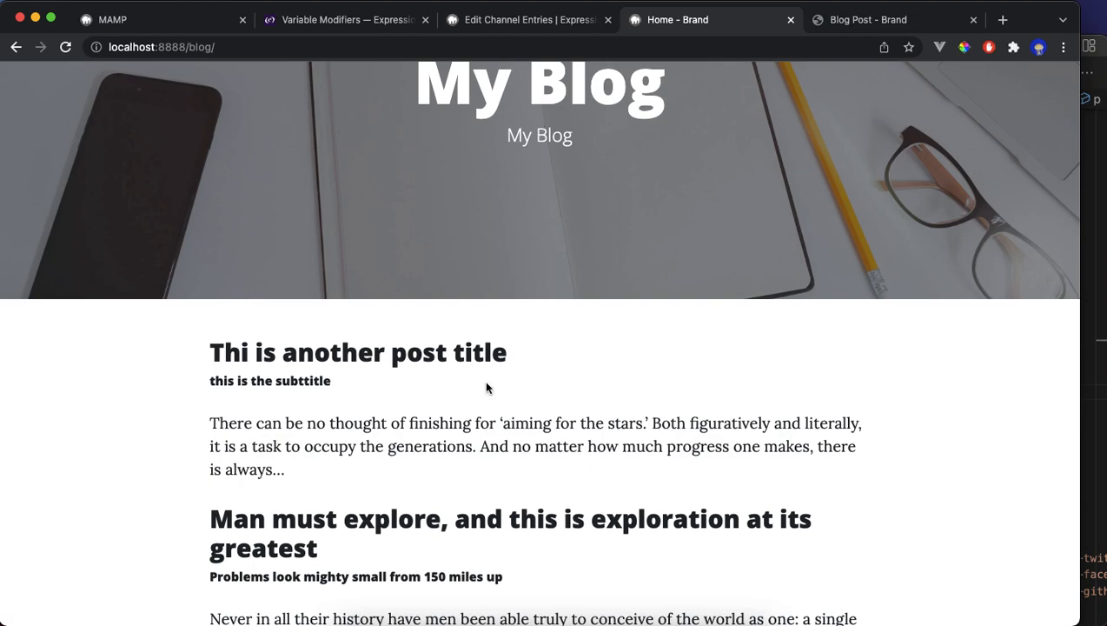
scroll(up, 3)
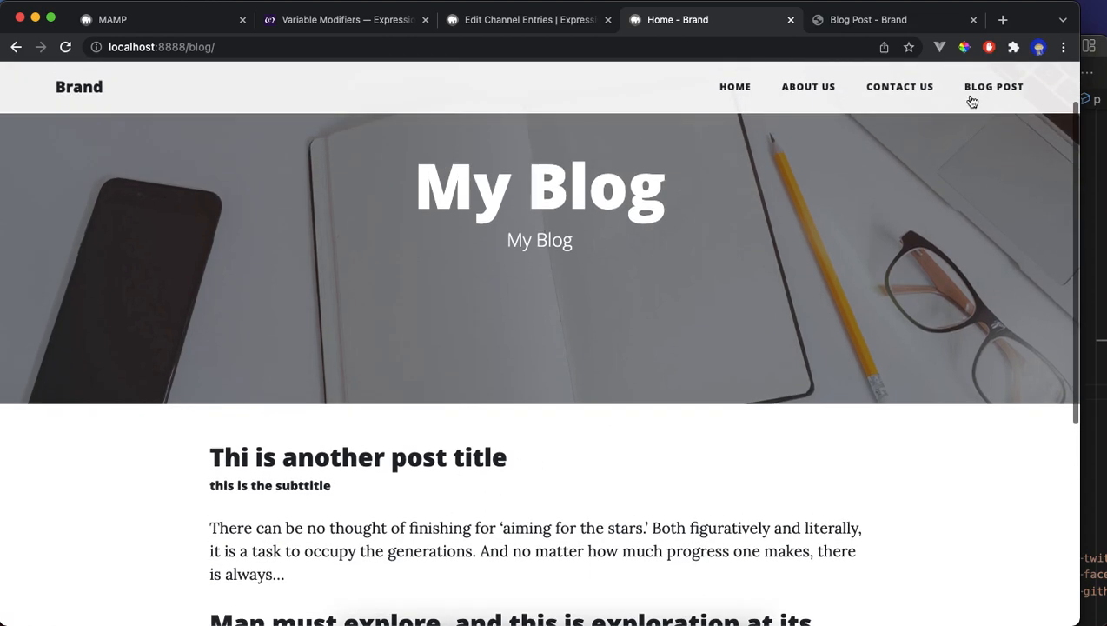
scroll(down, 3)
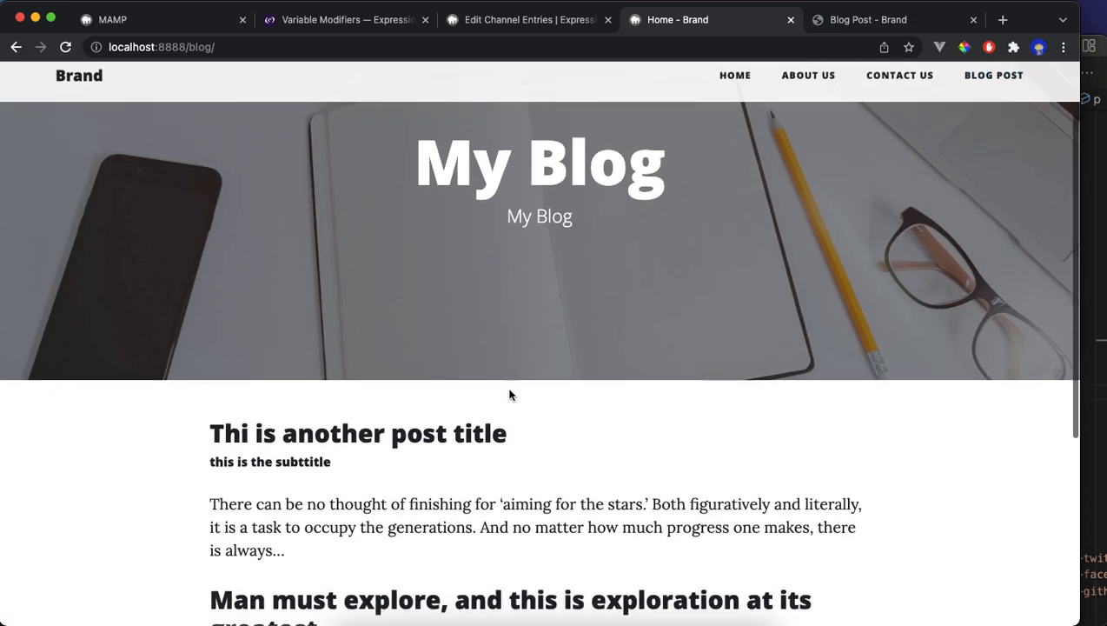
click(521, 19)
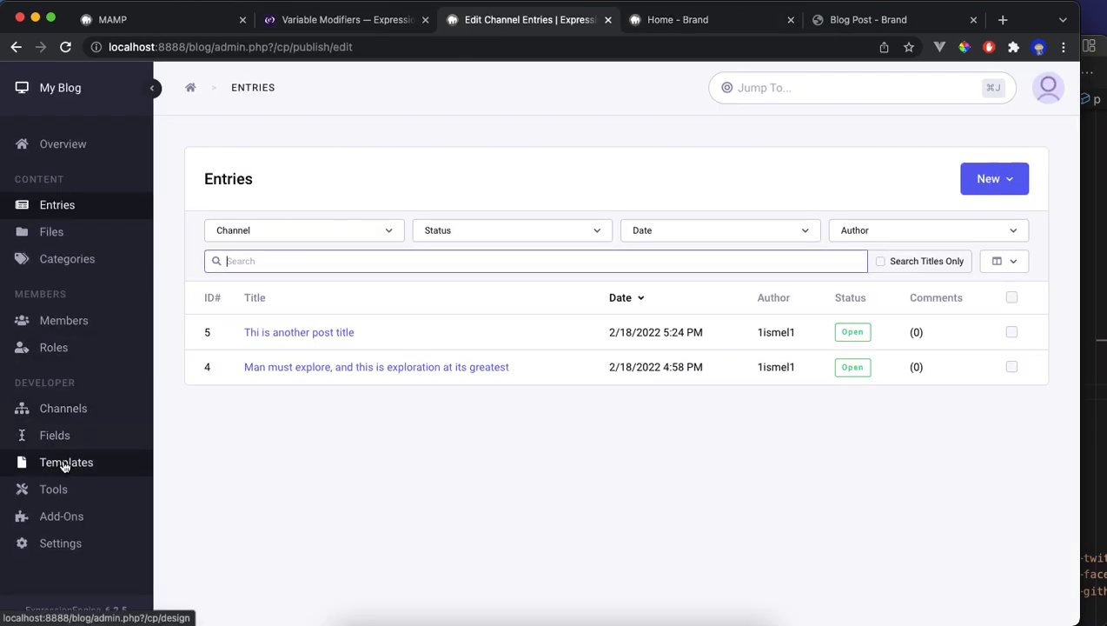
View the Home template group's templates, then return to the blog home page.
click(66, 462)
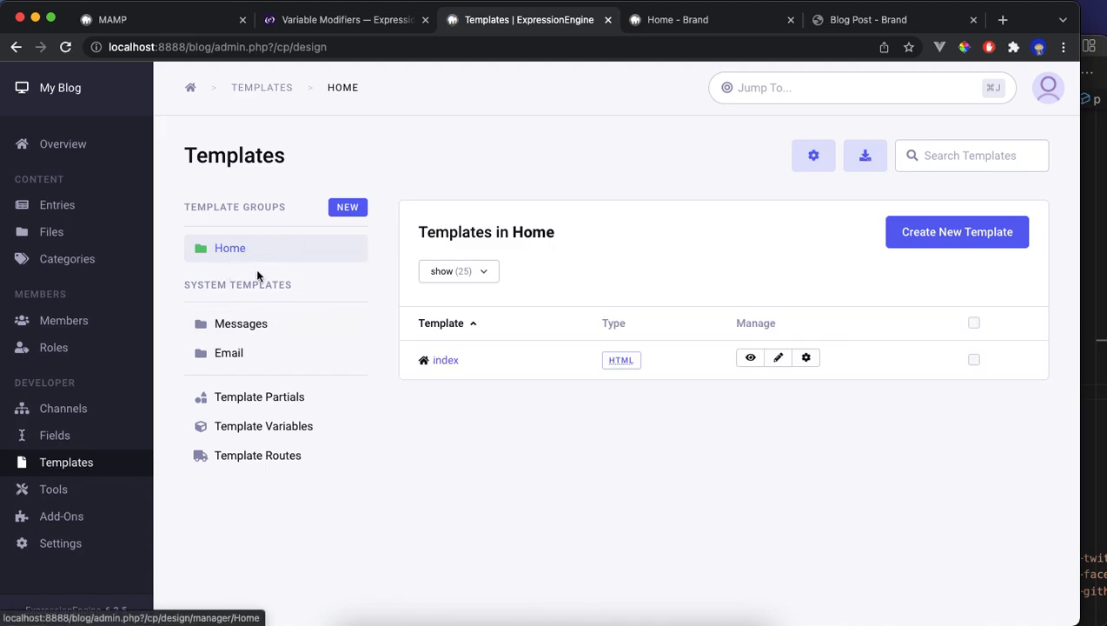
mouse_move(855, 24)
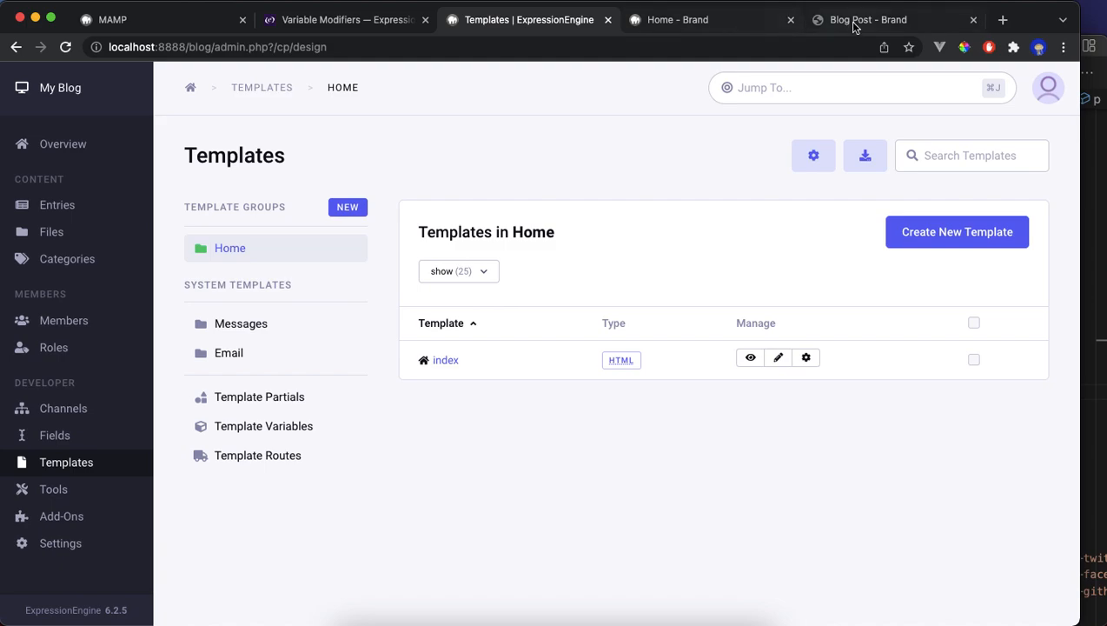
click(678, 20)
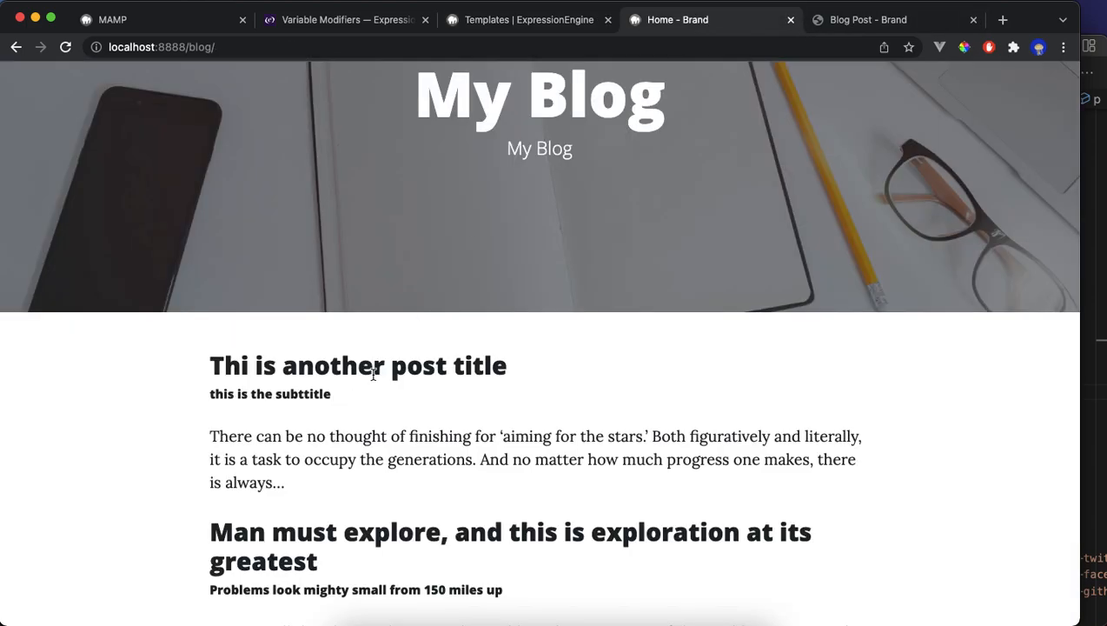
mouse_move(549, 405)
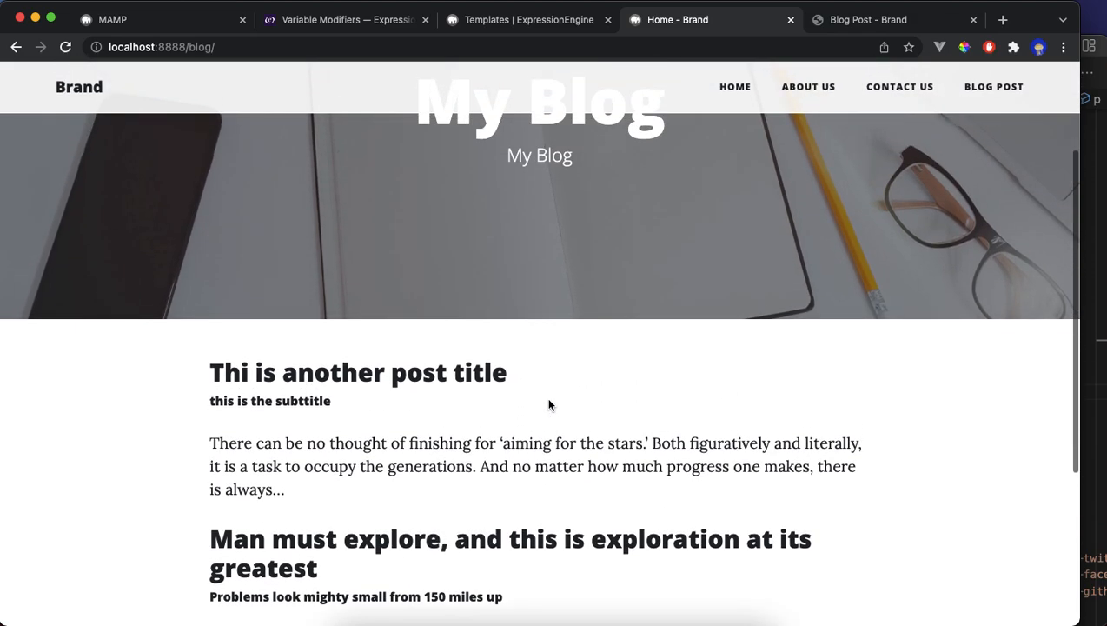
scroll(down, 3)
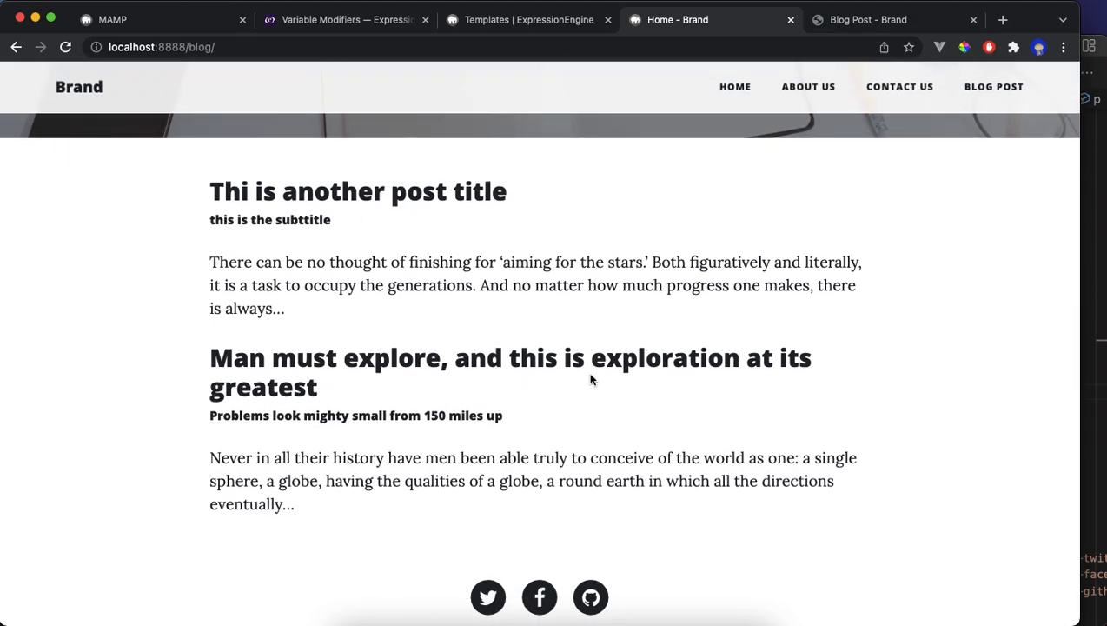
scroll(up, 3)
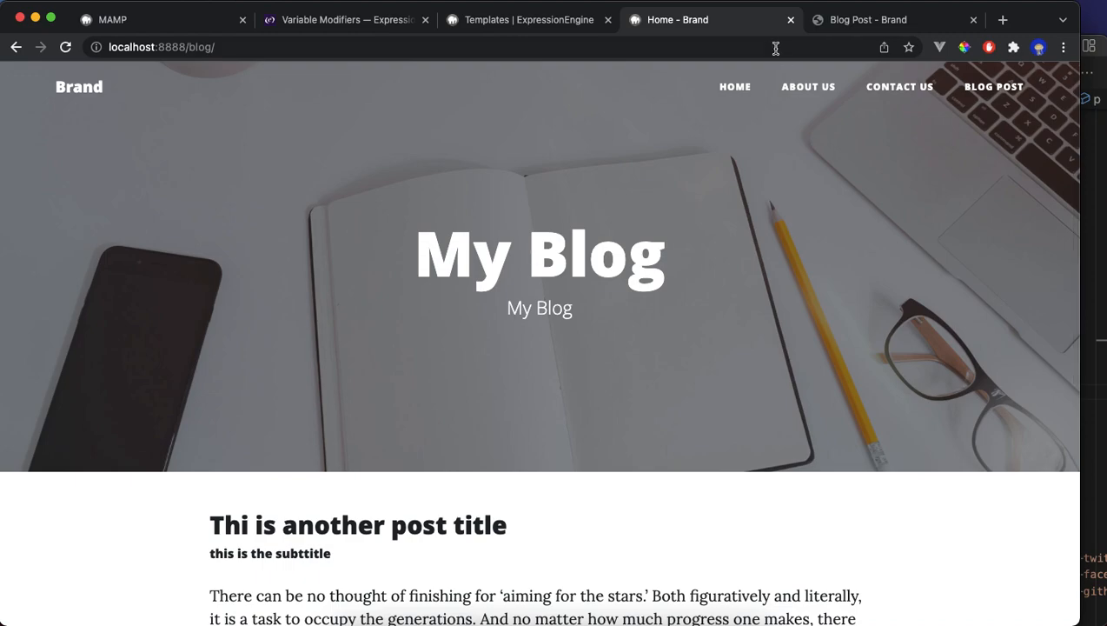